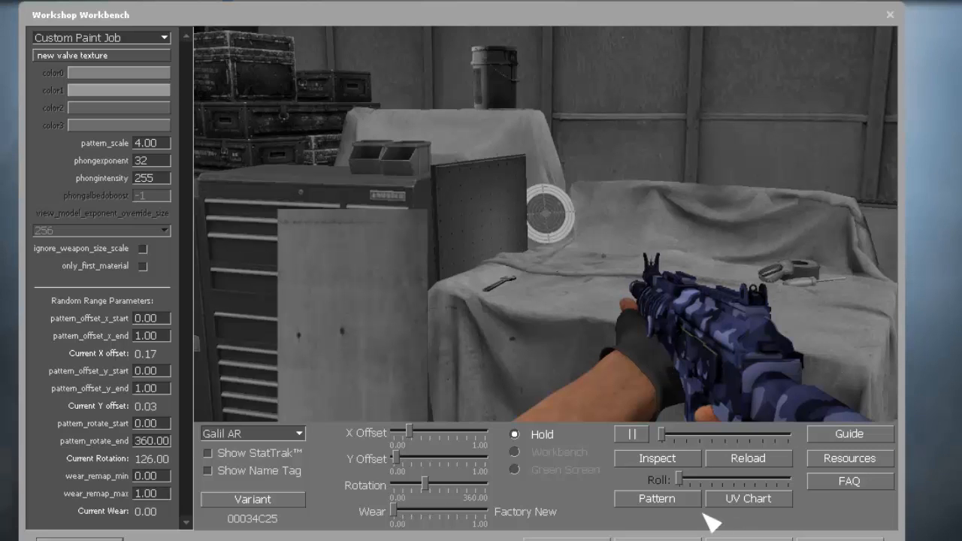
Play the camouflaged Galil AR's inspect and reload animations, freezing the preview mid-inspect.
click(657, 459)
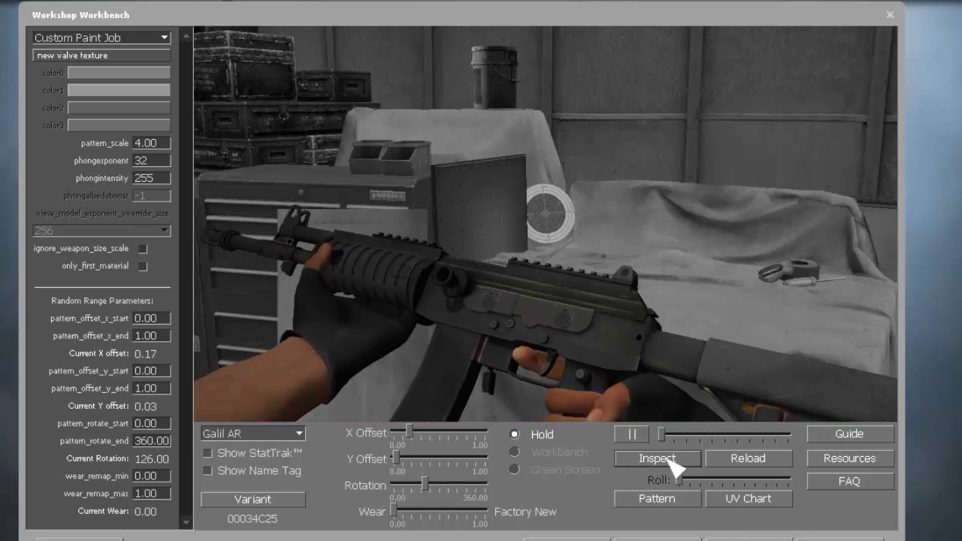
click(657, 459)
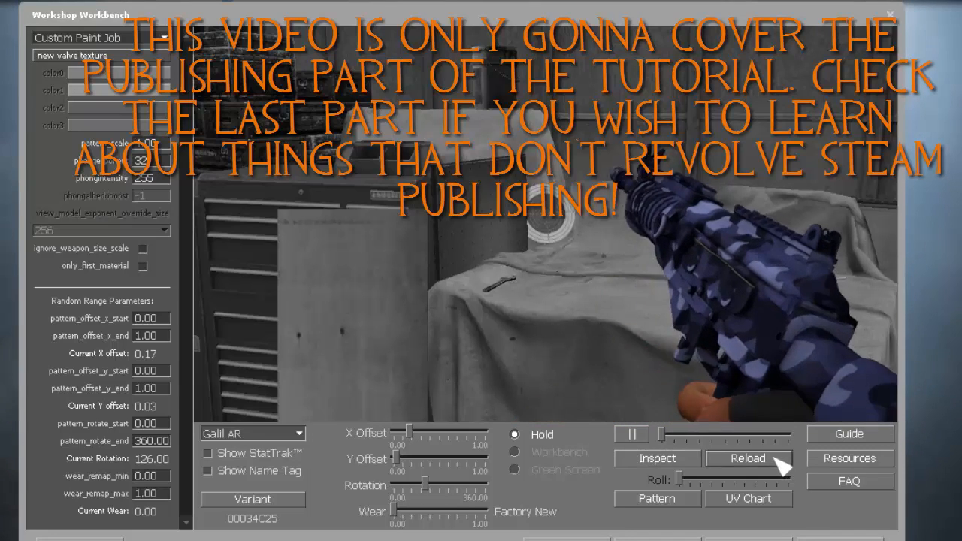
click(657, 459)
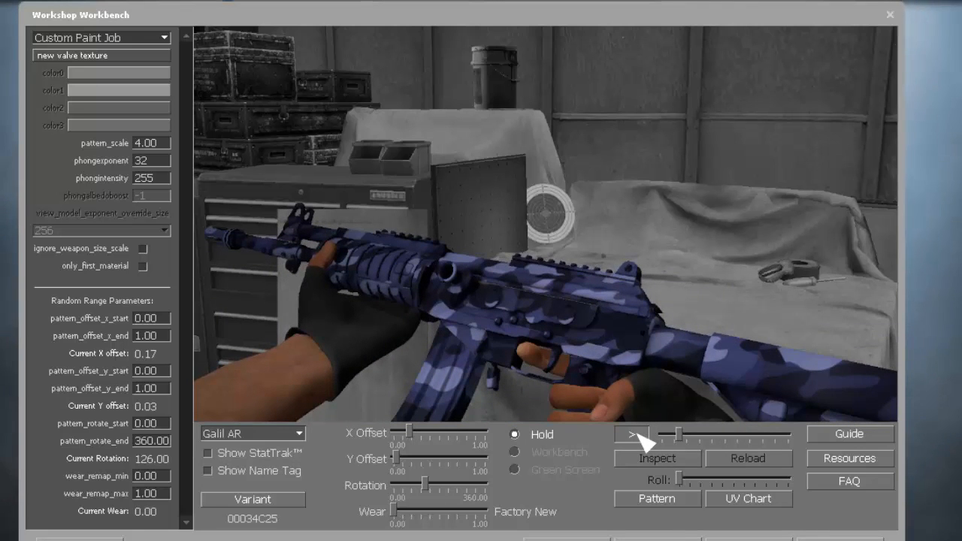
mouse_move(222, 214)
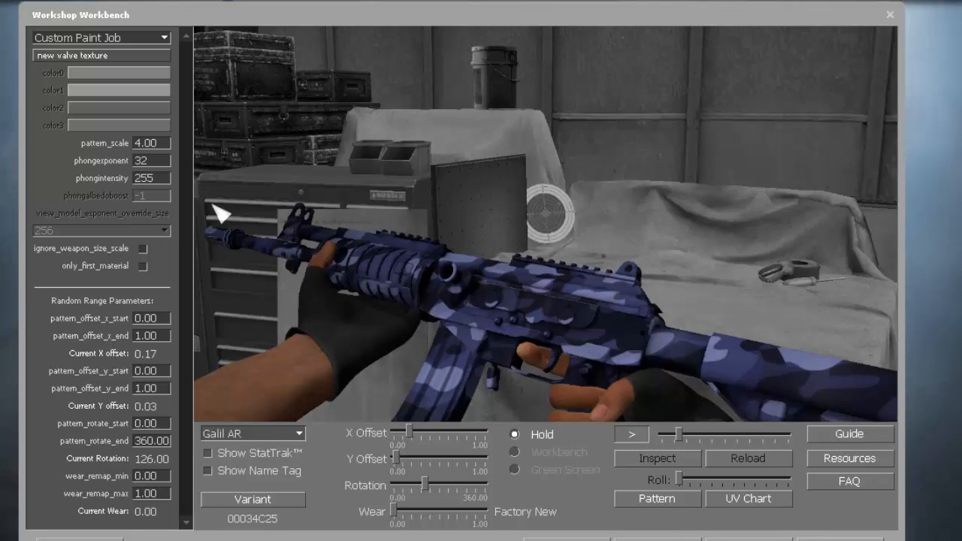
mouse_move(447, 162)
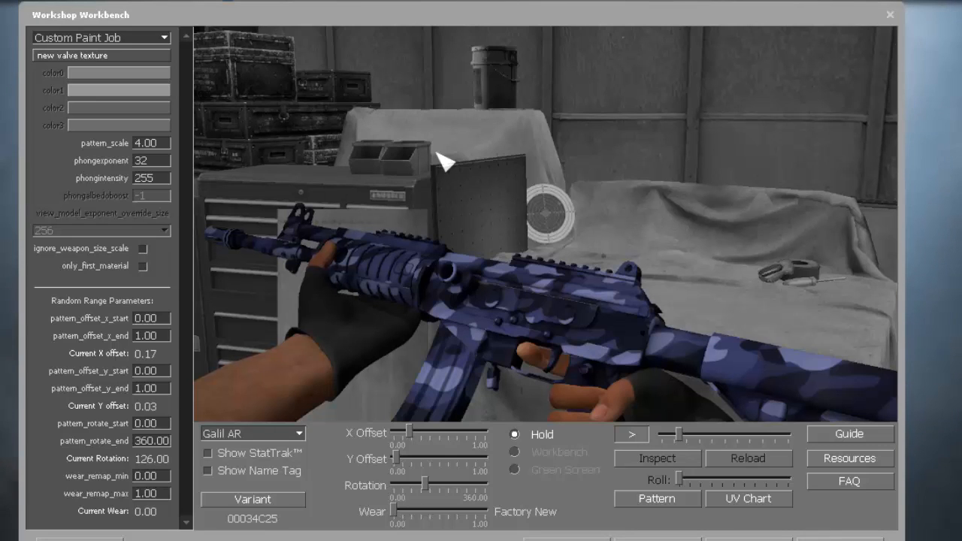
mouse_move(406, 196)
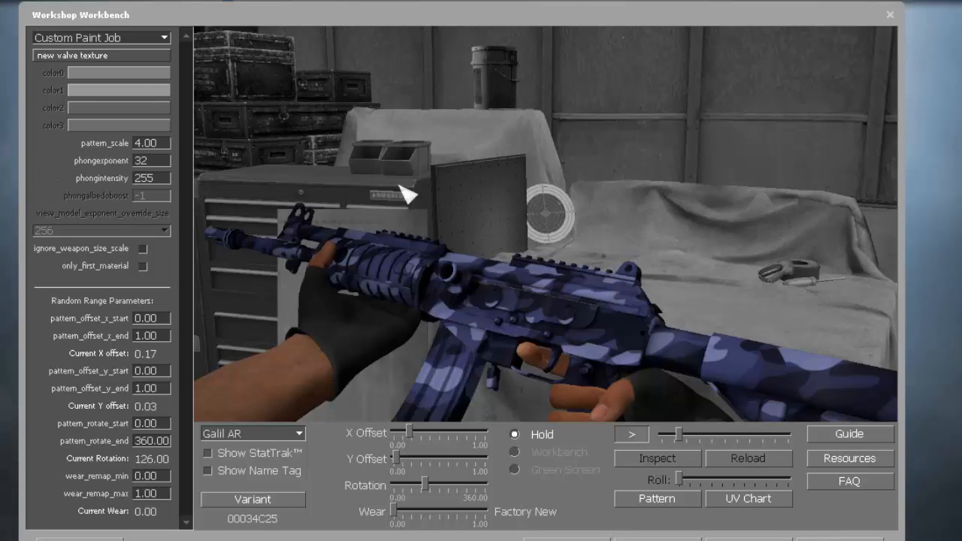
mouse_move(658, 462)
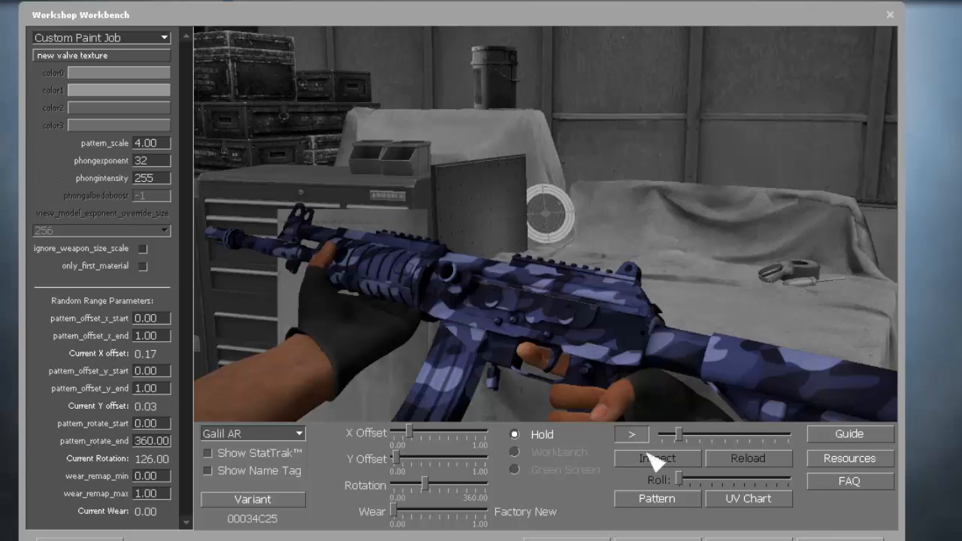
mouse_move(528, 322)
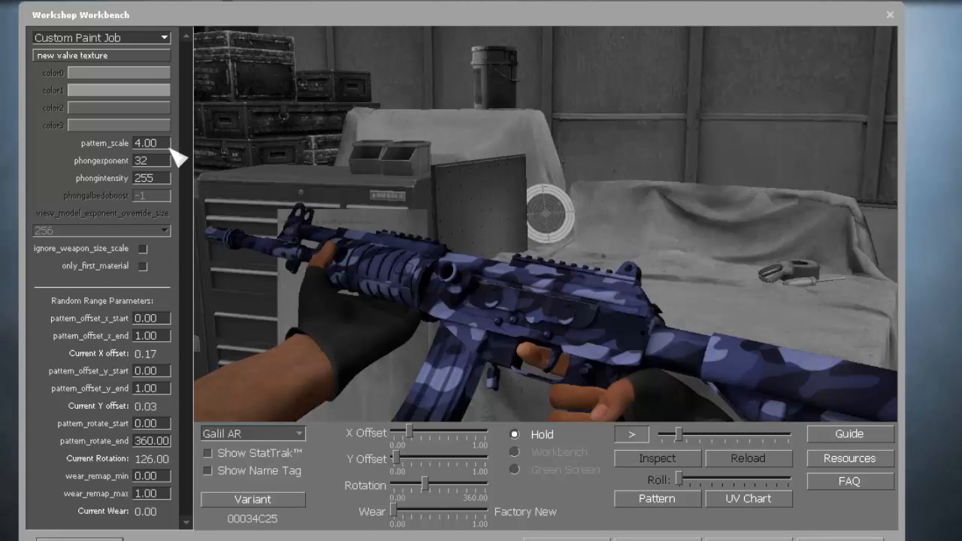
mouse_move(627, 447)
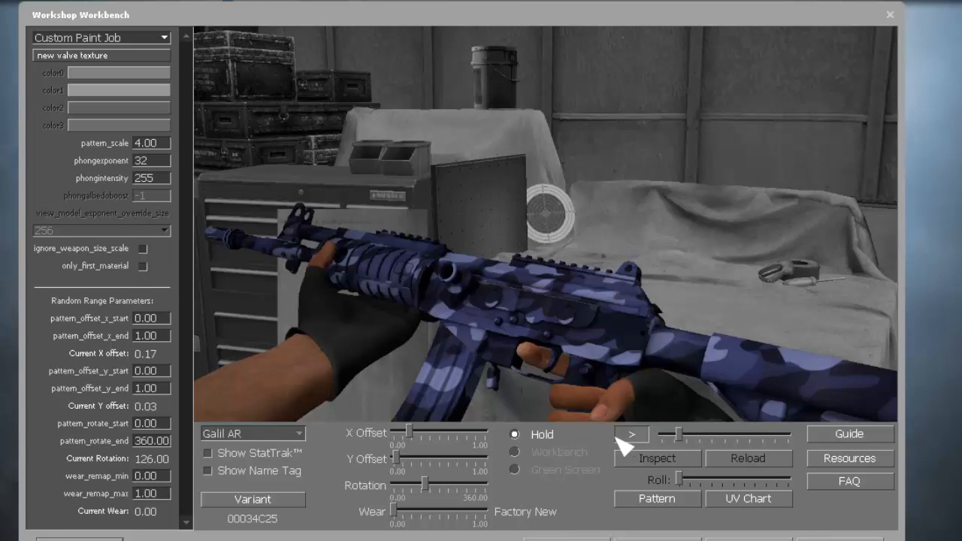
Resume the Galil AR preview and play its reload animation.
click(632, 435)
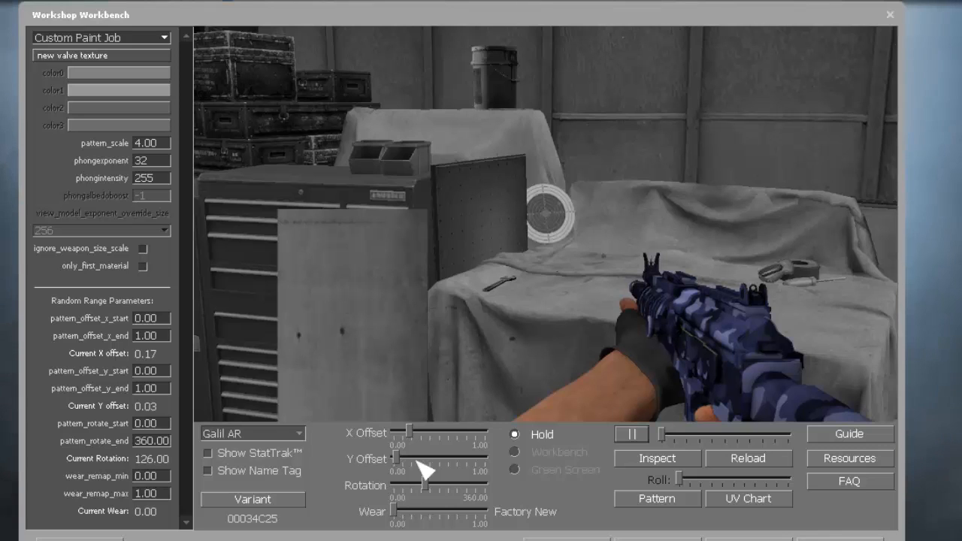
mouse_move(809, 458)
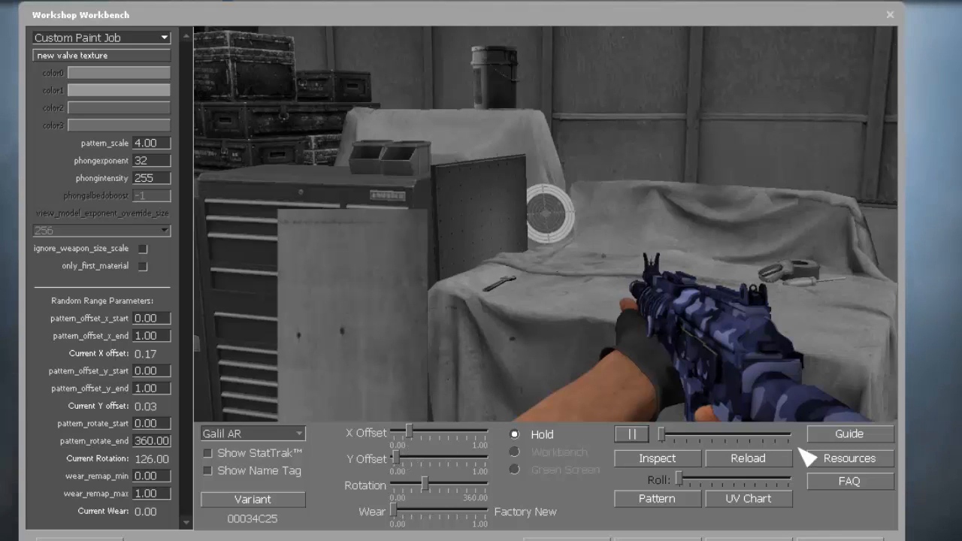
click(748, 459)
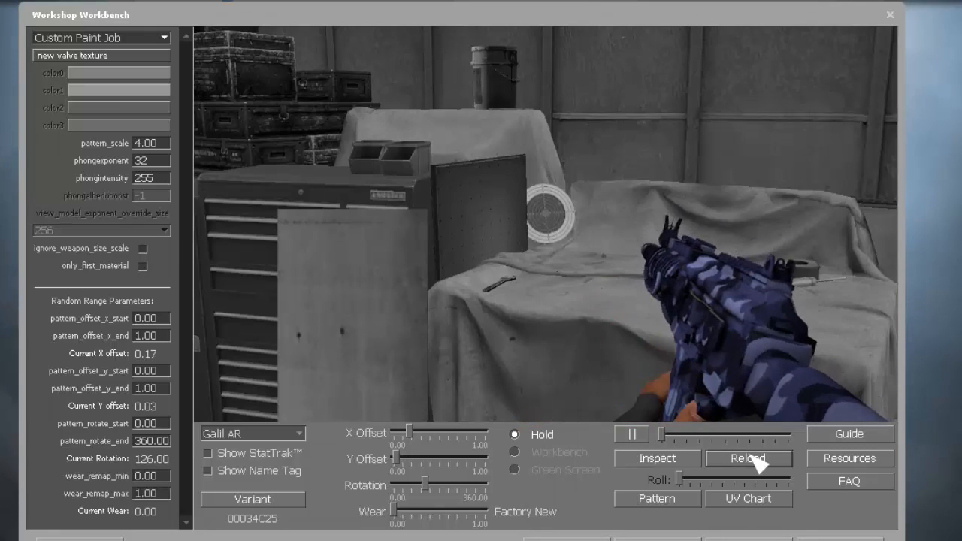
click(748, 458)
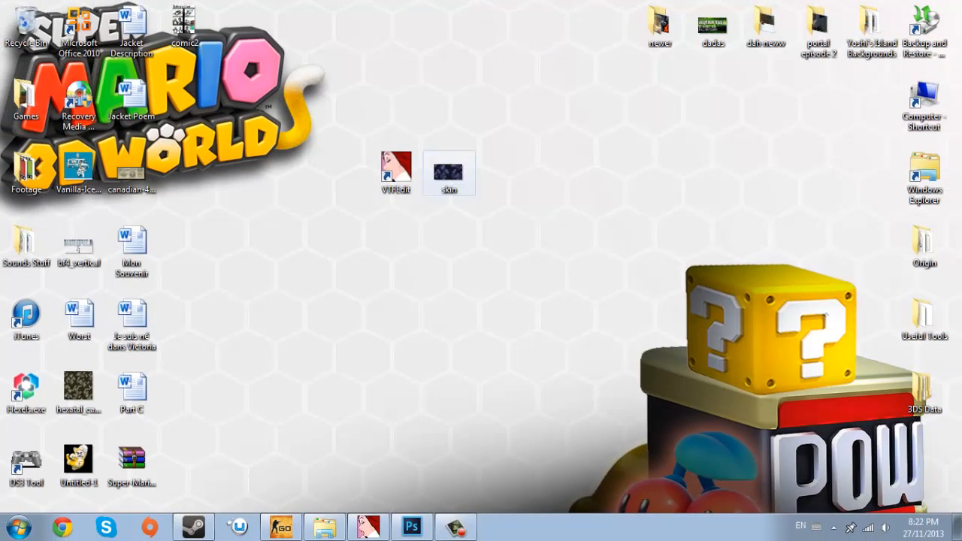
click(449, 171)
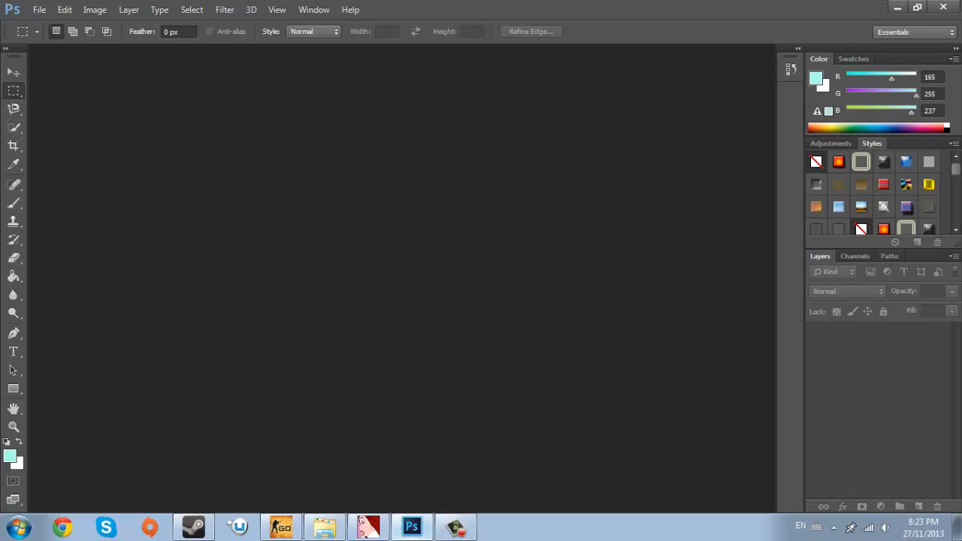
click(281, 526)
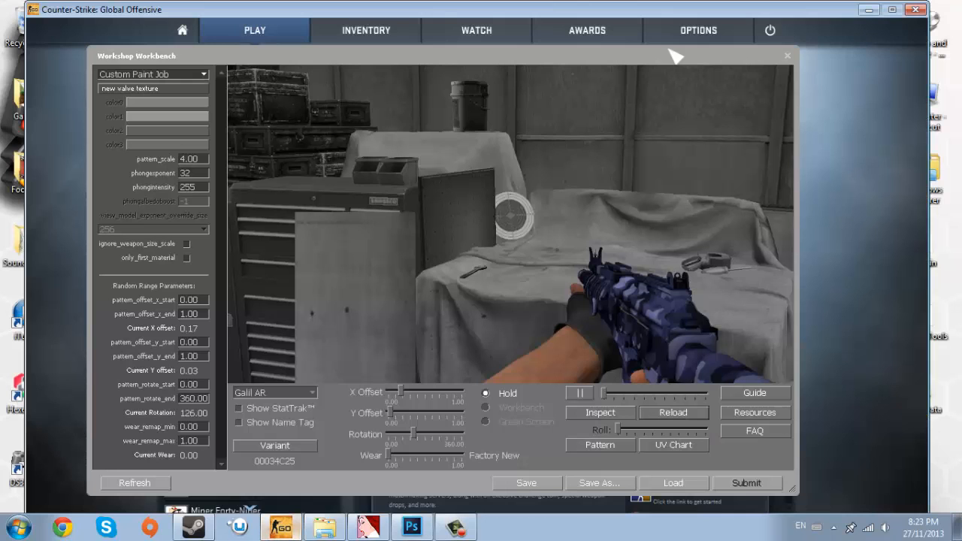
mouse_move(589, 417)
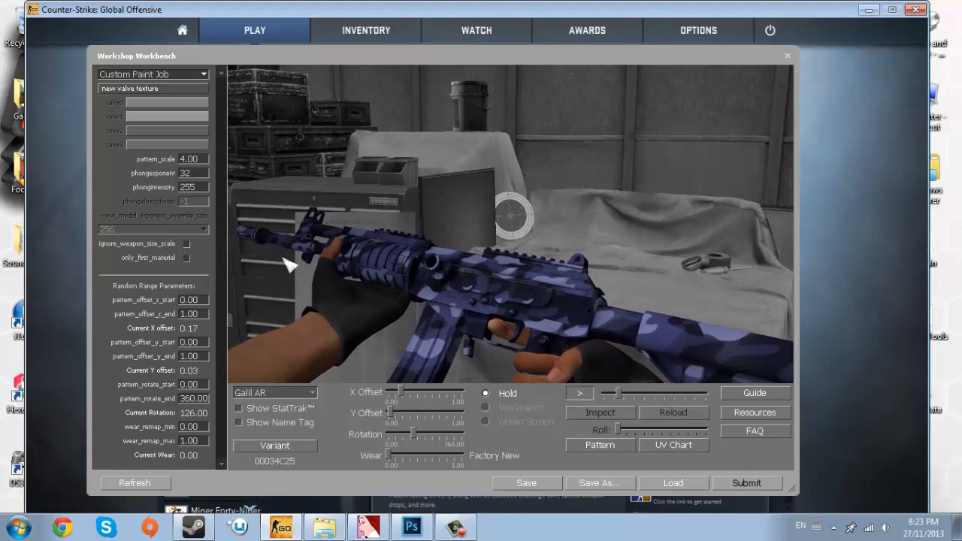
mouse_move(526, 442)
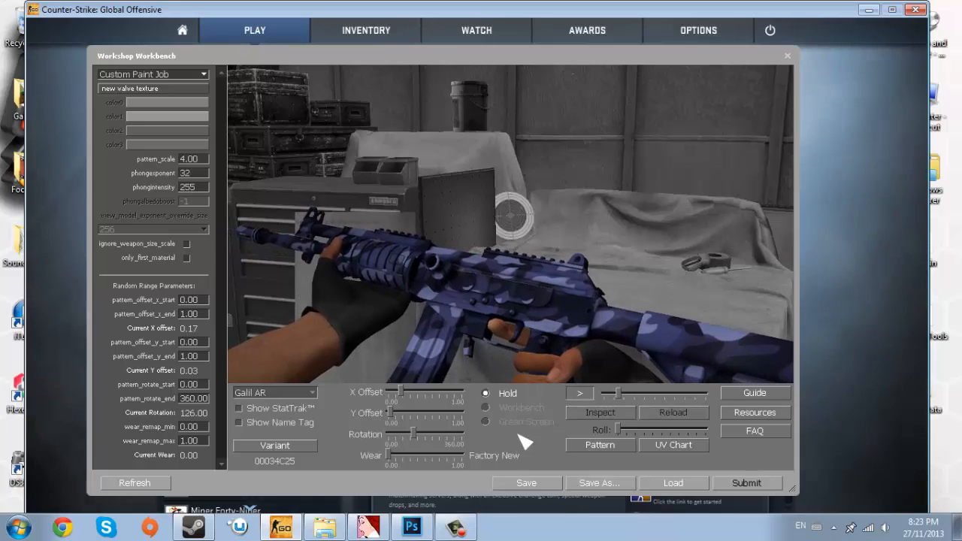
mouse_move(548, 234)
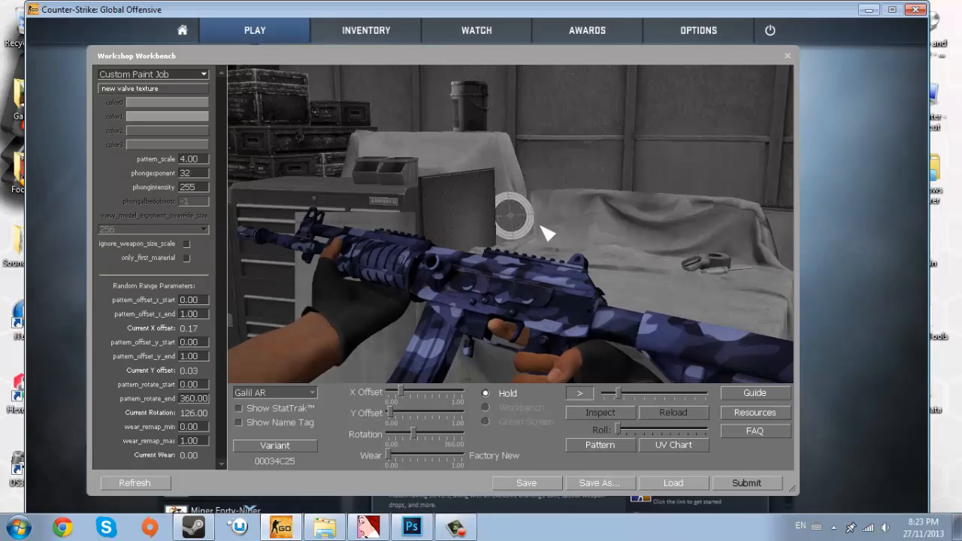
mouse_move(538, 60)
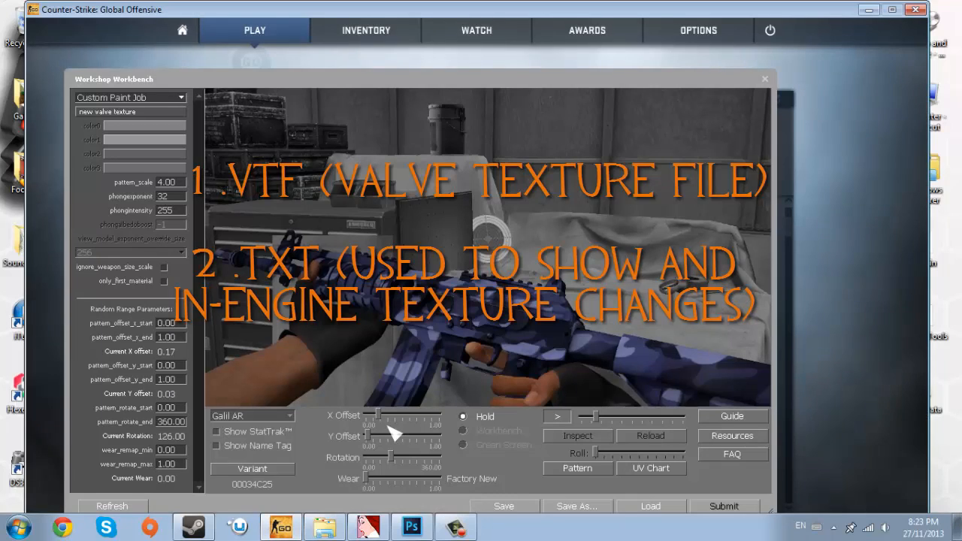
mouse_move(385, 451)
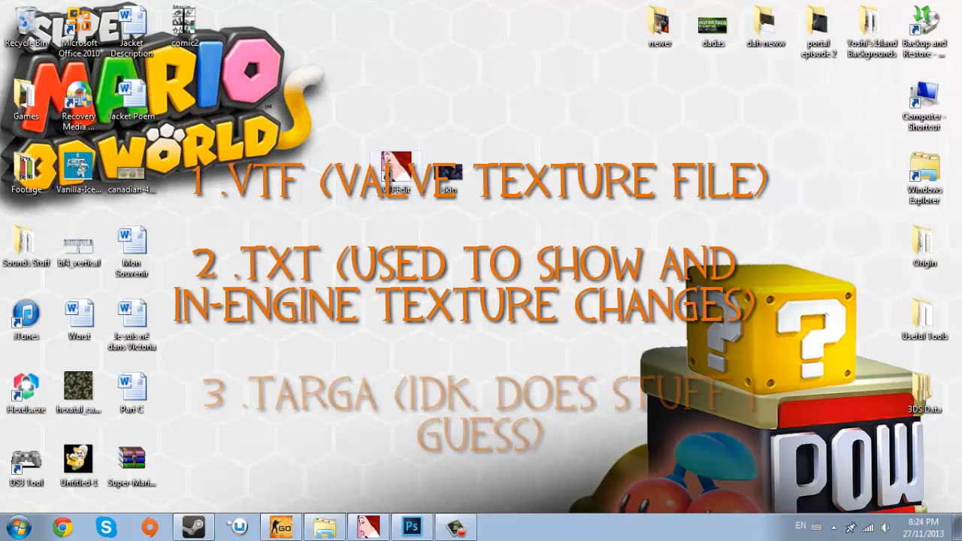
Open the desktop skin.jpg camo texture with Adobe Photoshop CC.
click(411, 526)
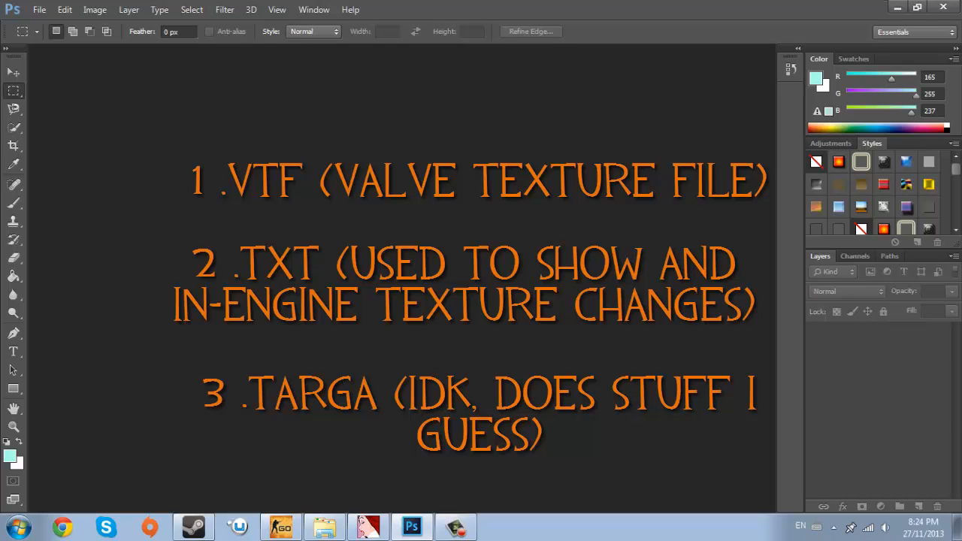
click(897, 7)
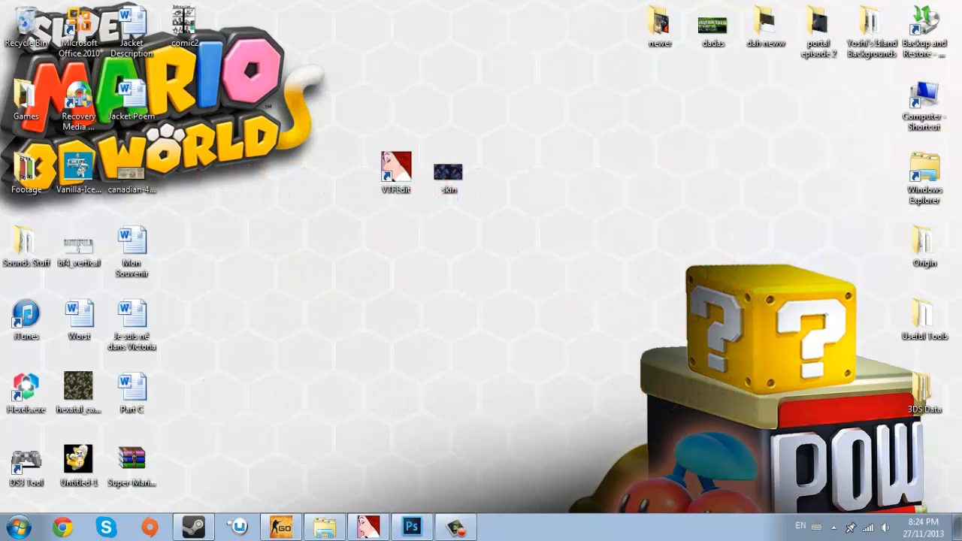
click(449, 172)
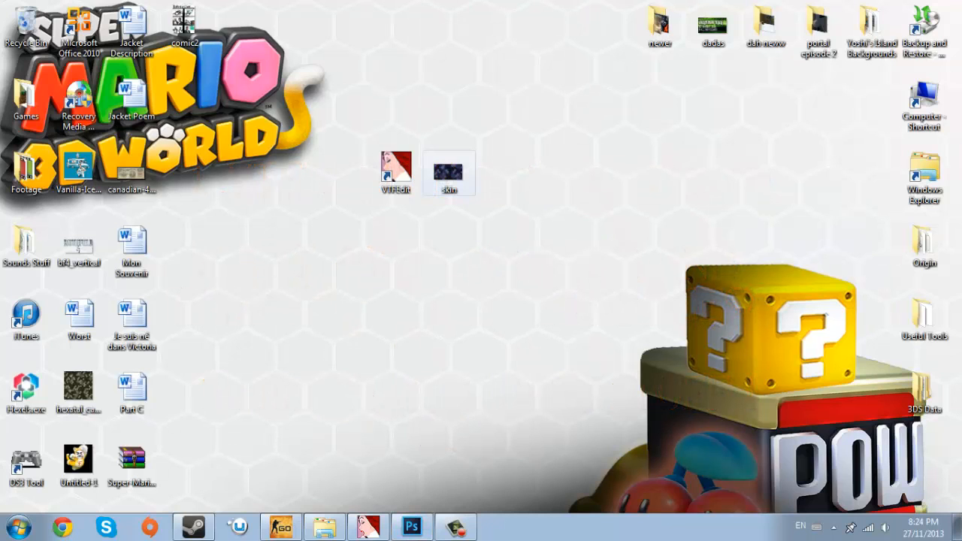
right_click(448, 172)
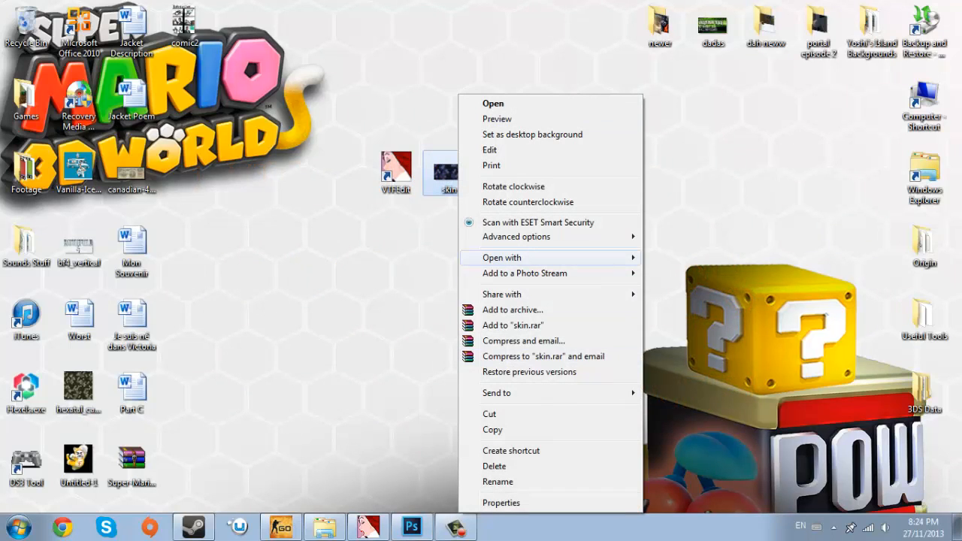
click(502, 257)
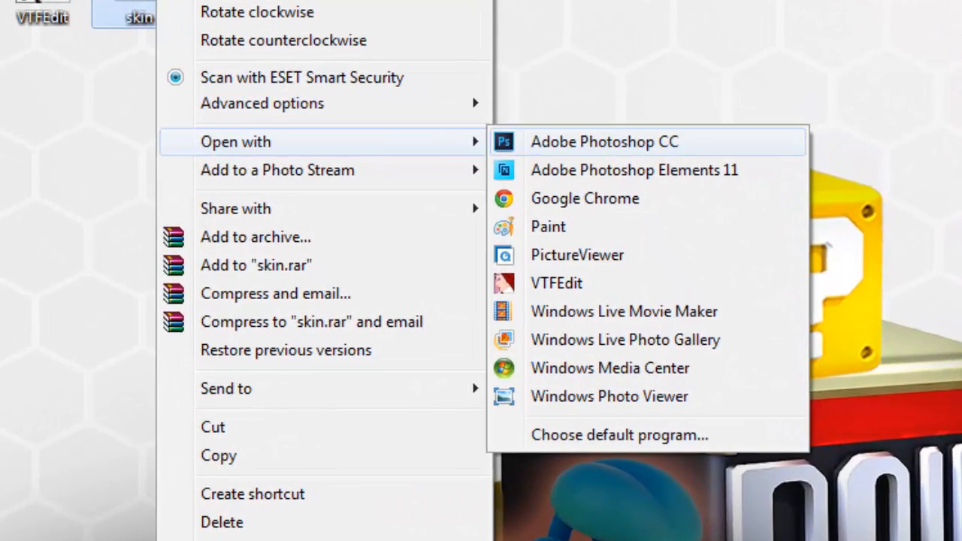
click(605, 142)
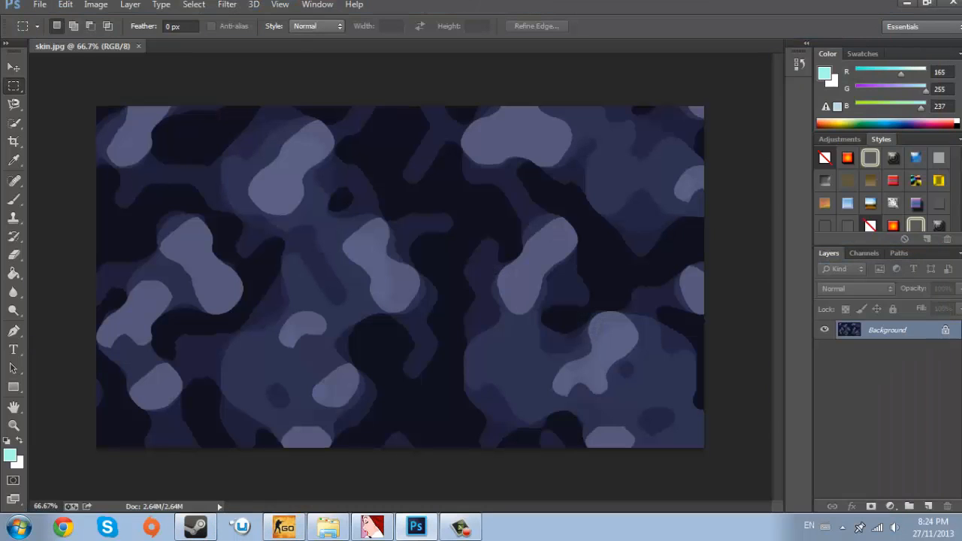
Save the camo image to the desktop as a 24-bit Targa named 'Galil blue camo'.
click(40, 5)
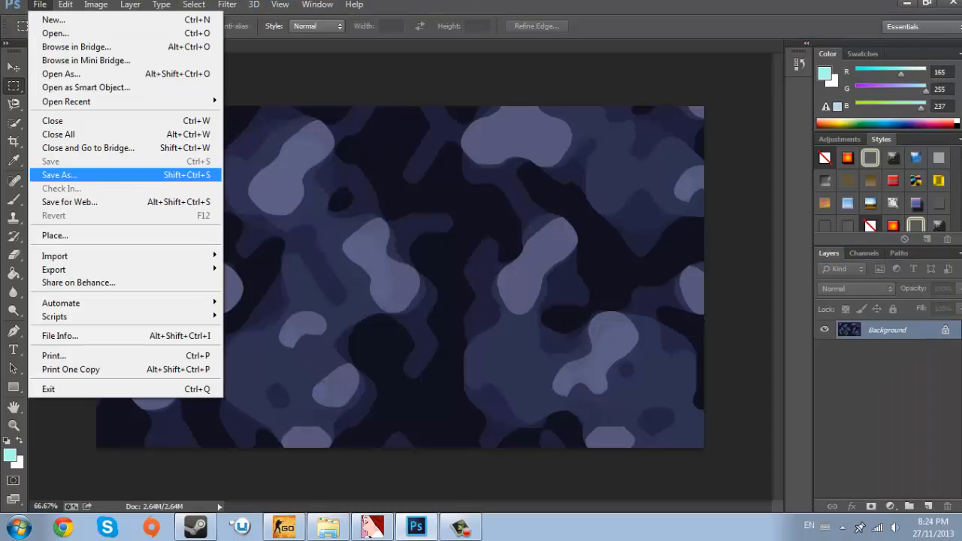
click(59, 174)
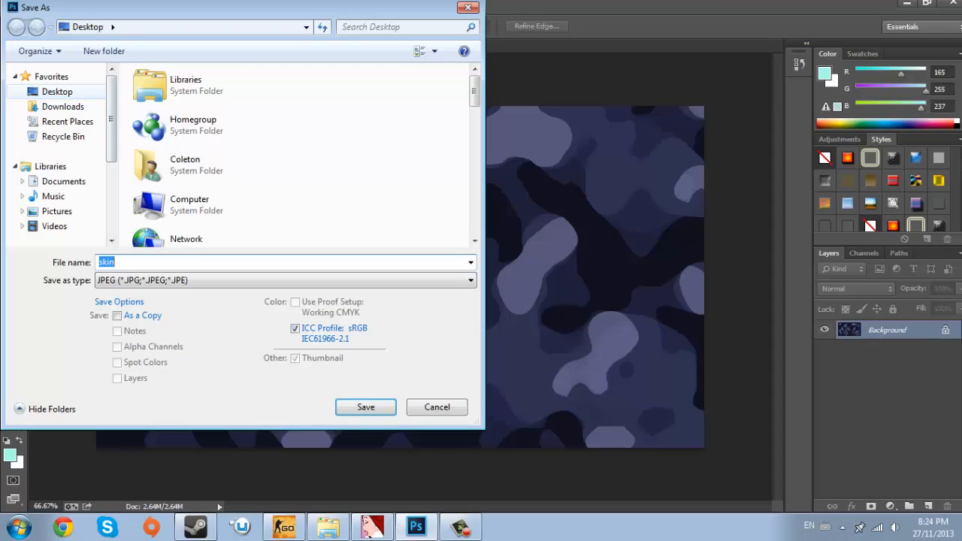
click(470, 280)
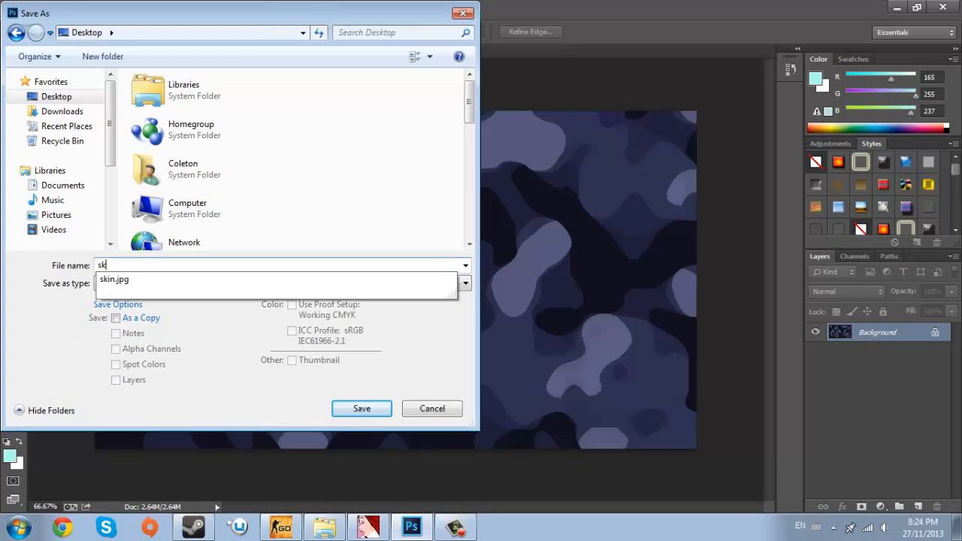
text(G)
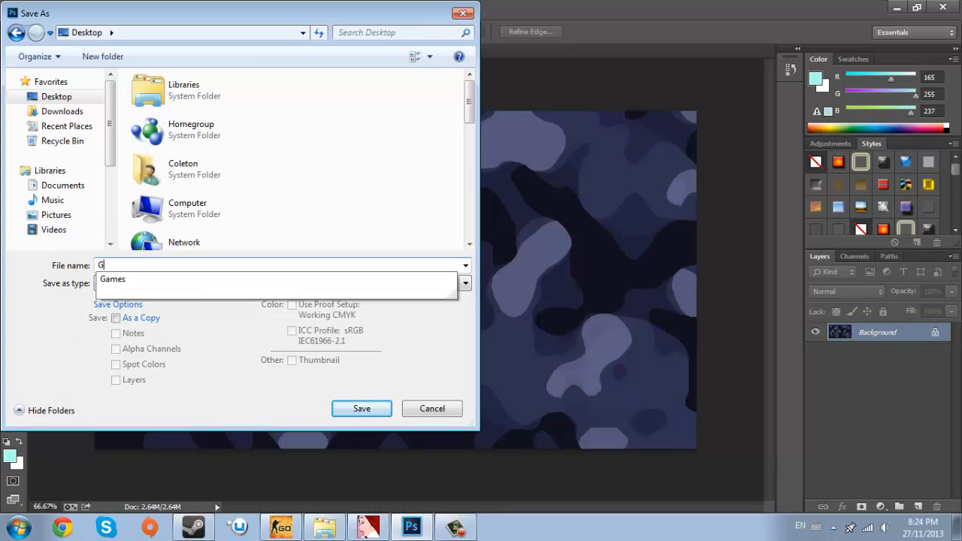
text(alil)
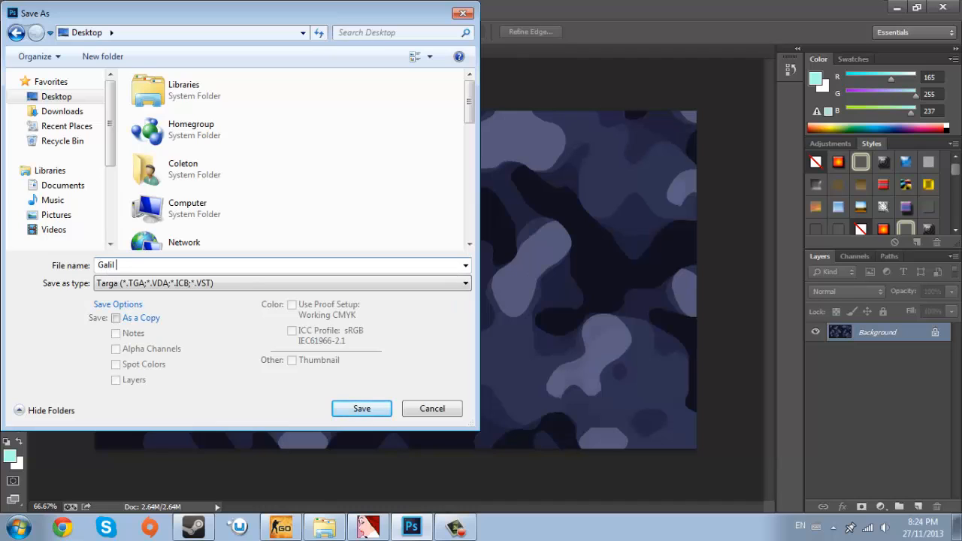
text(blue)
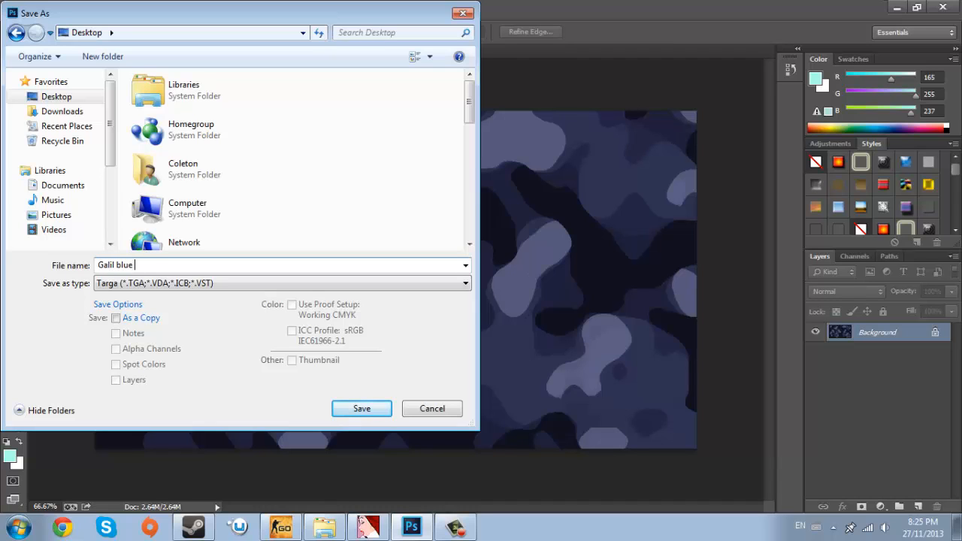
text(camo)
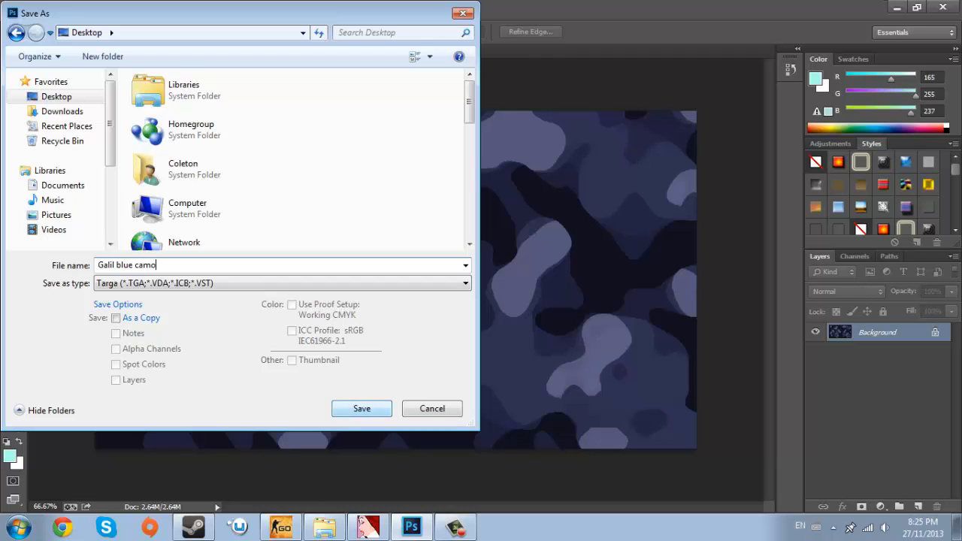
click(362, 408)
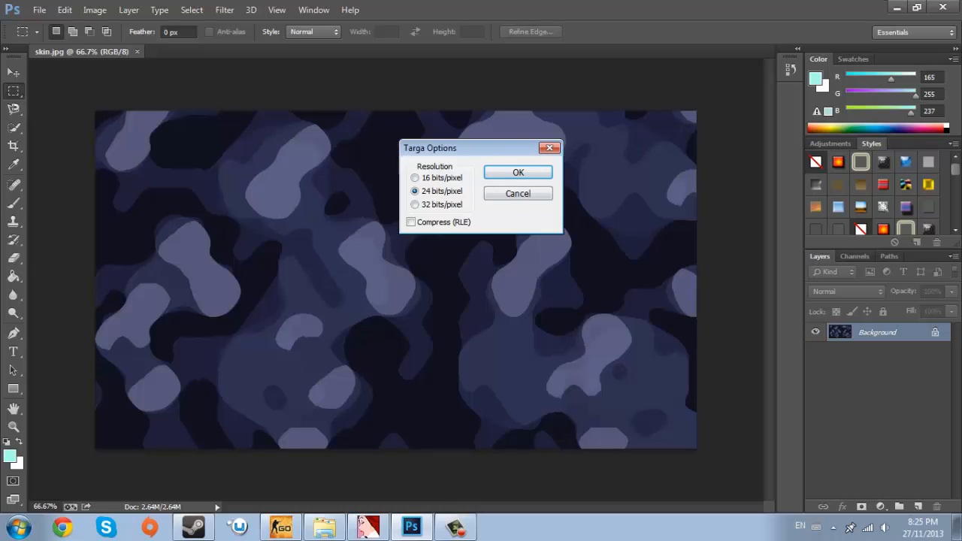
click(518, 172)
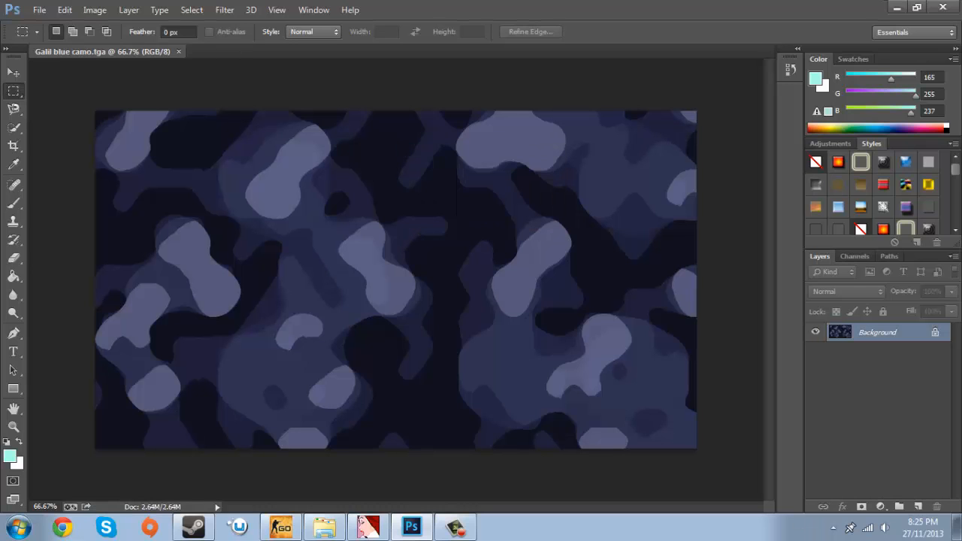
Minimize Photoshop and move the Galil blue camo TGA beside the top desktop icons.
click(896, 7)
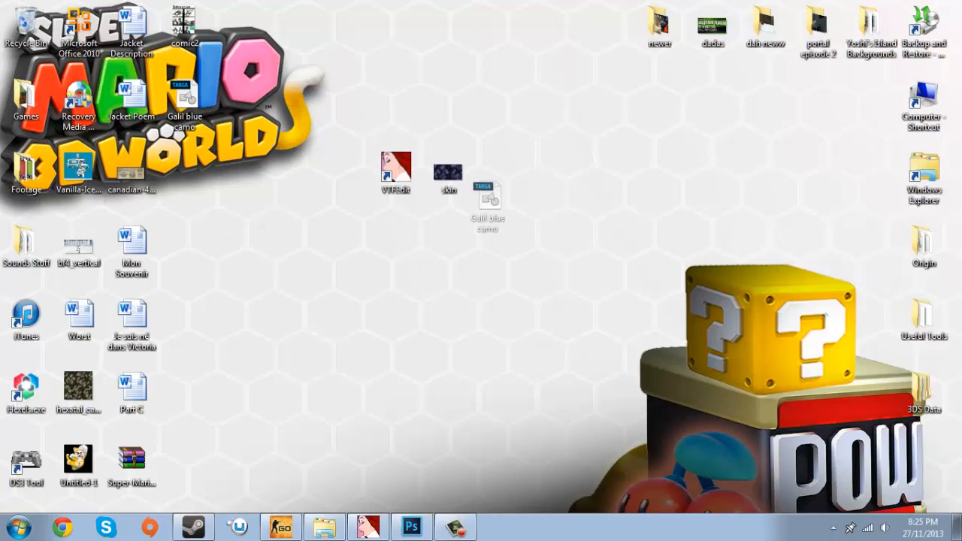
drag(487, 200, 396, 31)
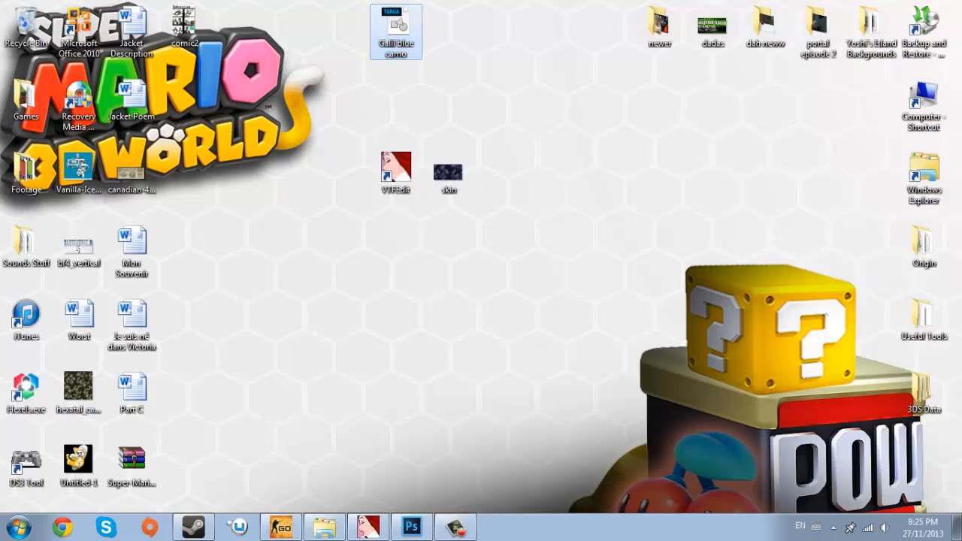
Open the skin image with VTFEdit to bring up its VTF Options.
click(448, 171)
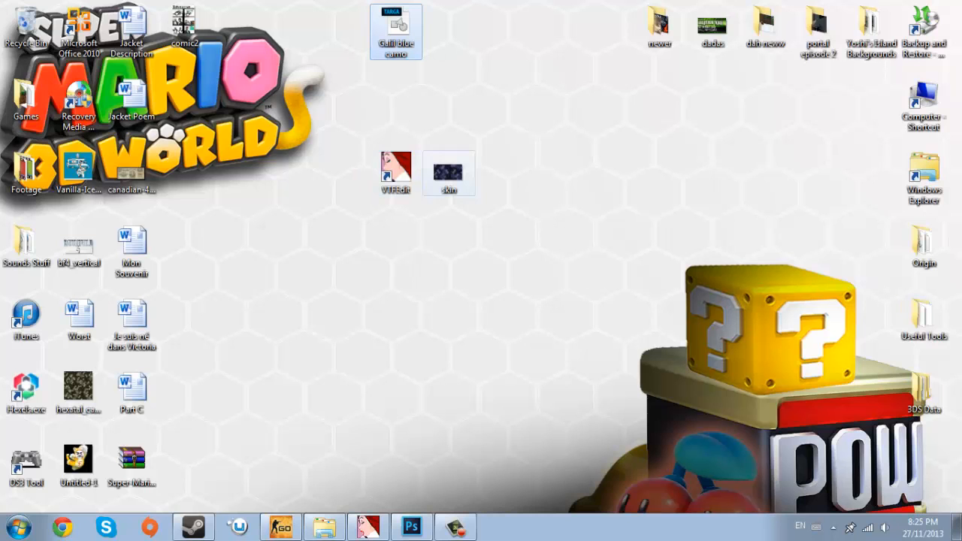
right_click(449, 173)
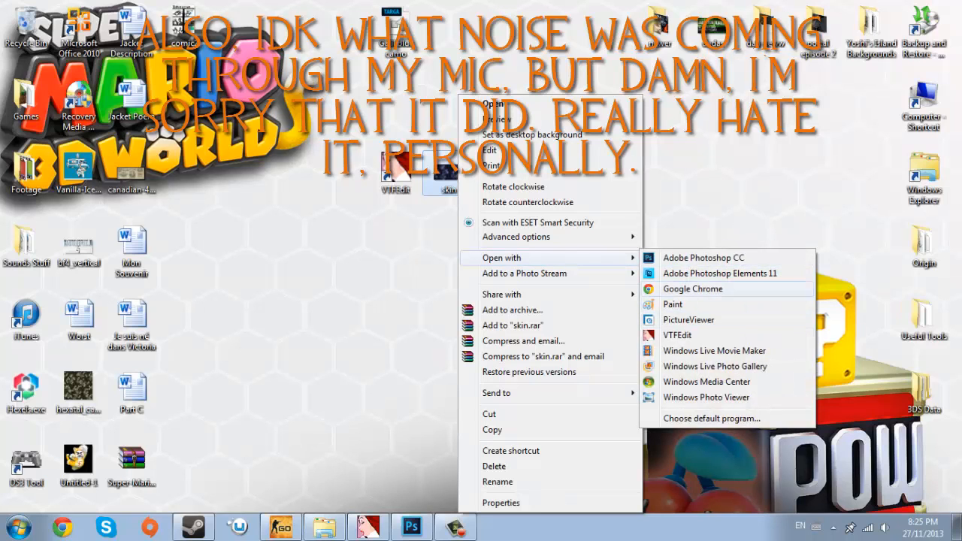
click(677, 335)
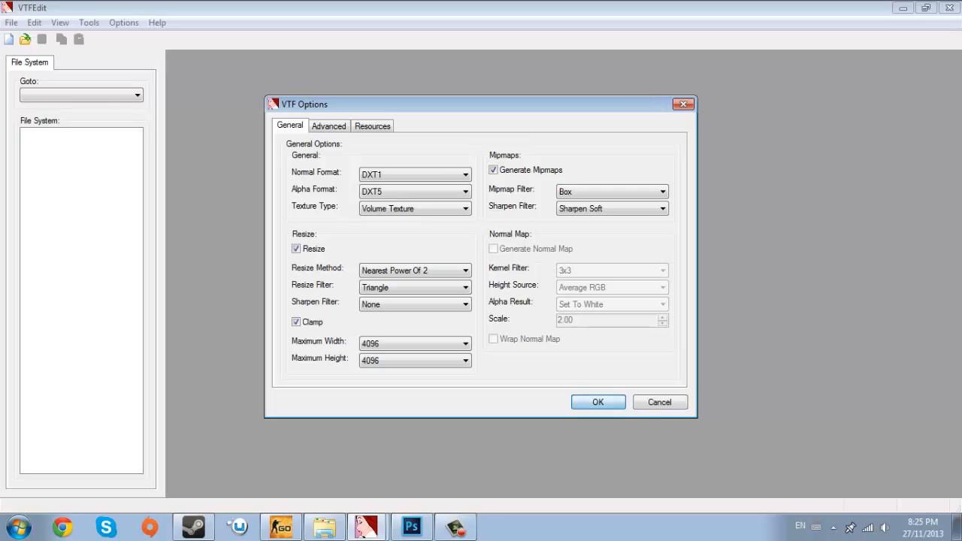
Accept the VTF Options and save the texture to the desktop as 'galil camo'.
click(598, 402)
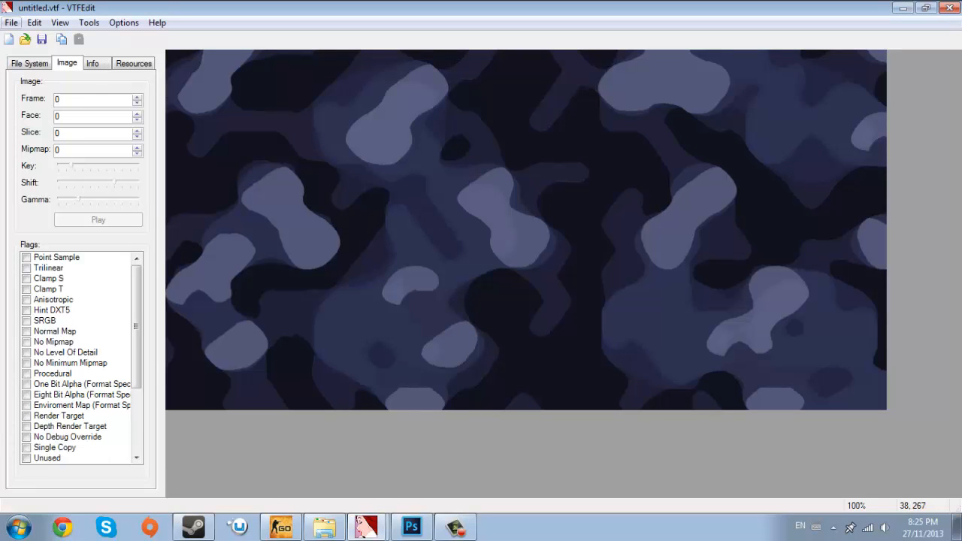
click(11, 22)
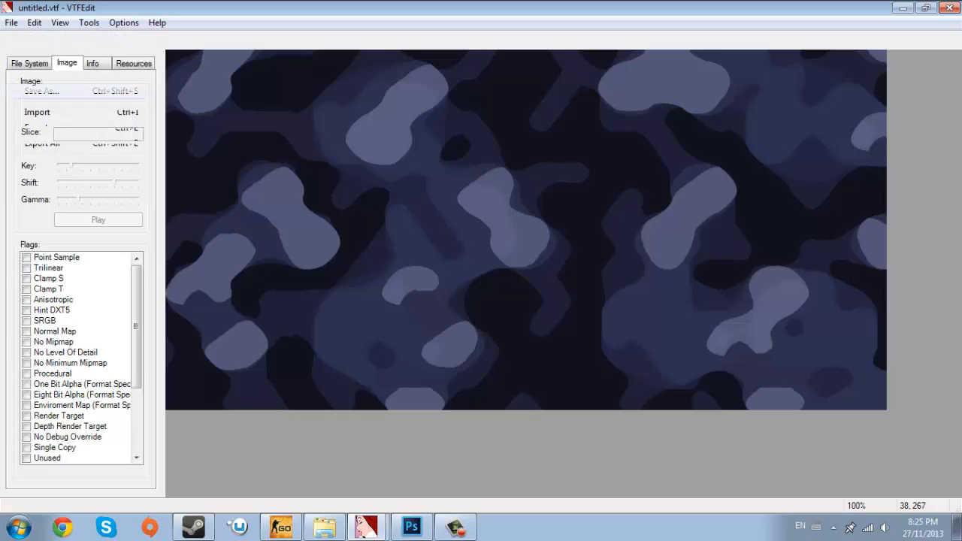
click(41, 91)
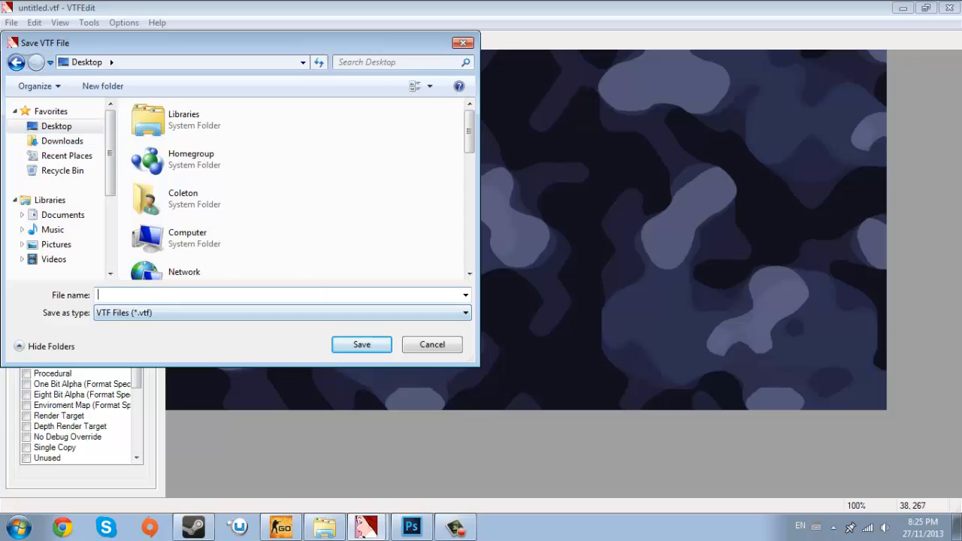
text(galil)
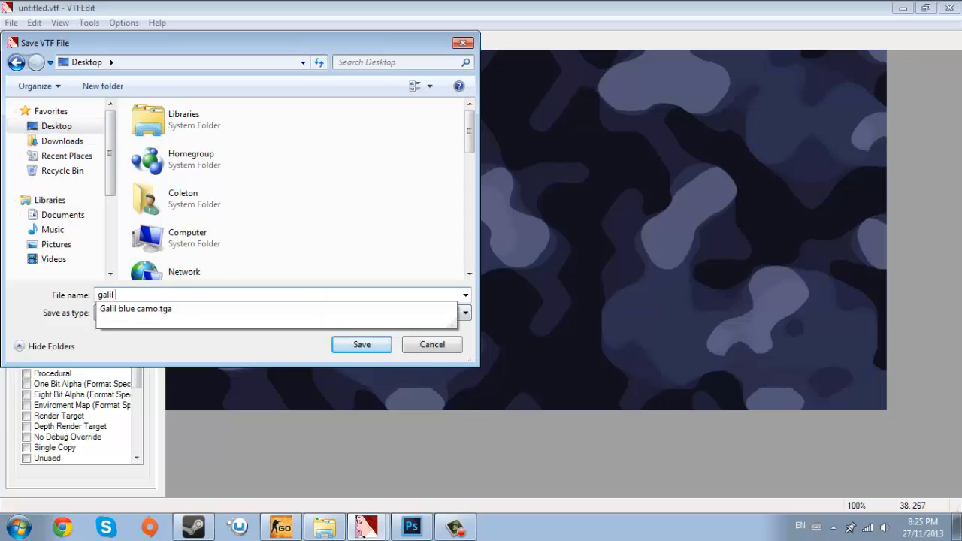
text(camo)
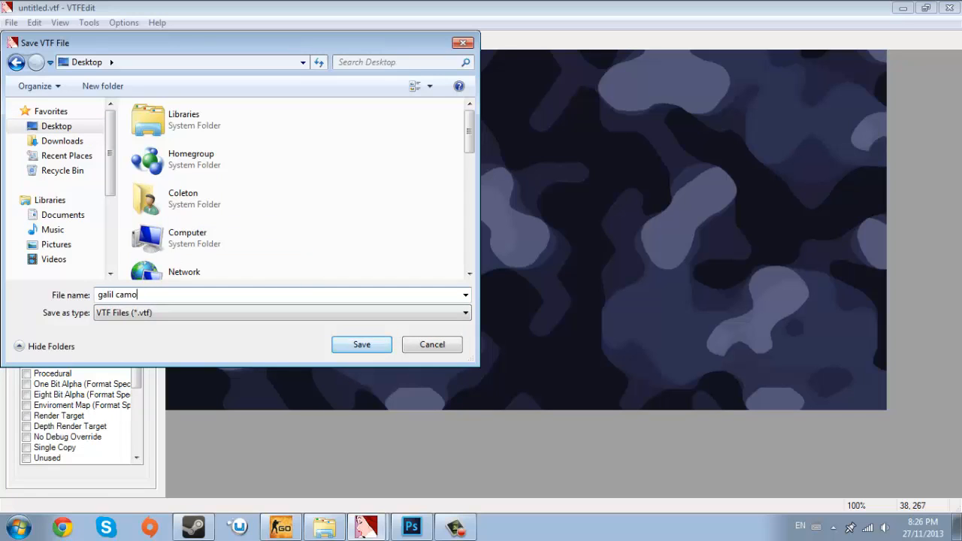
click(361, 344)
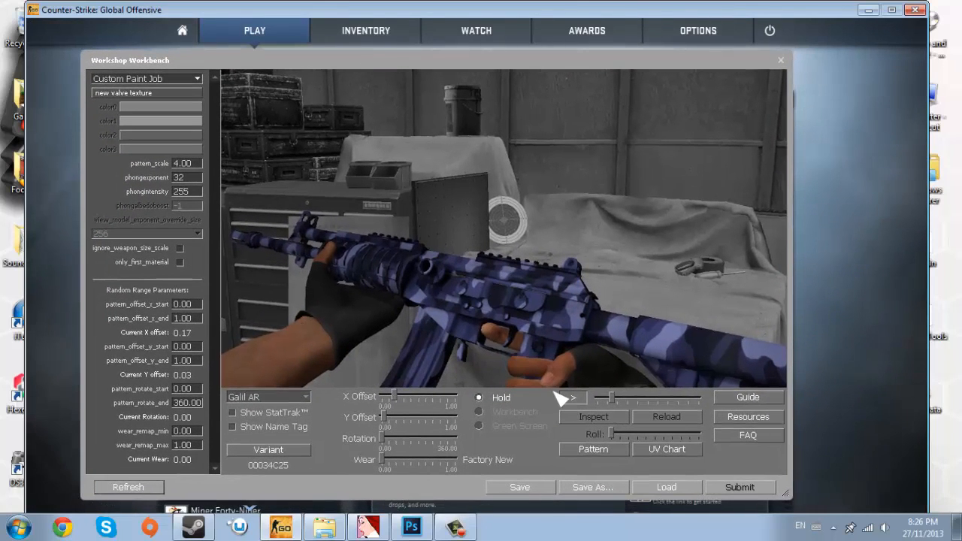
mouse_move(376, 309)
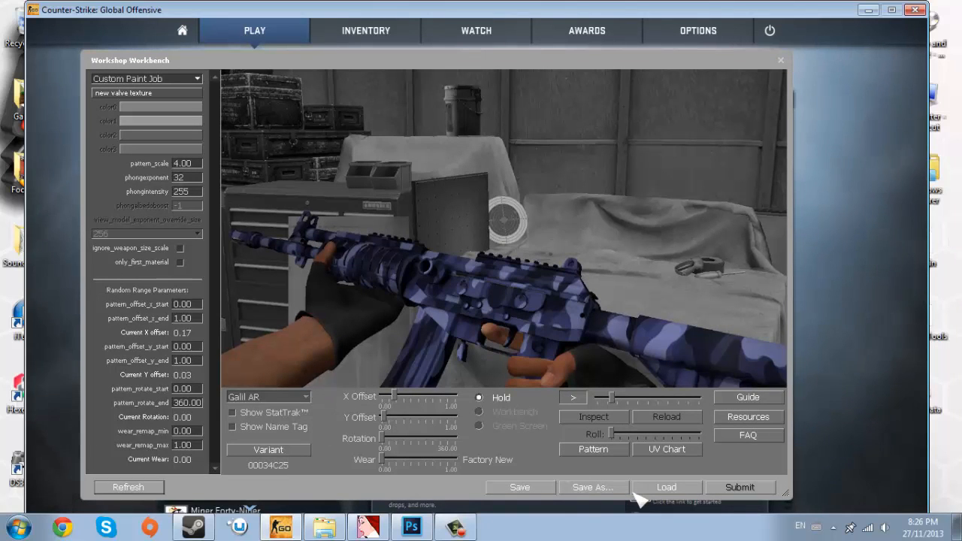
mouse_move(562, 240)
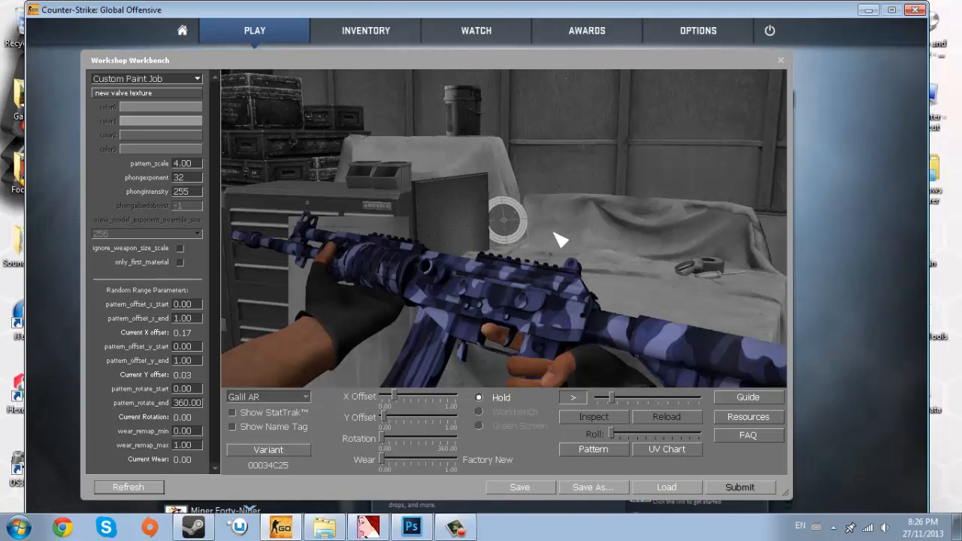
mouse_move(568, 409)
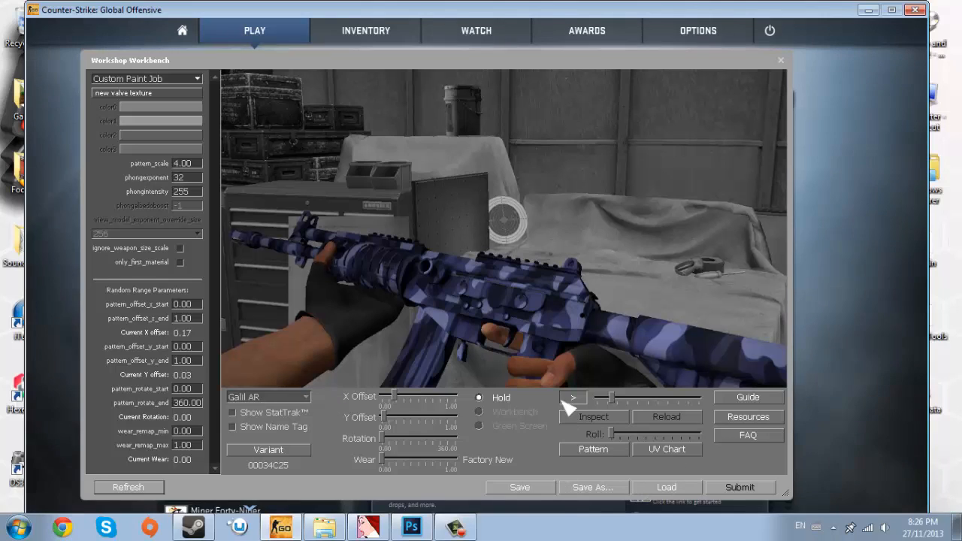
mouse_move(379, 166)
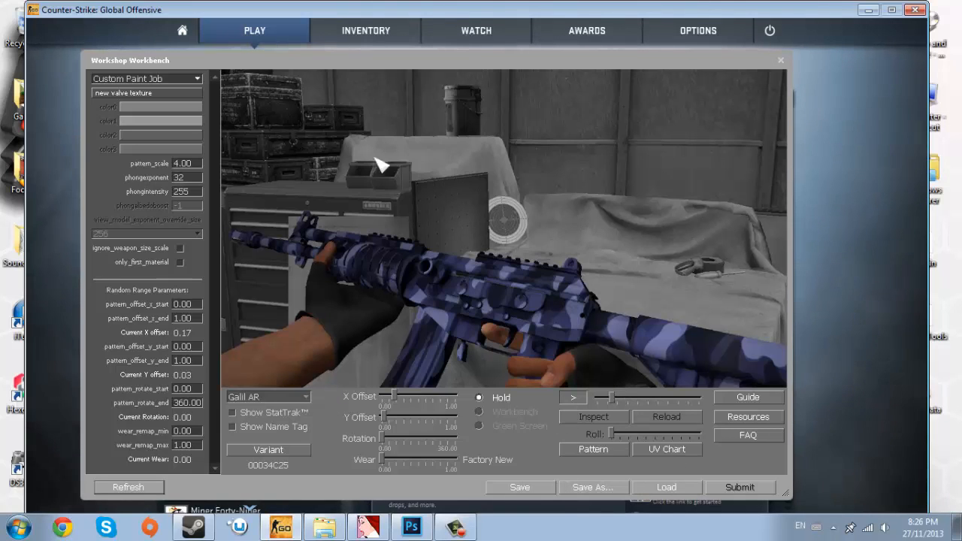
mouse_move(450, 313)
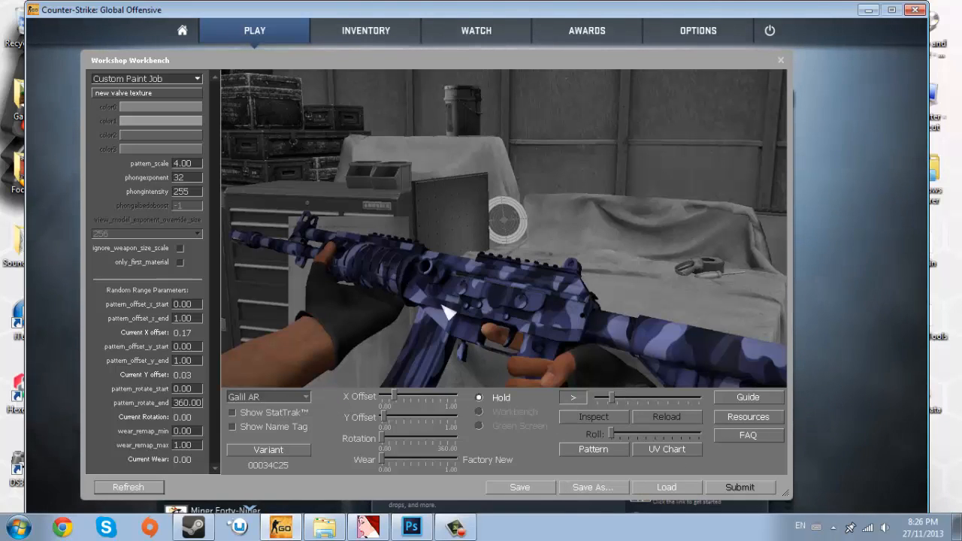
mouse_move(440, 451)
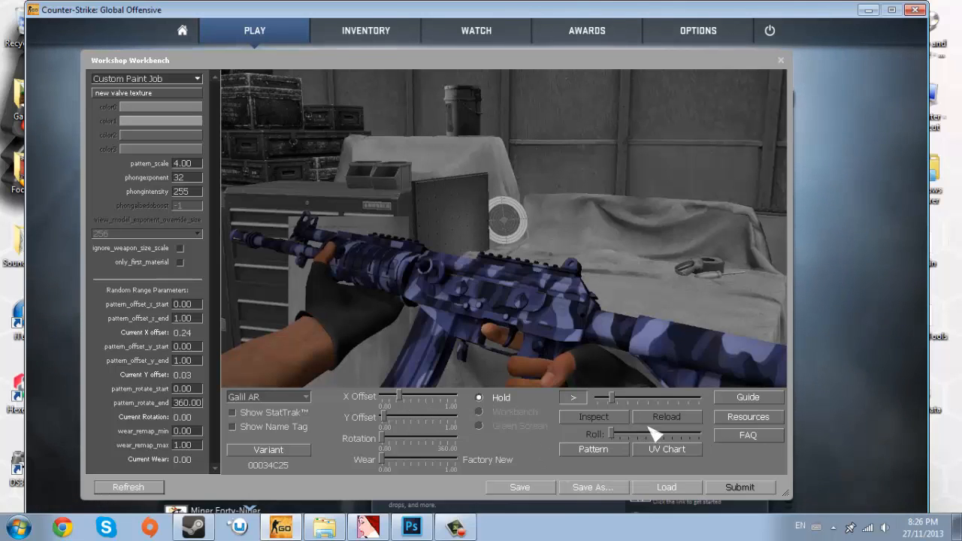
mouse_move(609, 498)
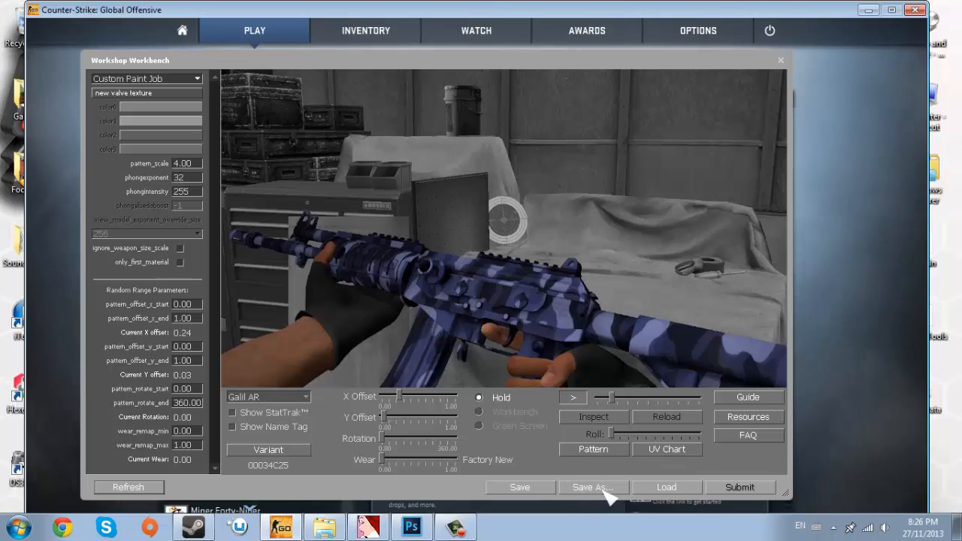
Save the Galil paint job settings as 'galil blue camo' in the Counter-Strike folder.
click(593, 488)
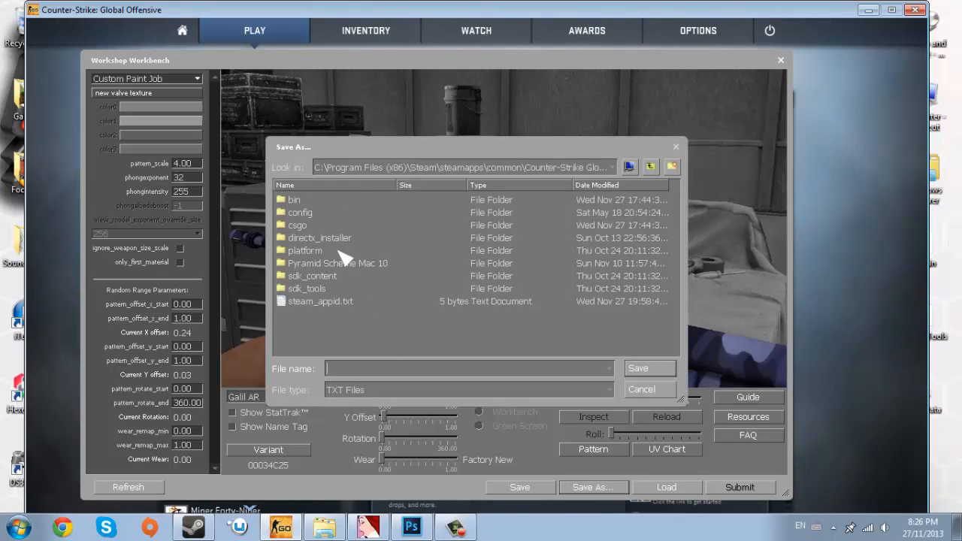
mouse_move(337, 271)
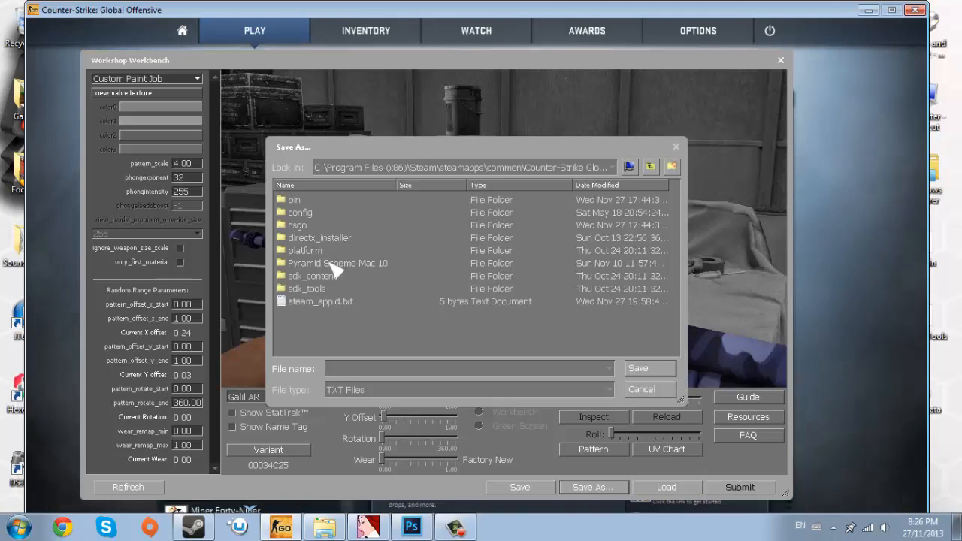
mouse_move(489, 222)
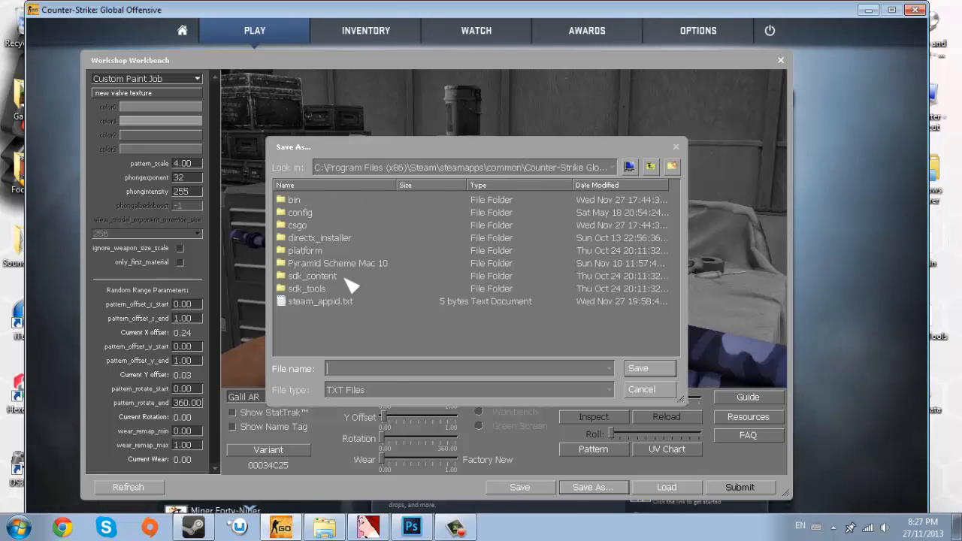
mouse_move(342, 272)
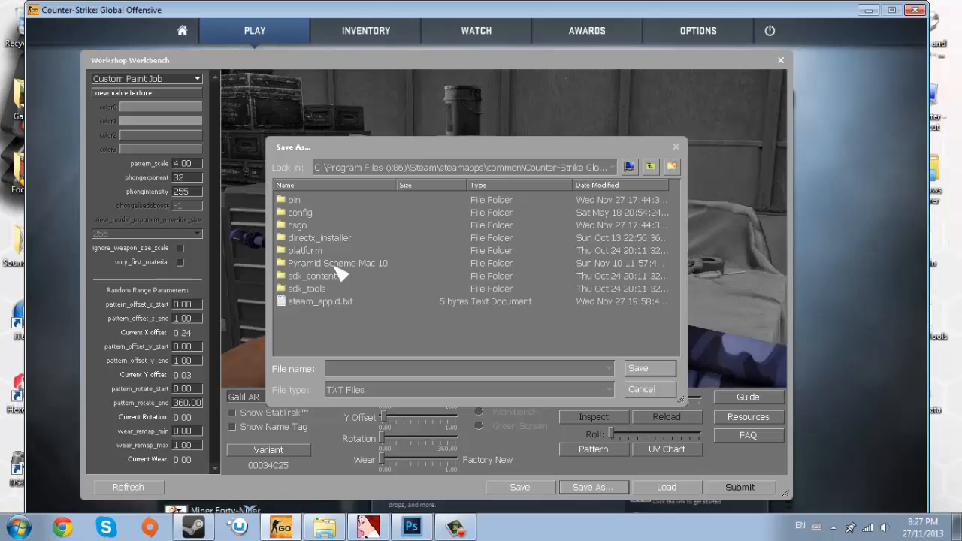
text(gal)
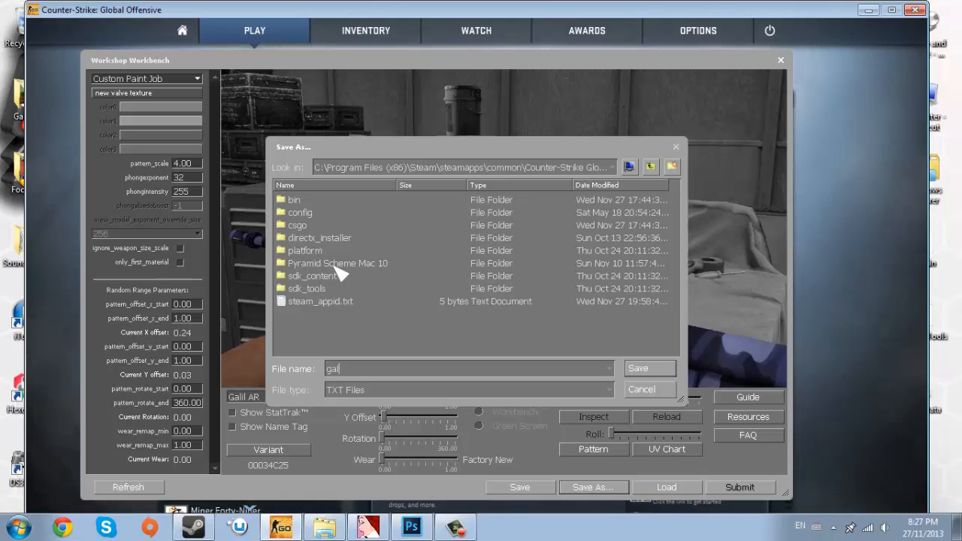
text(il blue)
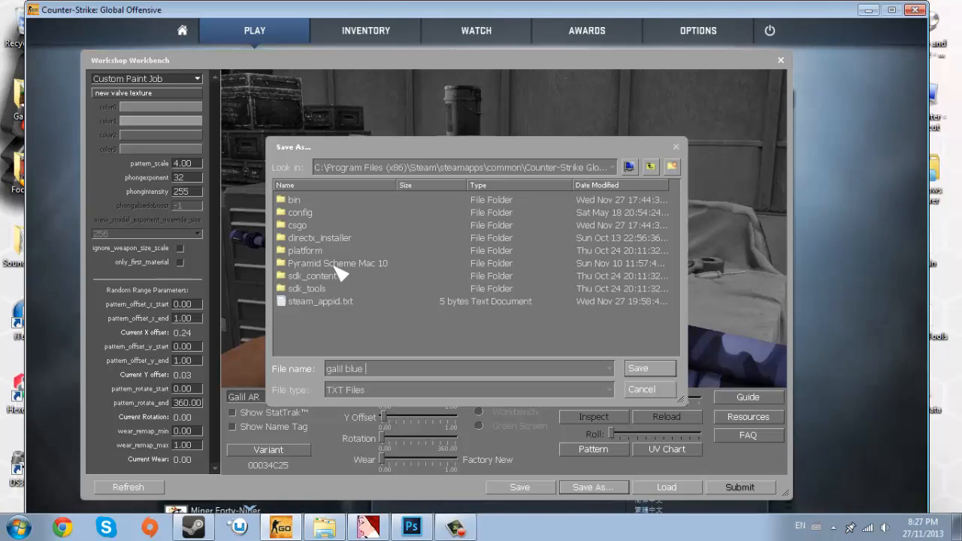
text(camo)
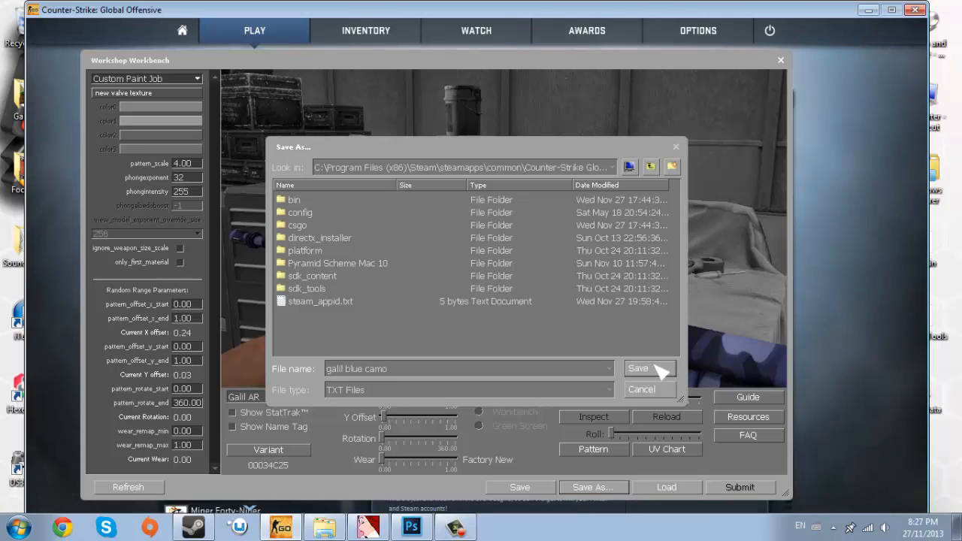
click(637, 367)
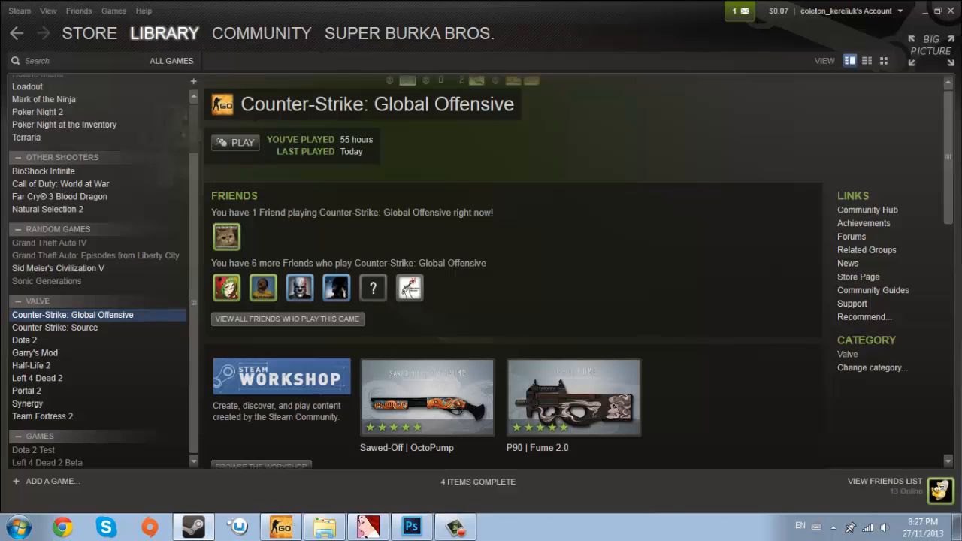
Open the Properties of Counter-Strike: Global Offensive from the Steam Library.
right_click(72, 315)
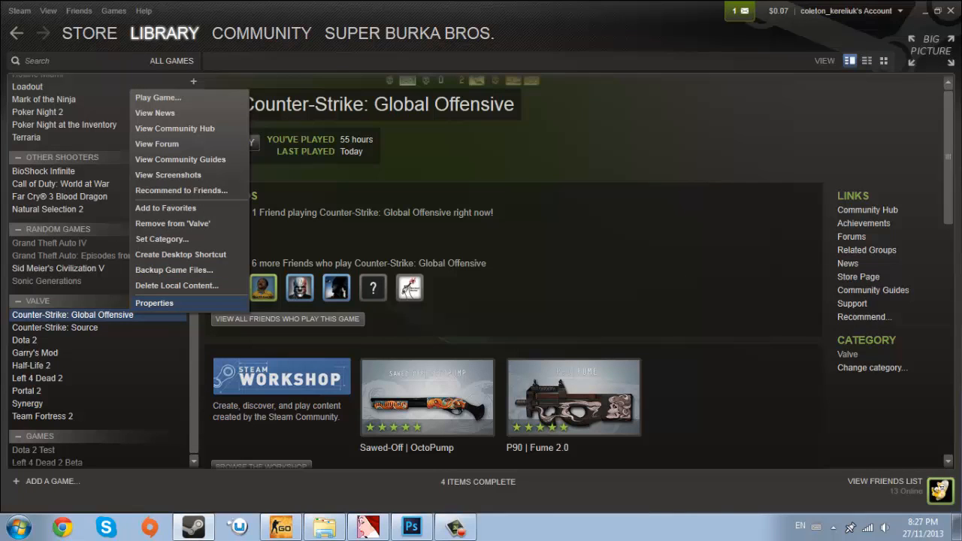
click(154, 303)
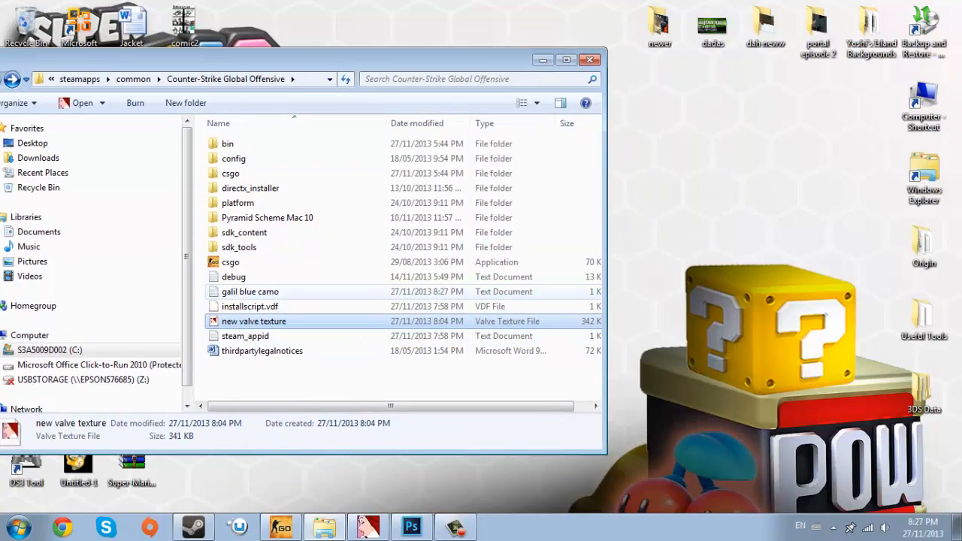
Create a 'Galil Blue Camo' folder in the game directory and open the new valve texture file.
click(250, 292)
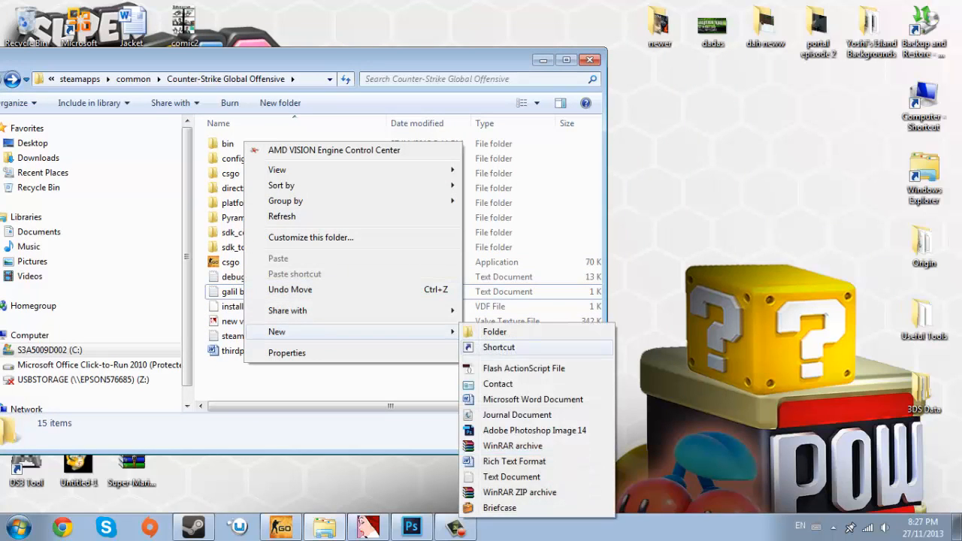
click(495, 332)
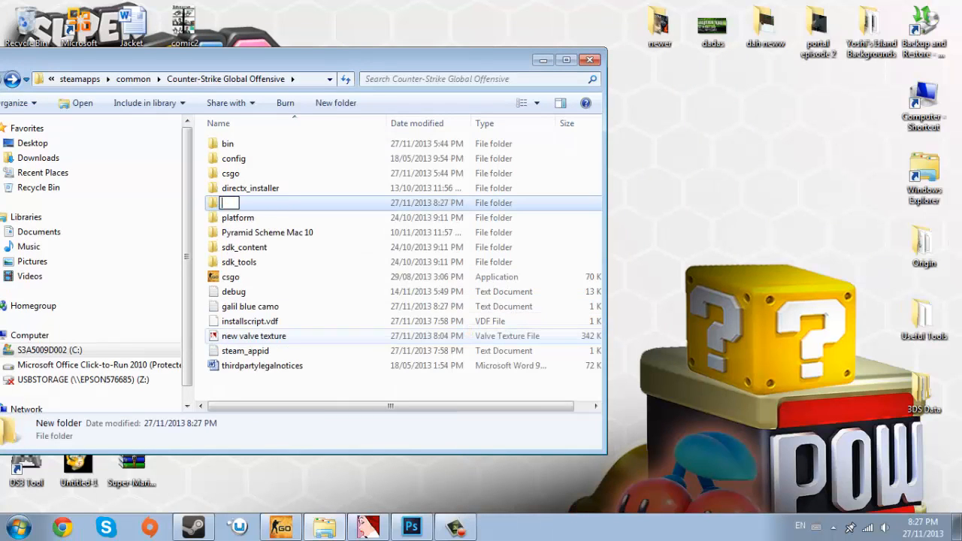
text(Galil Blue Camo)
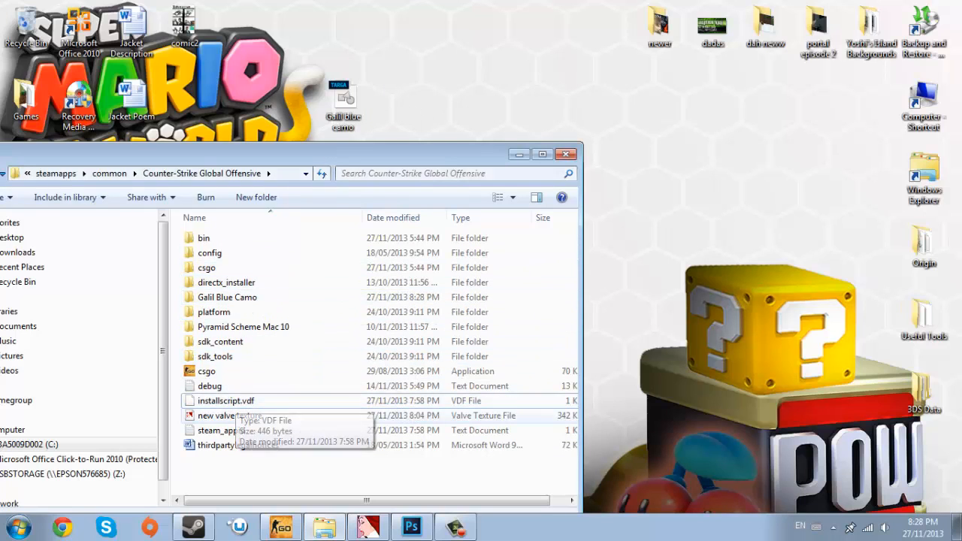
click(229, 415)
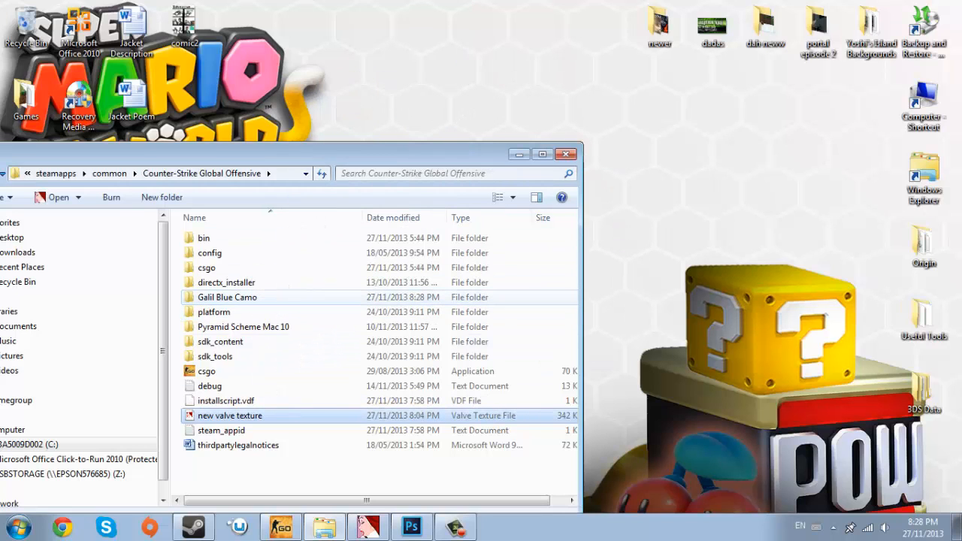
double_click(227, 297)
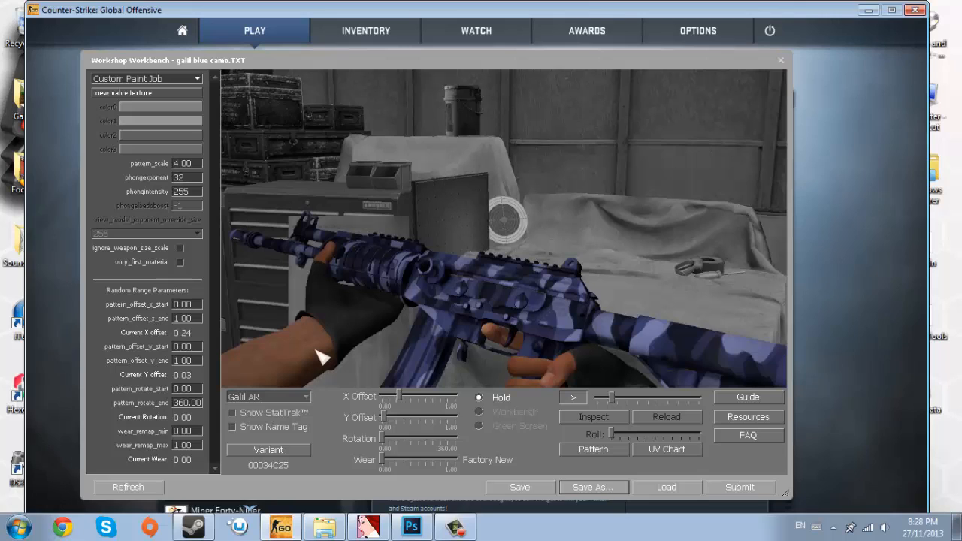
mouse_move(406, 425)
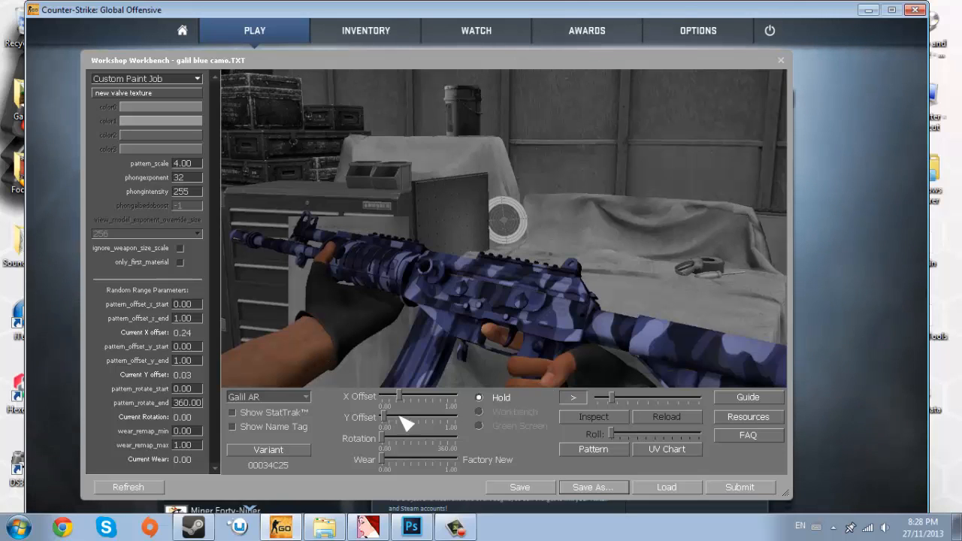
mouse_move(740, 369)
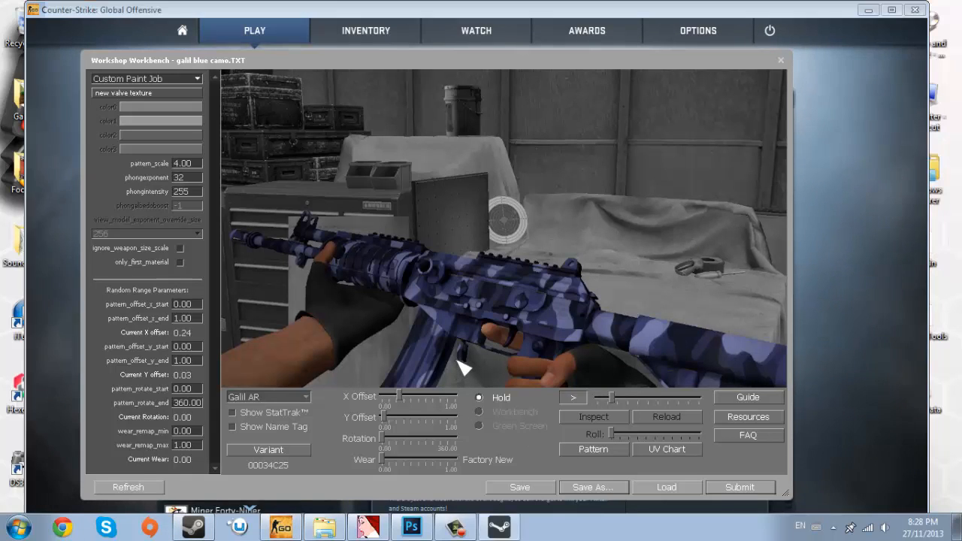
Submit the skin, add a new Workshop item, then switch over to Steam.
click(740, 487)
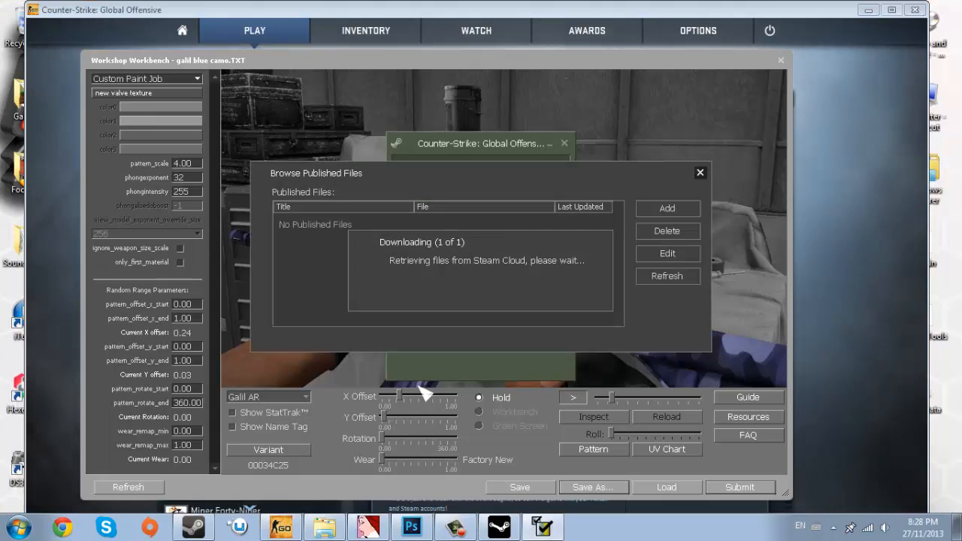
click(666, 208)
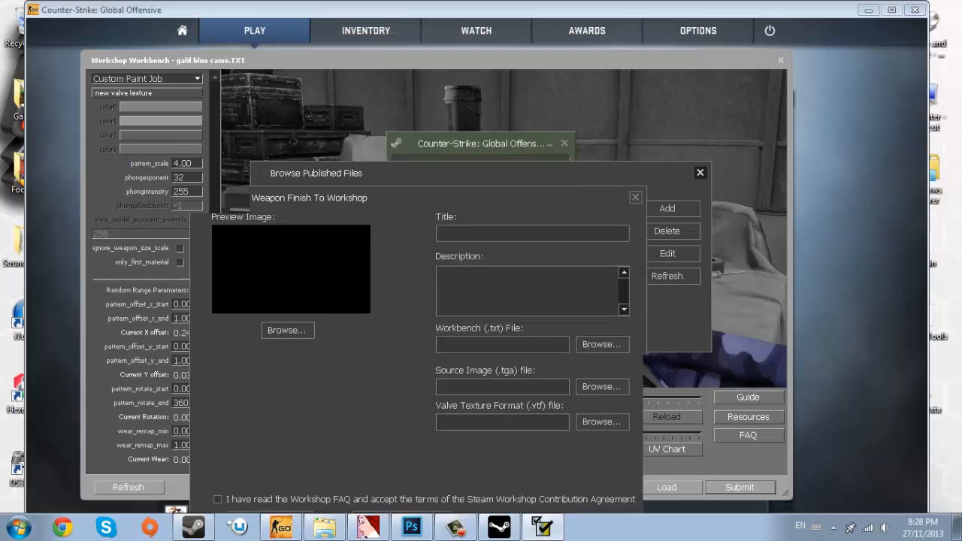
click(666, 209)
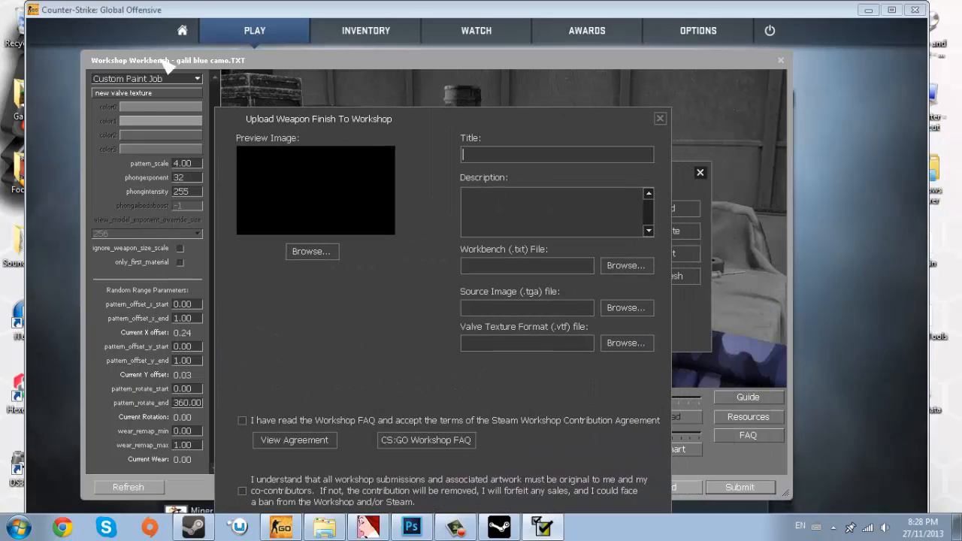
click(660, 118)
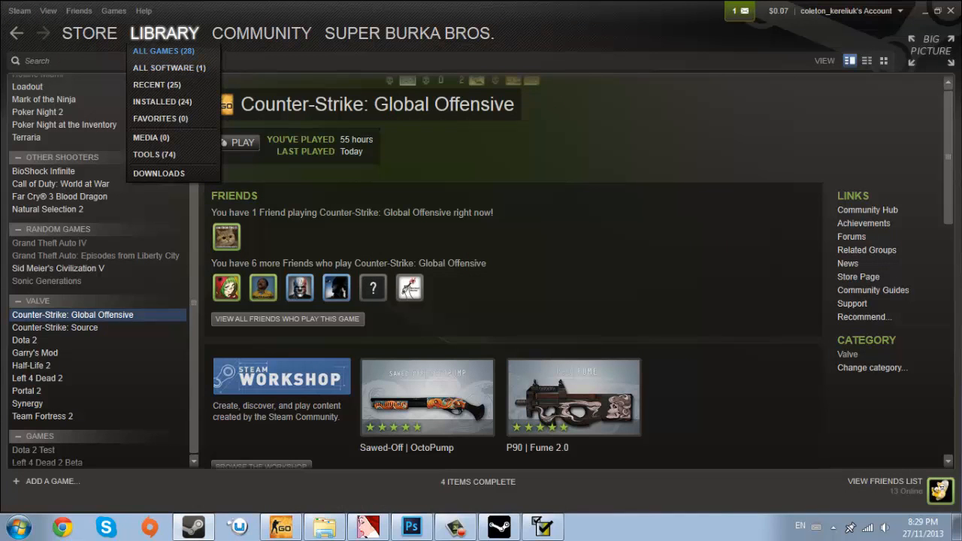
click(168, 68)
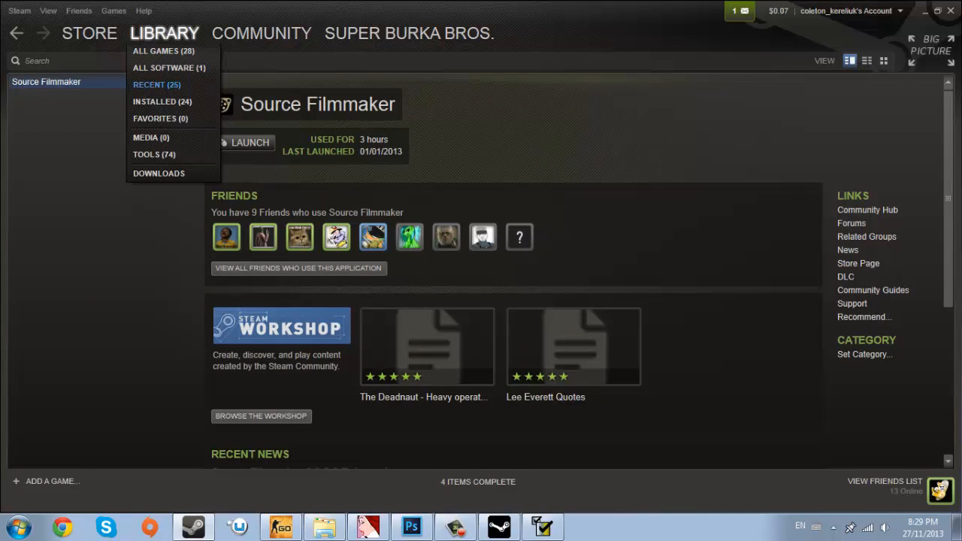
click(161, 102)
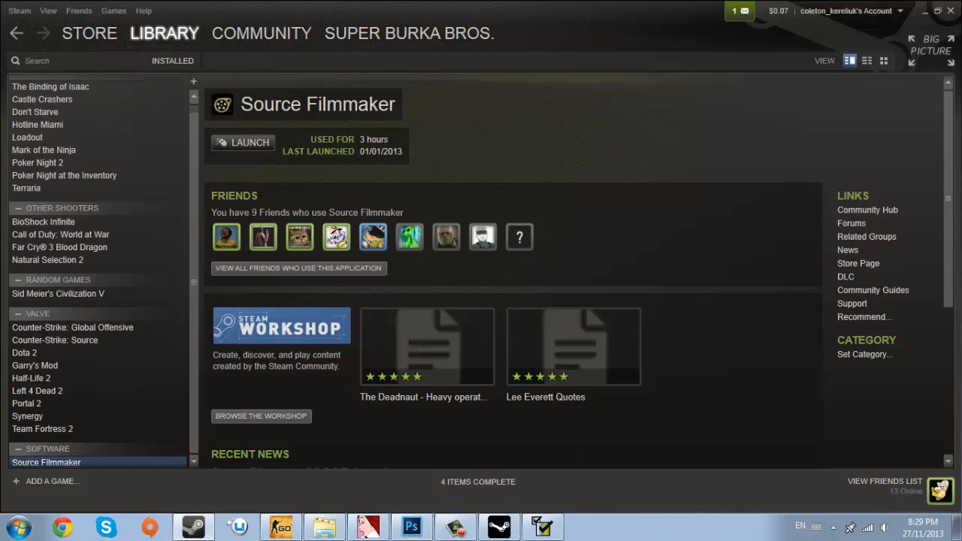
click(164, 33)
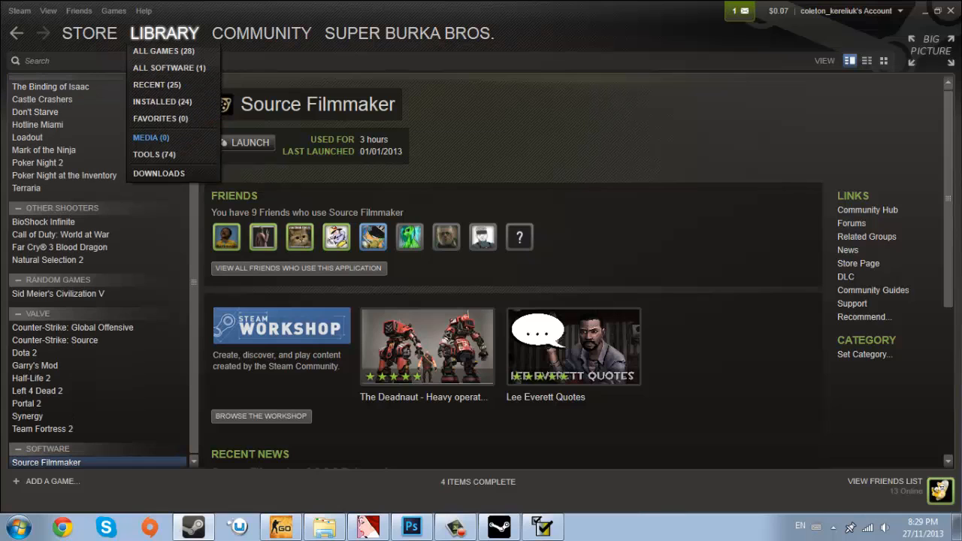
click(155, 154)
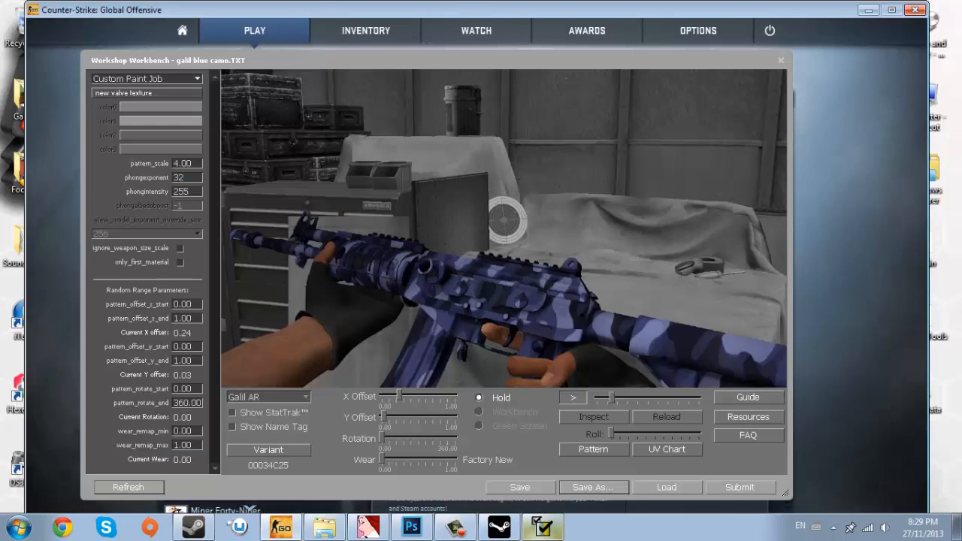
Bring the Upload Weapon Finish form forward and browse for its Workbench (.txt) file.
click(740, 487)
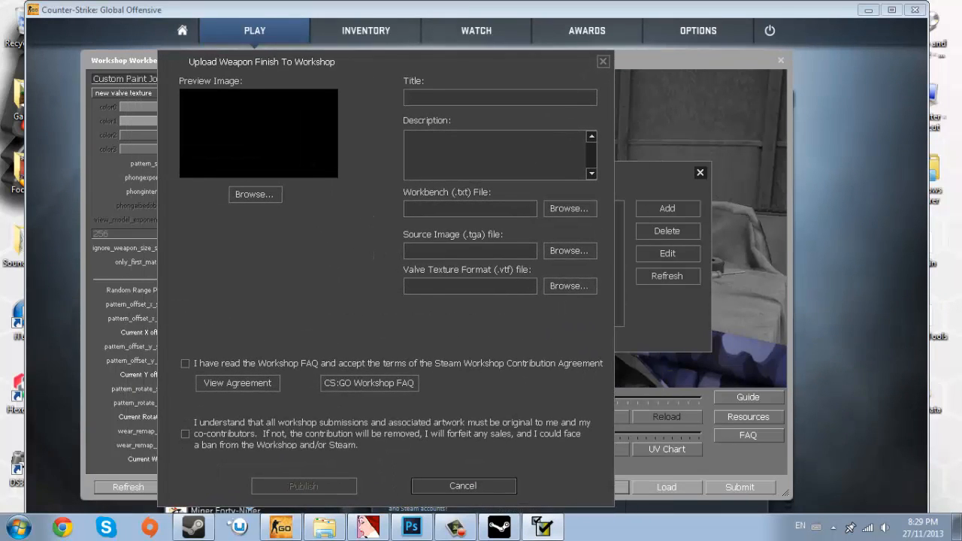
click(500, 97)
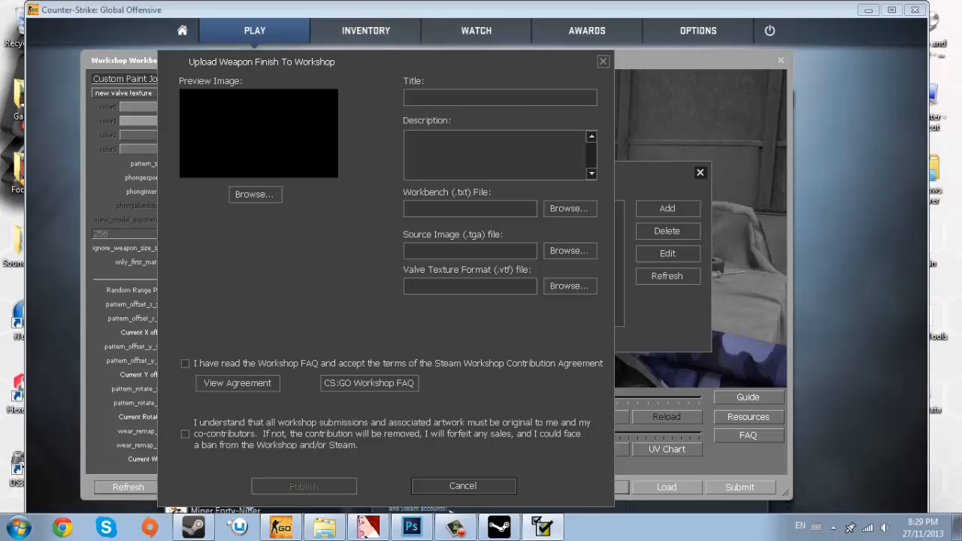
click(499, 97)
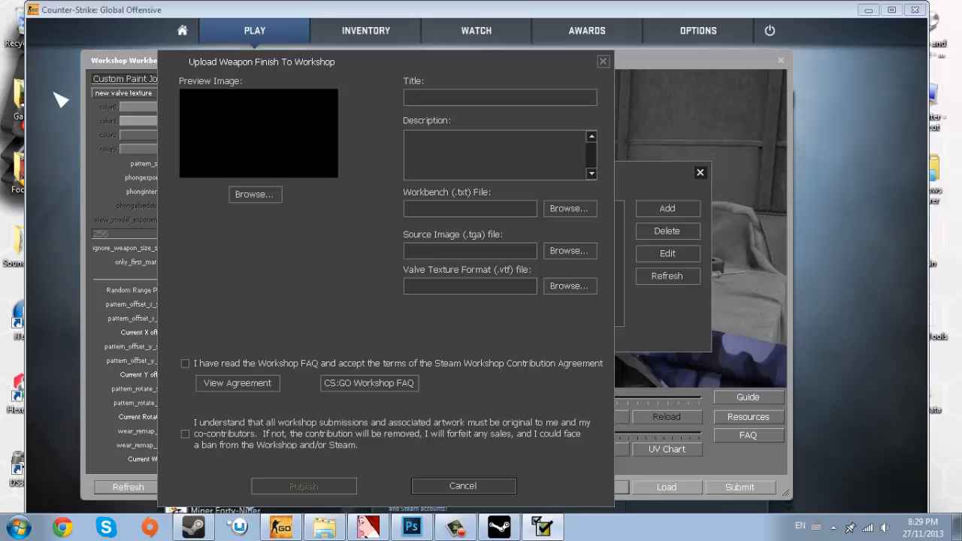
click(499, 97)
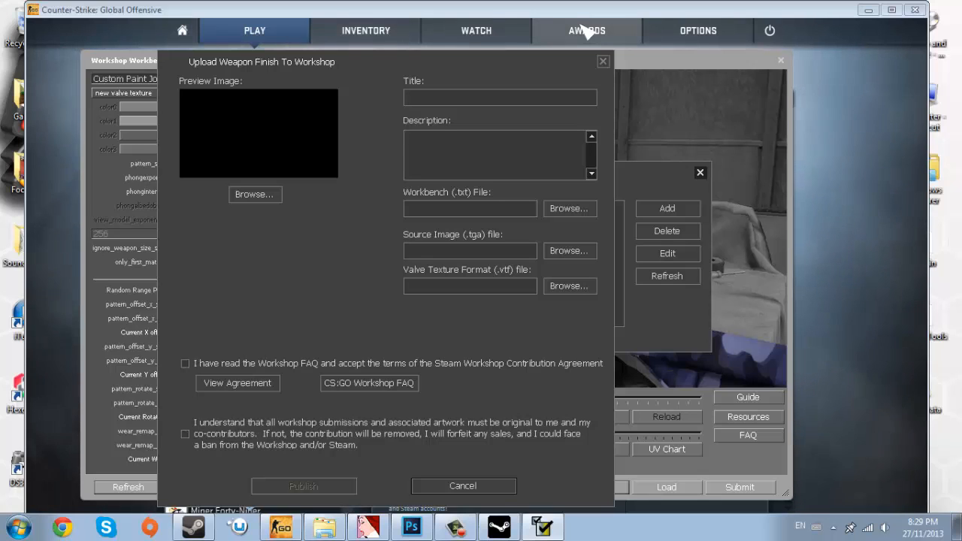
mouse_move(464, 41)
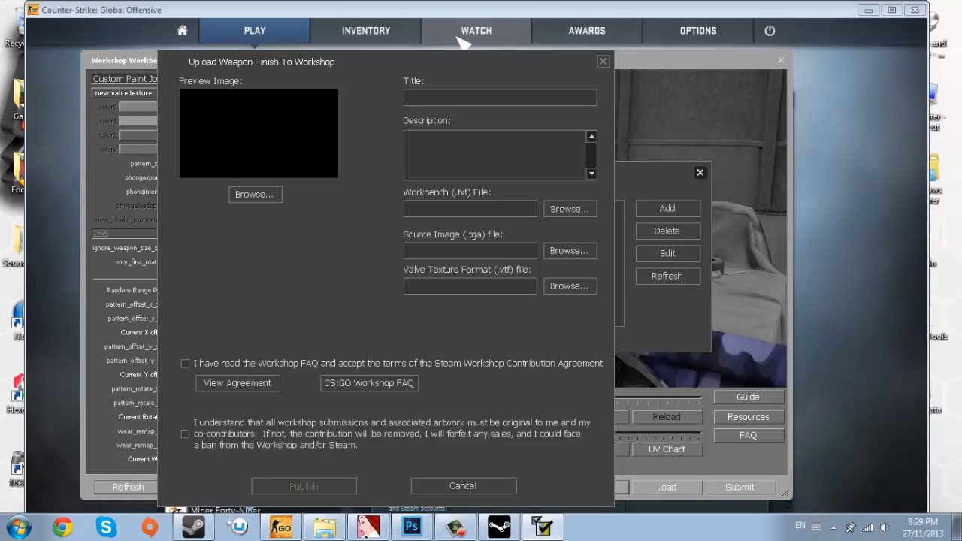
click(569, 208)
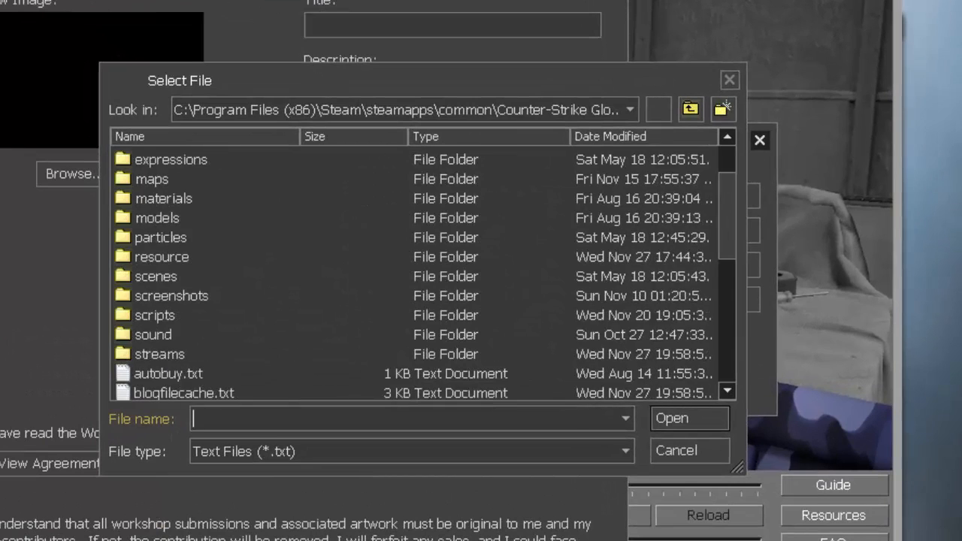
Choose galil blue camo.txt from the Galil Blue Camo folder as the workbench file.
click(630, 110)
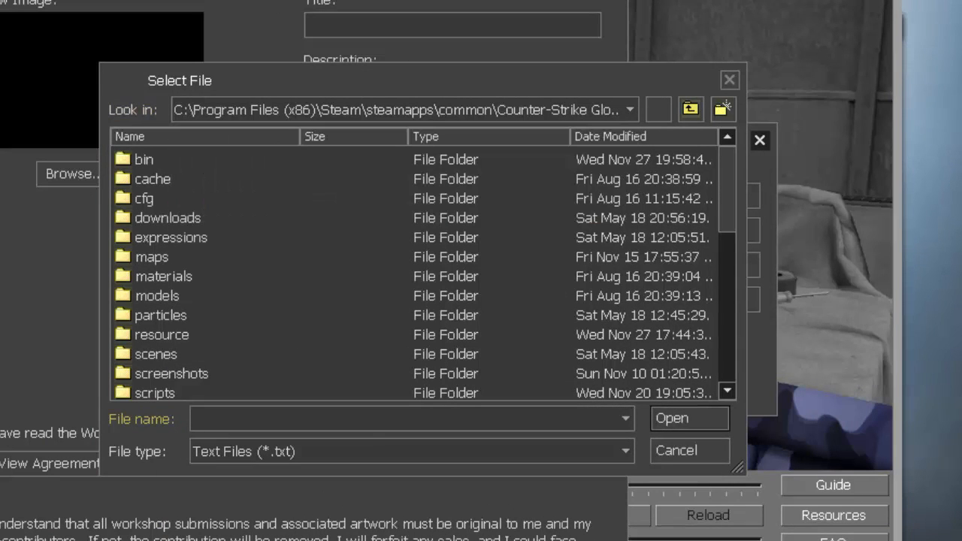
click(690, 109)
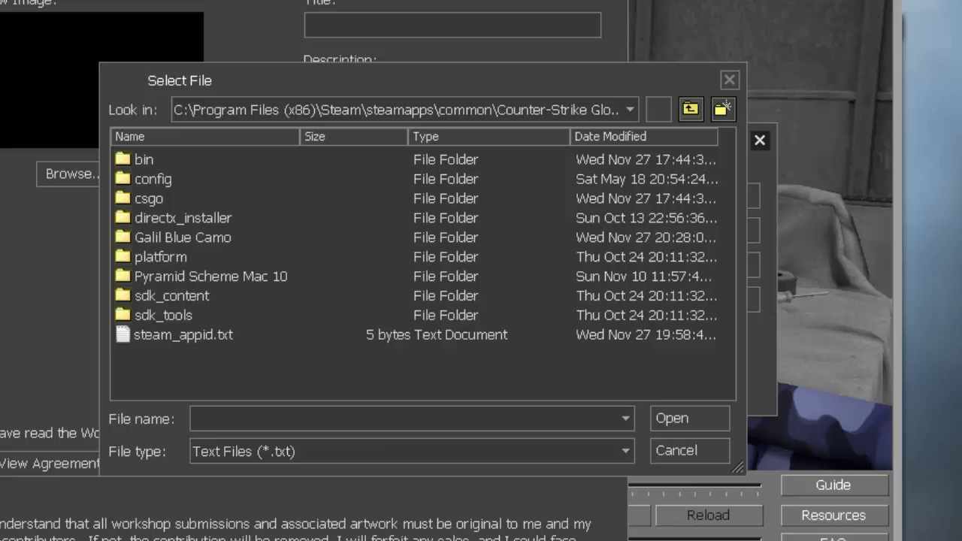
mouse_move(767, 102)
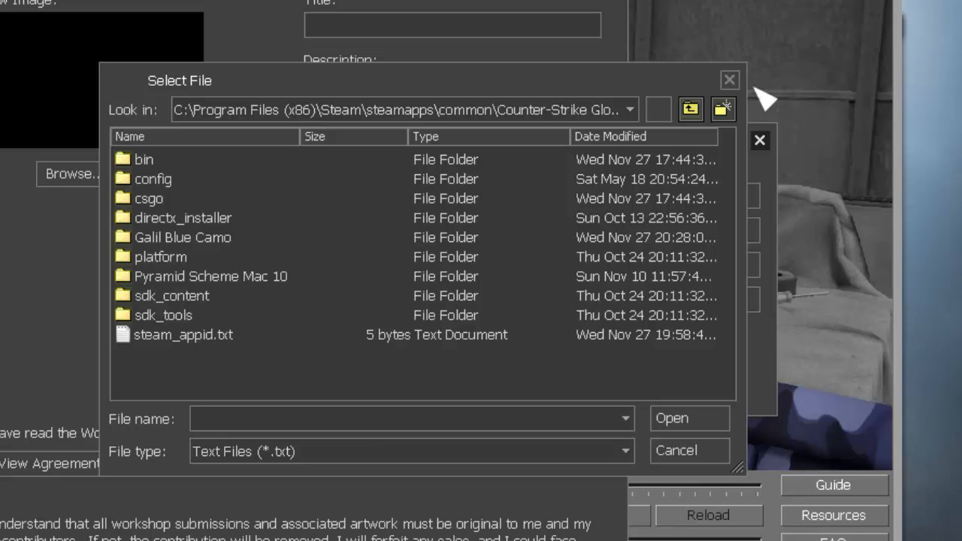
double_click(183, 236)
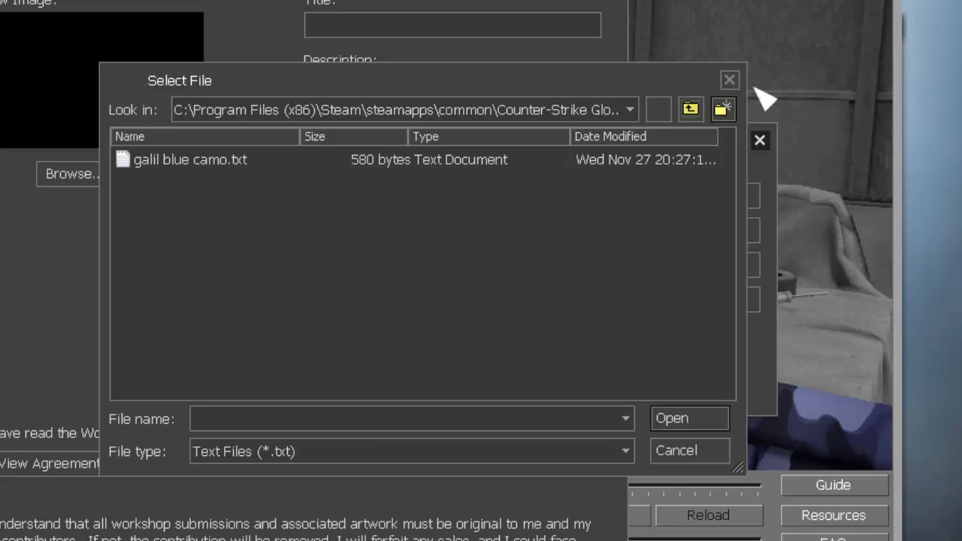
click(190, 159)
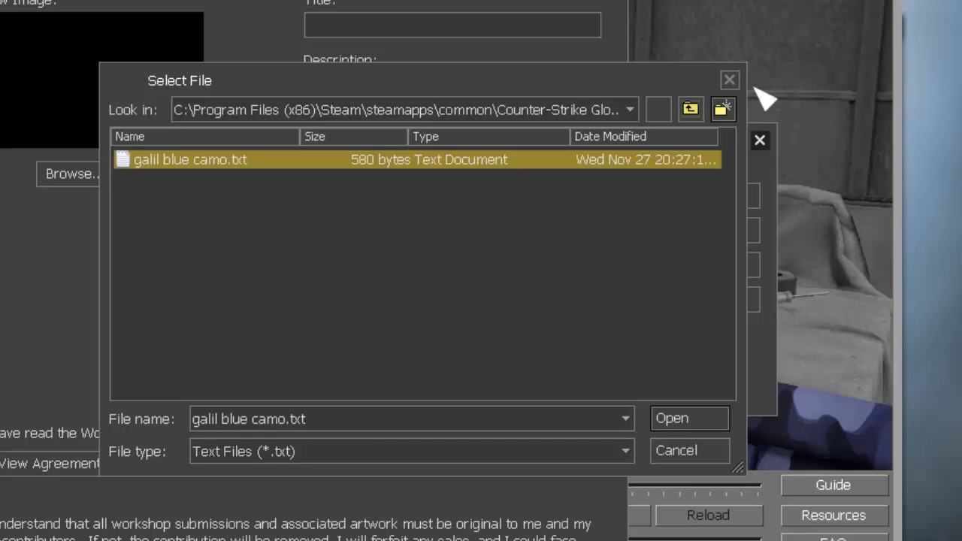
click(671, 419)
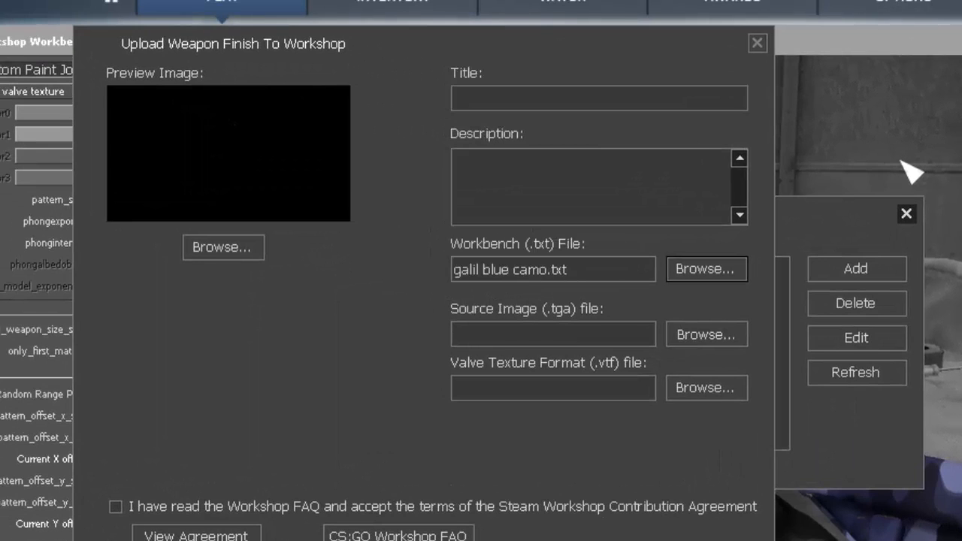
Attach Galil blue camo.tga as the source image and galil camo.vtf as the texture.
click(705, 334)
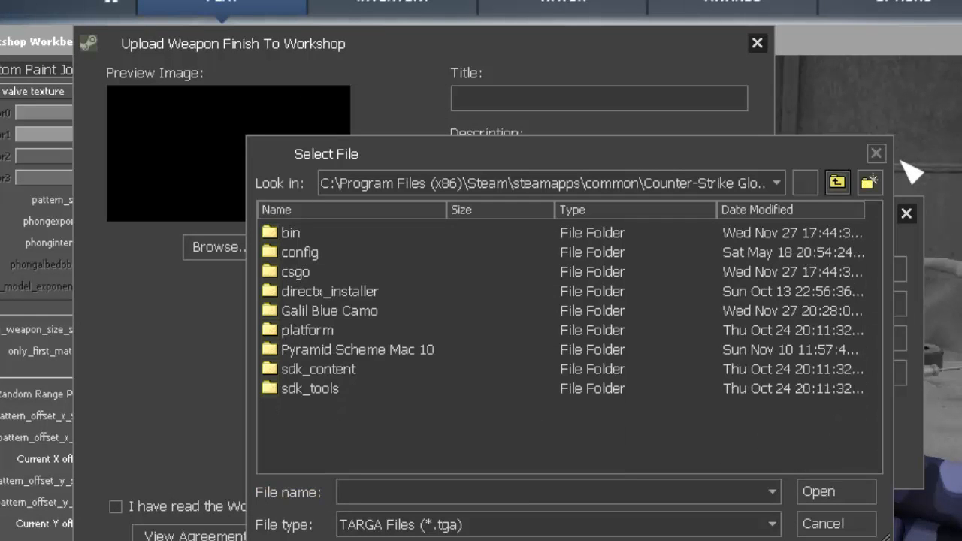
double_click(329, 310)
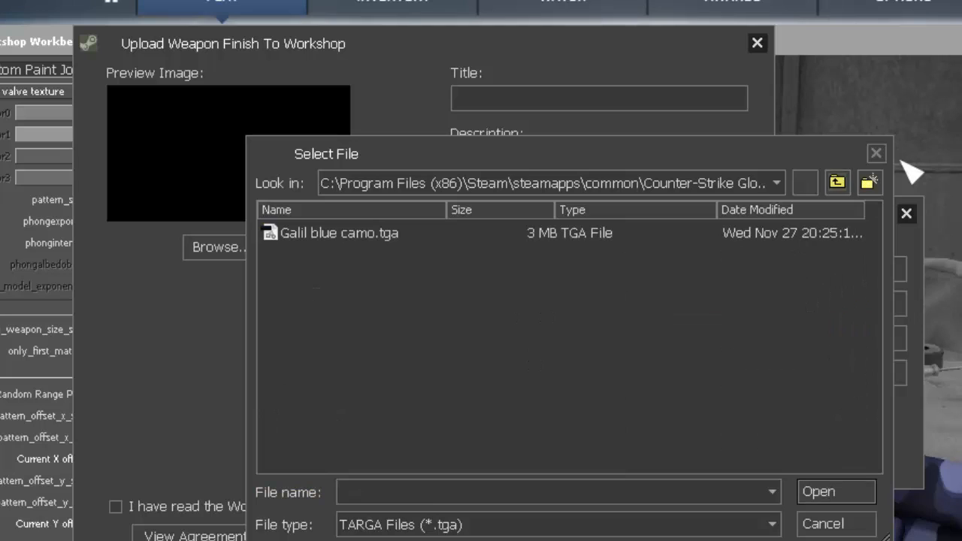
click(339, 233)
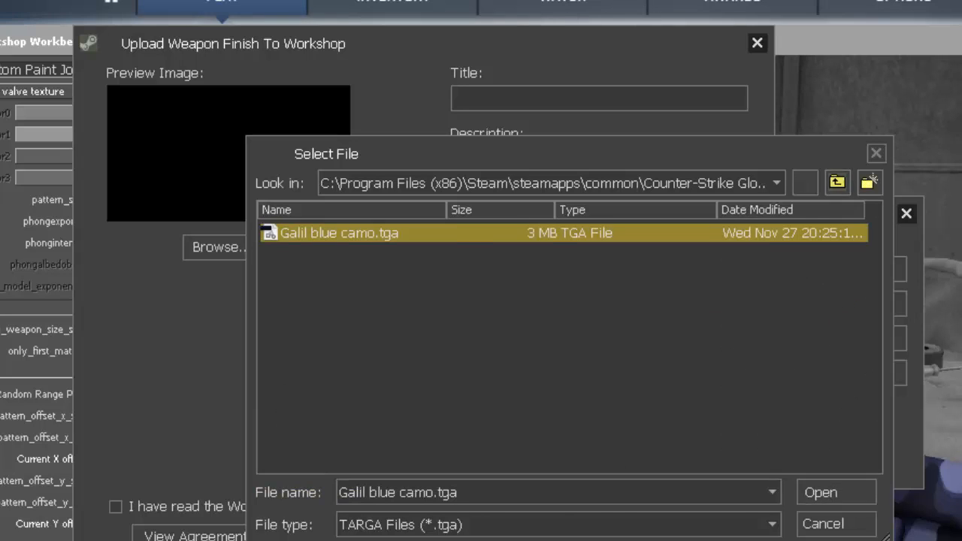
click(821, 493)
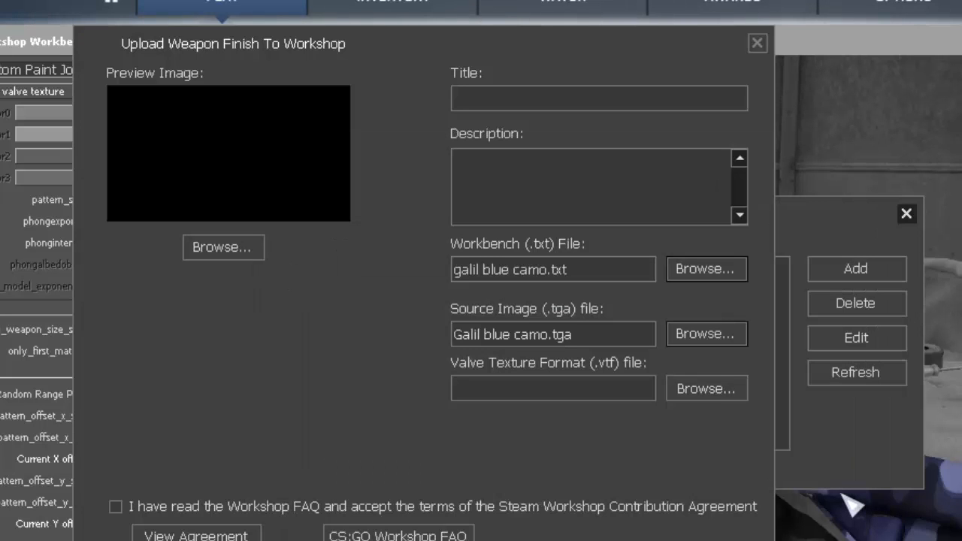
click(706, 388)
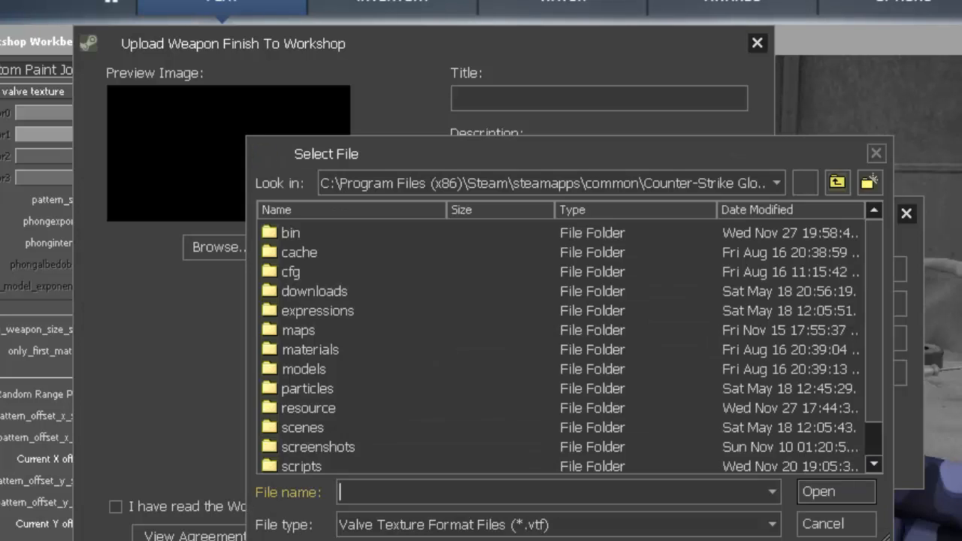
click(837, 183)
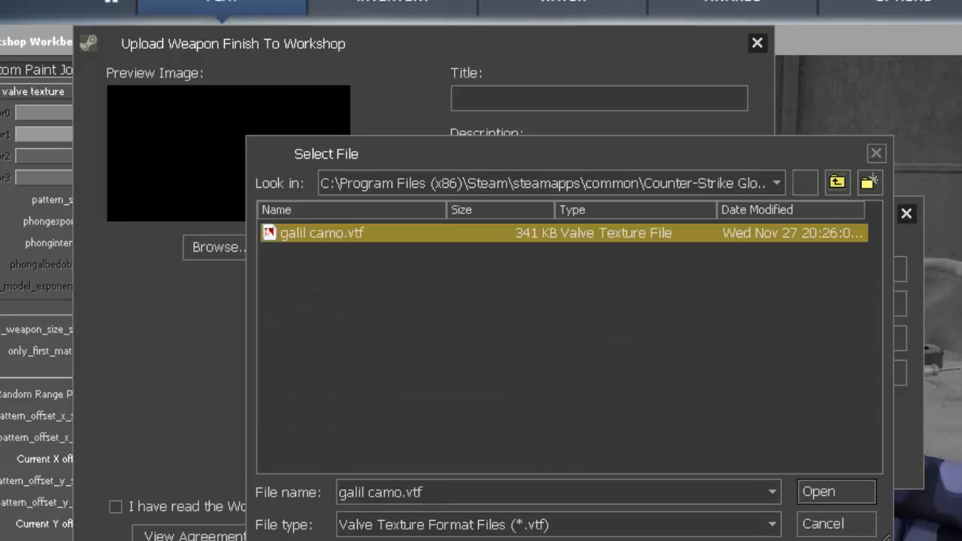
click(818, 491)
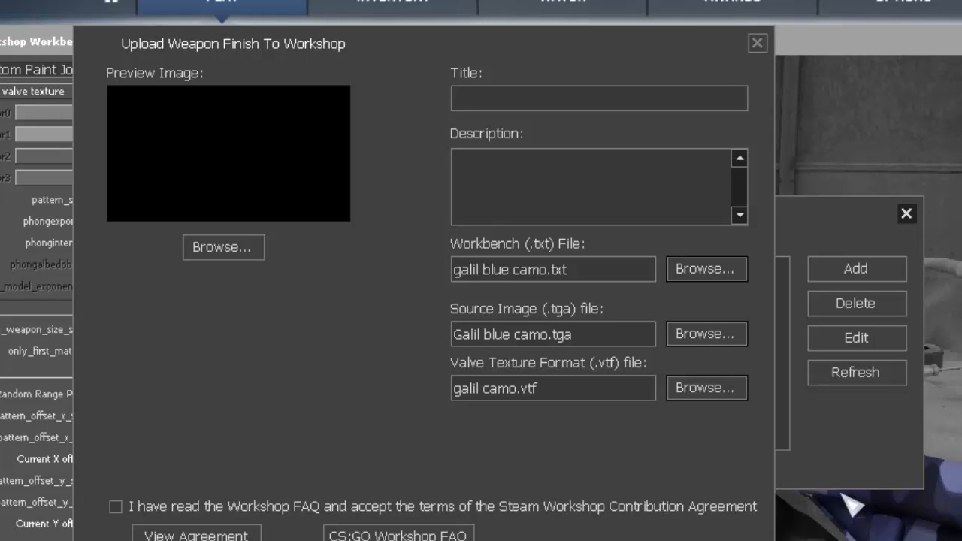
Tick the Workshop contribution agreement and originality checkboxes.
click(115, 507)
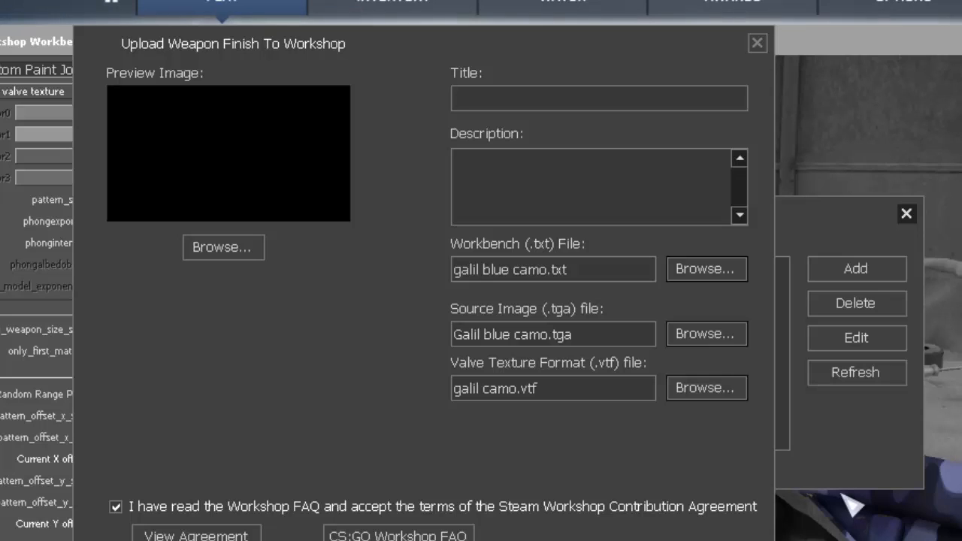
click(599, 98)
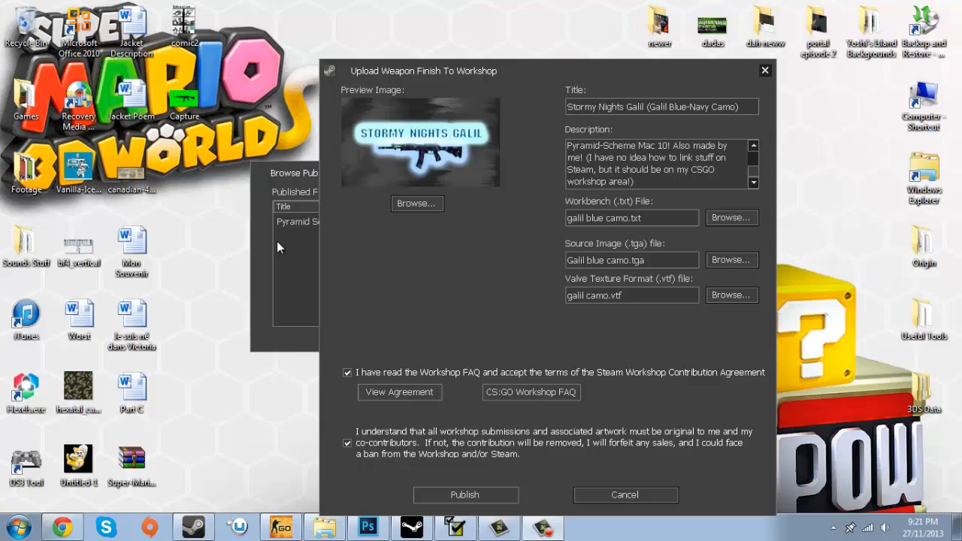
mouse_move(535, 197)
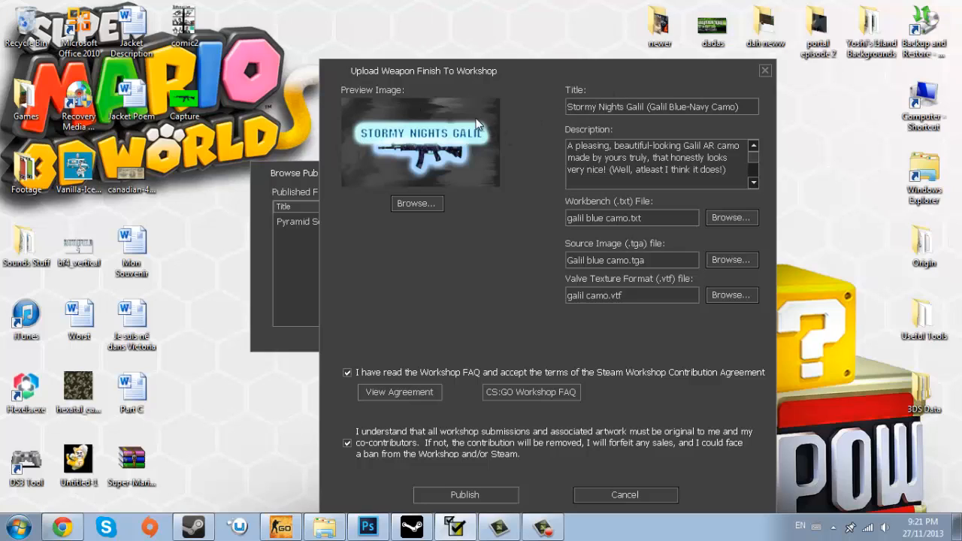
mouse_move(465, 163)
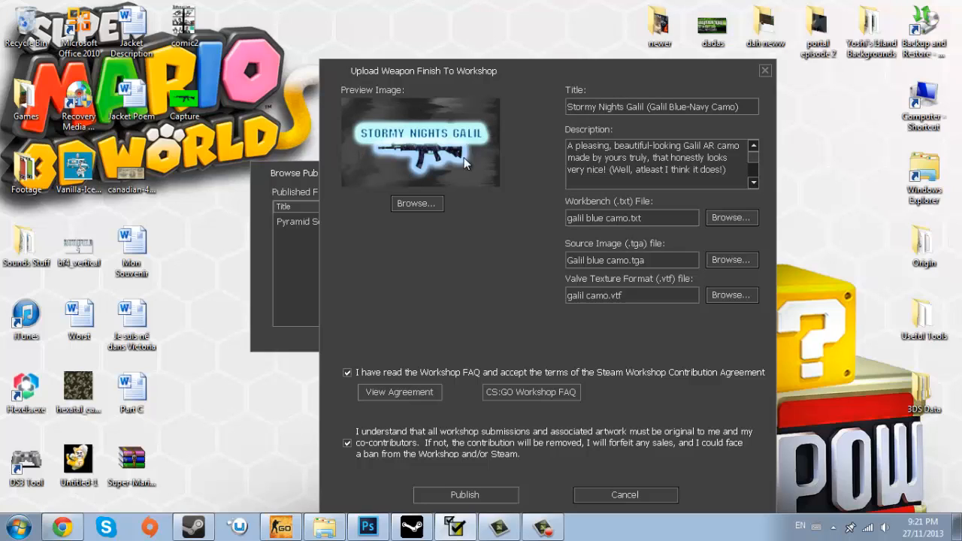
mouse_move(389, 134)
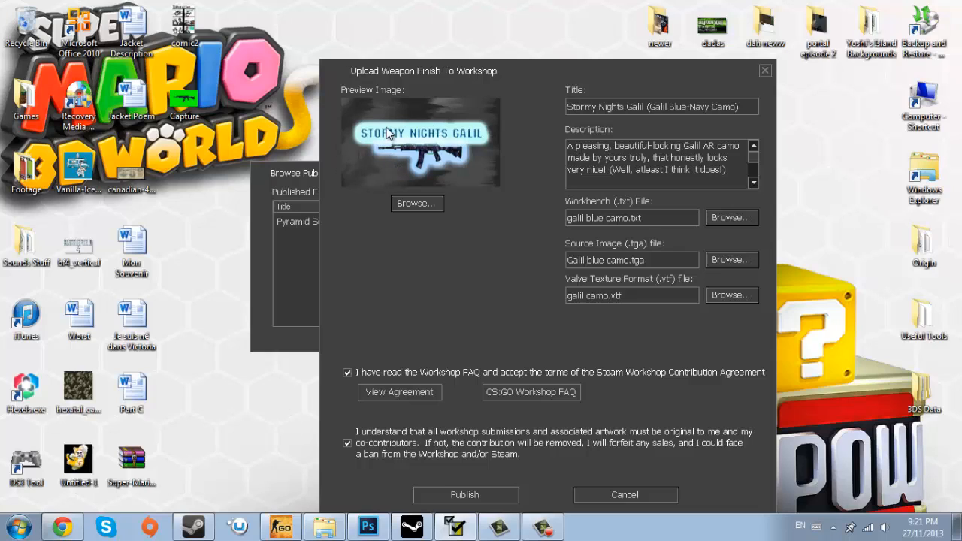
mouse_move(427, 118)
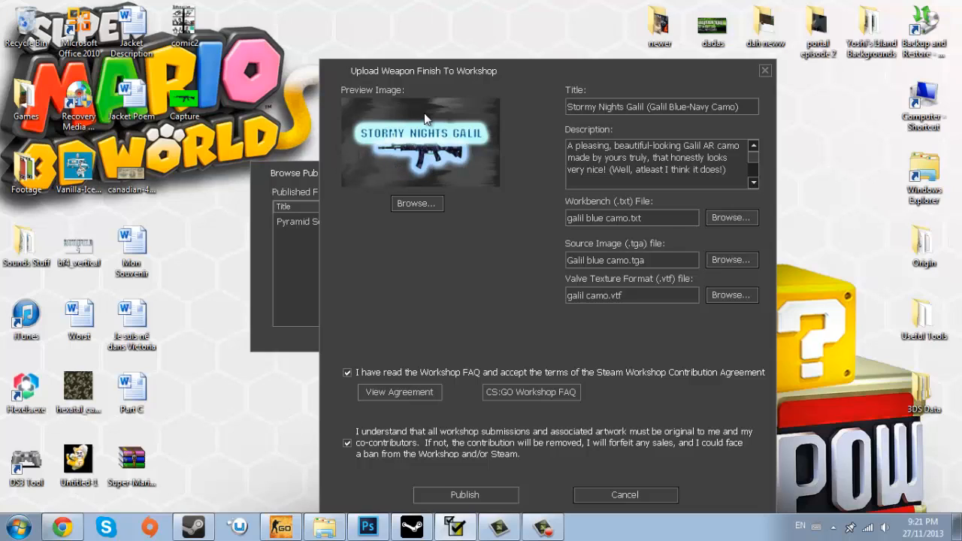
mouse_move(425, 181)
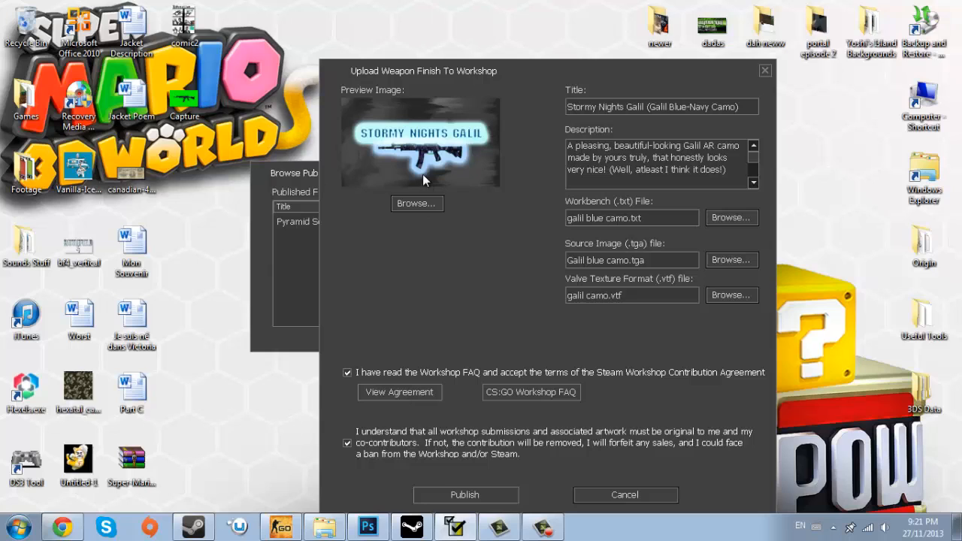
mouse_move(530, 182)
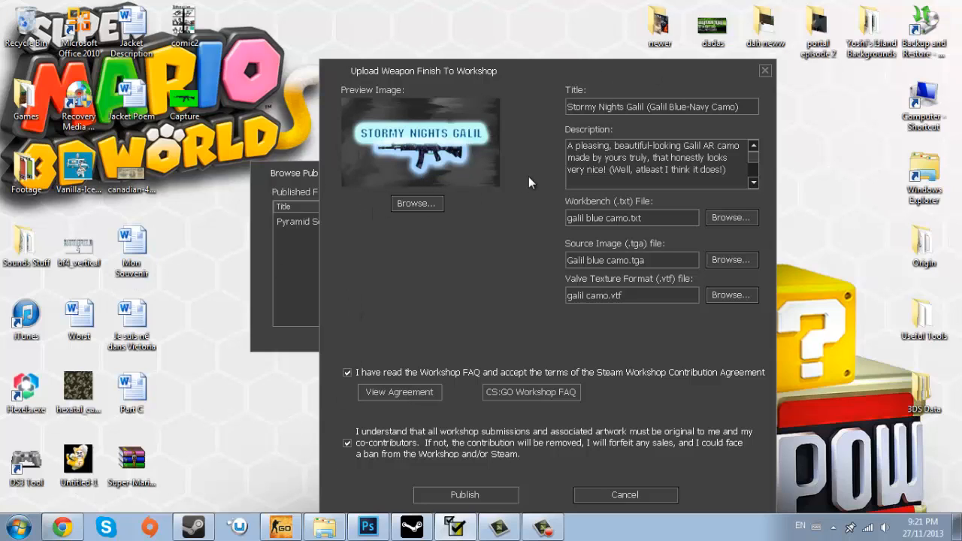
Scroll through the completed upload form and publish Stormy Nights Galil.
scroll(down, 3)
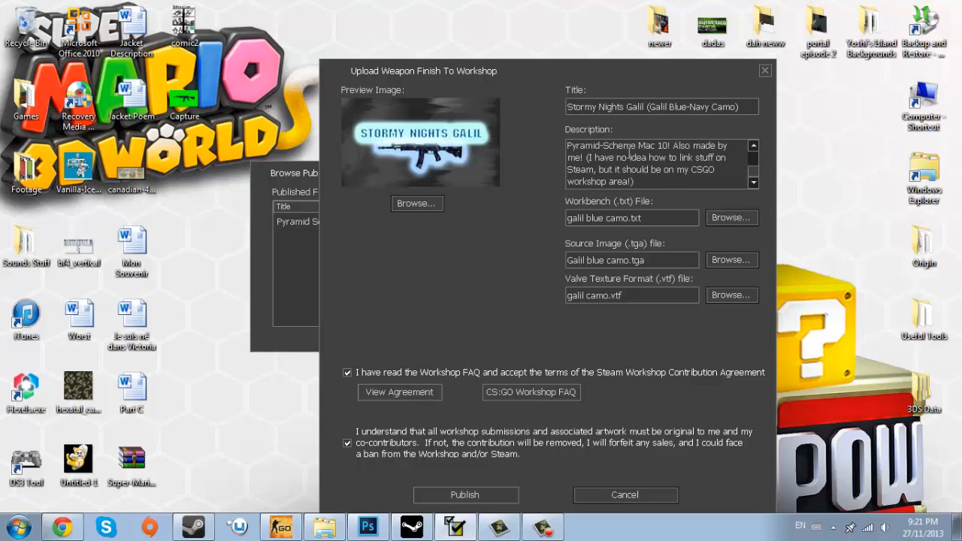
scroll(down, 3)
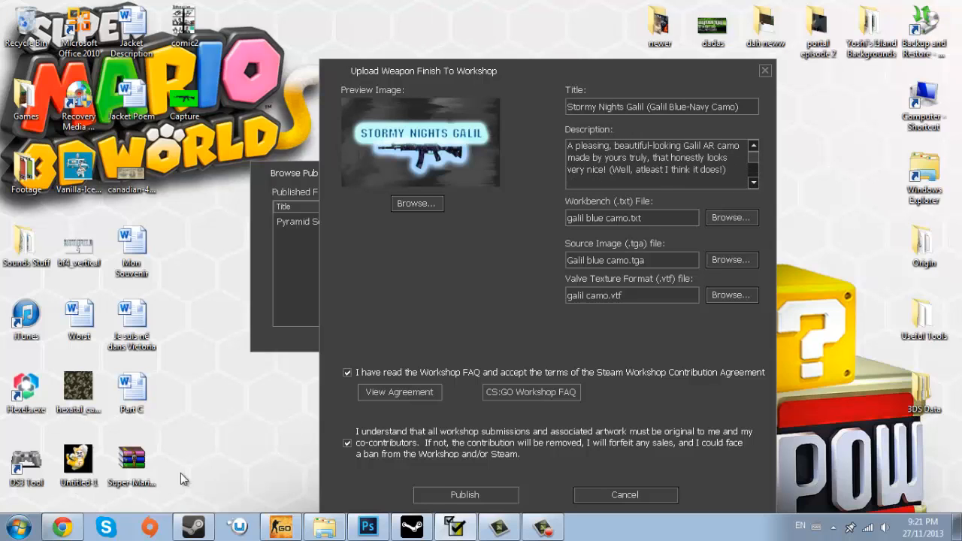
mouse_move(494, 515)
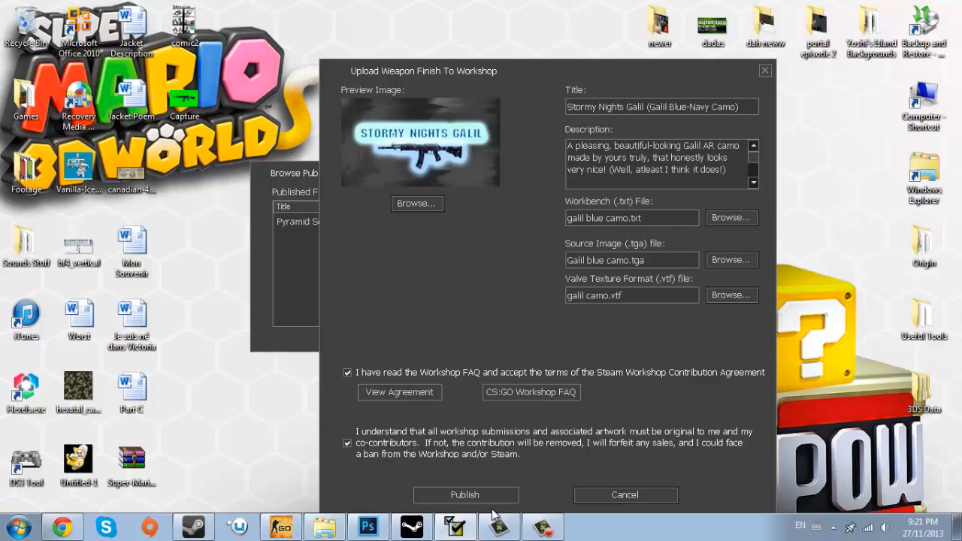
mouse_move(579, 315)
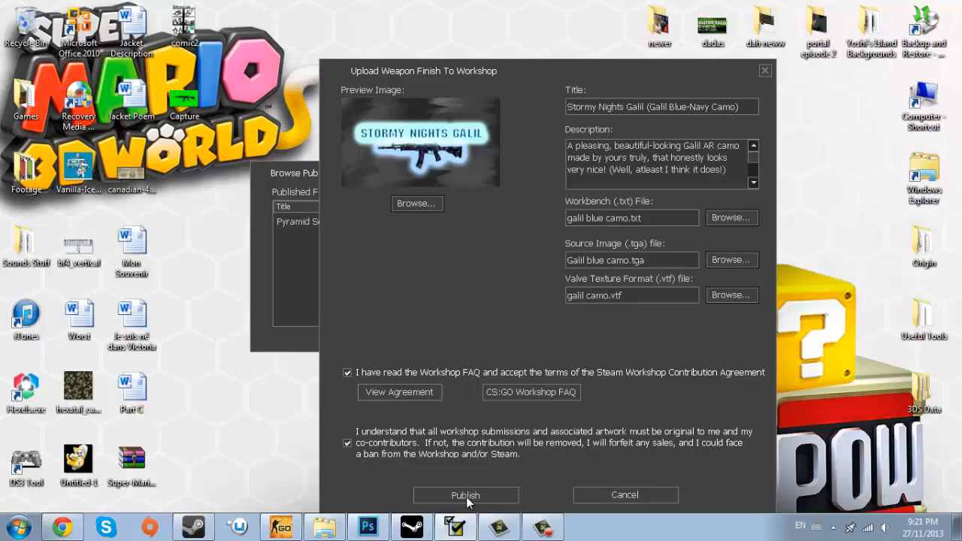
click(464, 495)
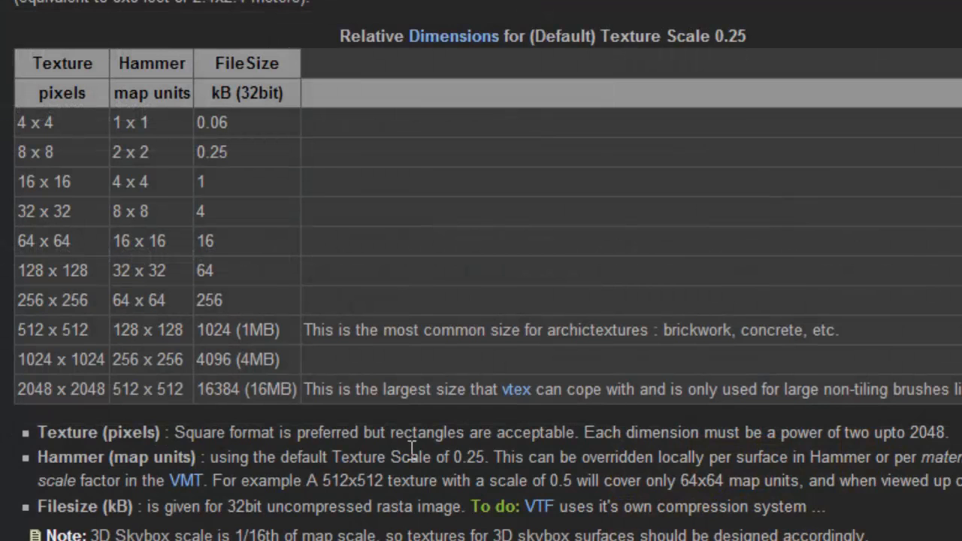
Scroll the texture wiki page up to its Scale section.
scroll(up, 3)
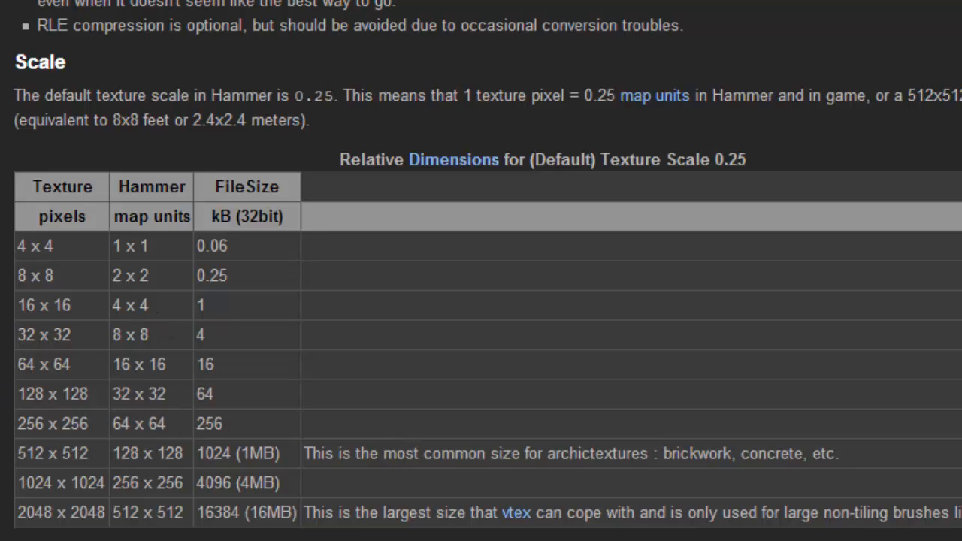
mouse_move(166, 249)
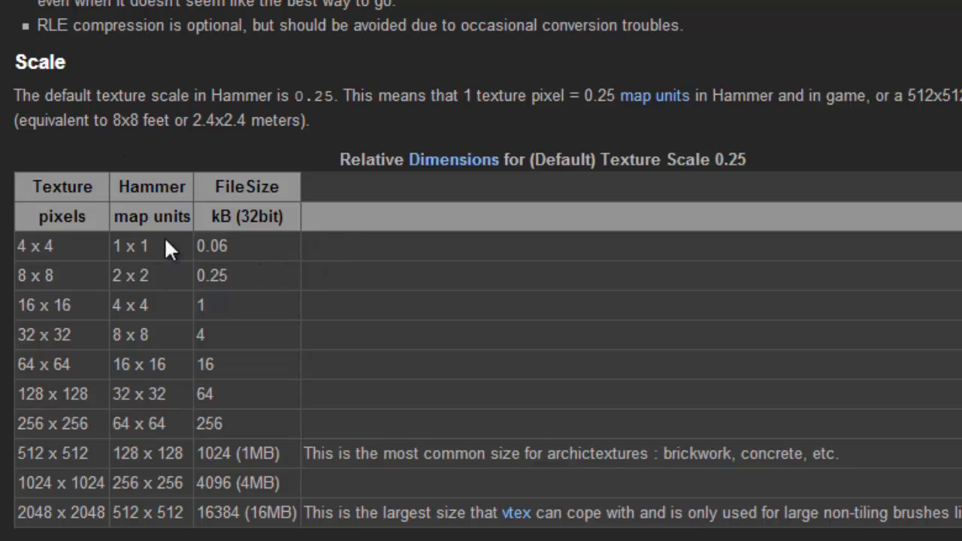
mouse_move(166, 357)
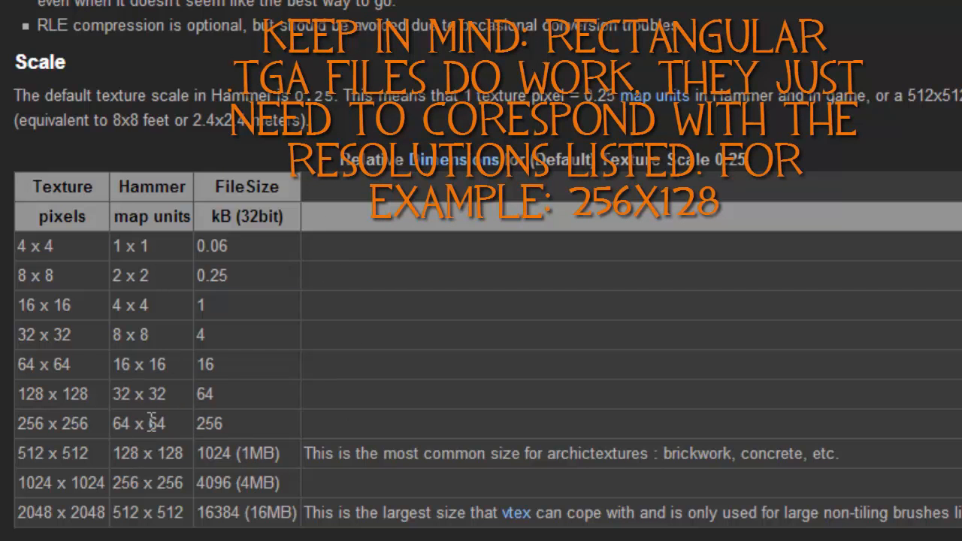
mouse_move(184, 436)
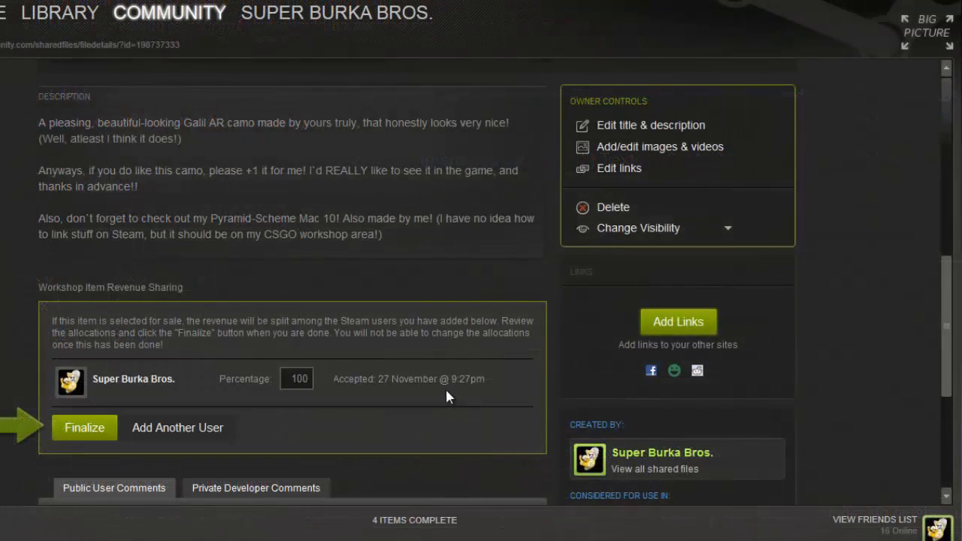
Find Workshop Item Revenue Sharing on the Galil page and finalize the 100 percent split.
scroll(up, 3)
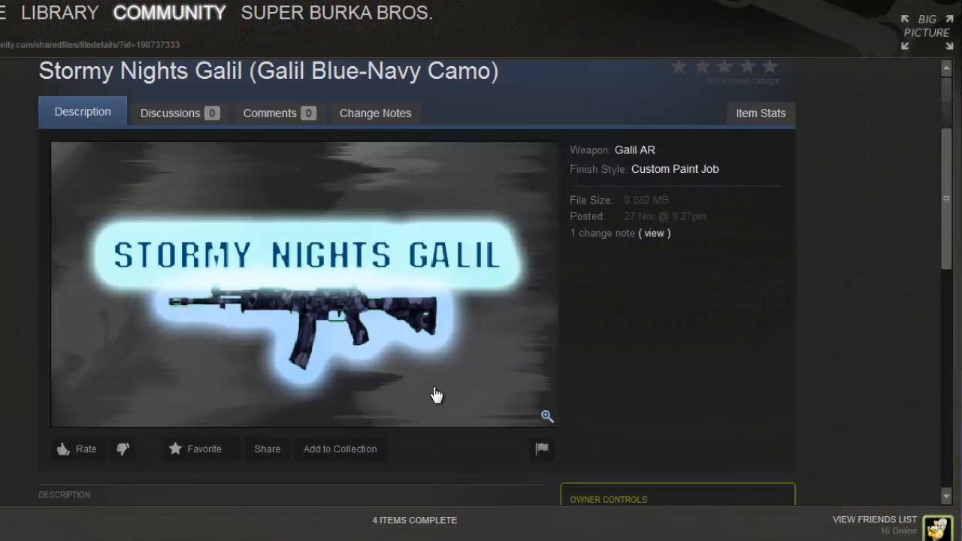
mouse_move(395, 248)
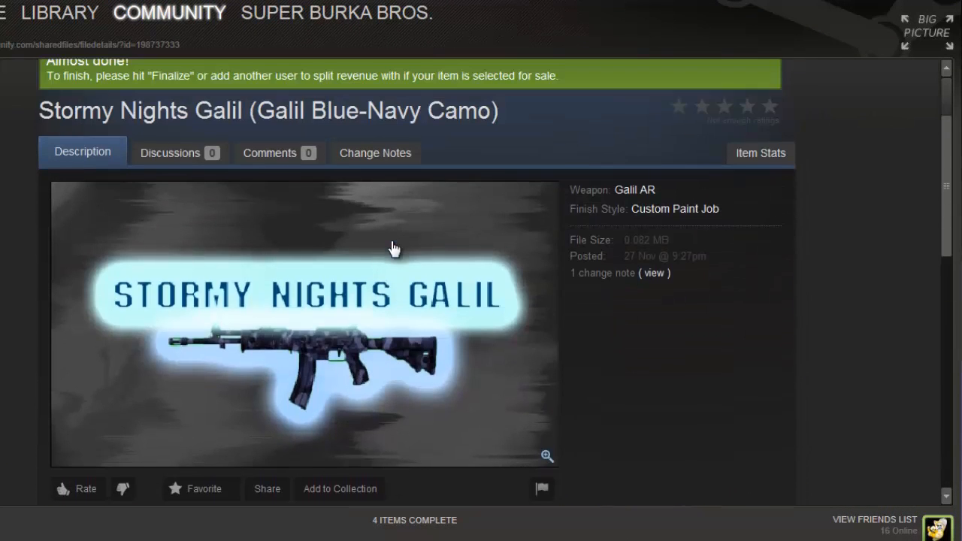
scroll(down, 3)
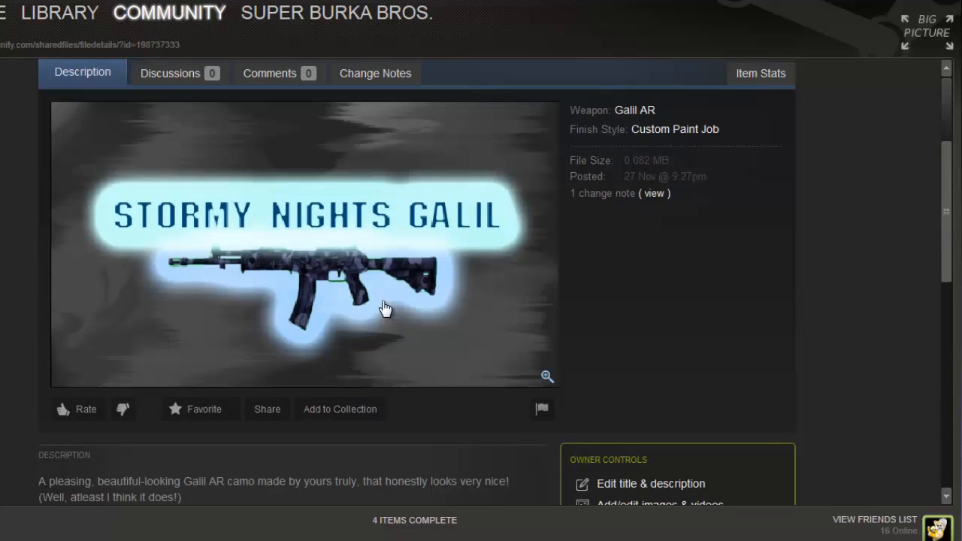
mouse_move(314, 209)
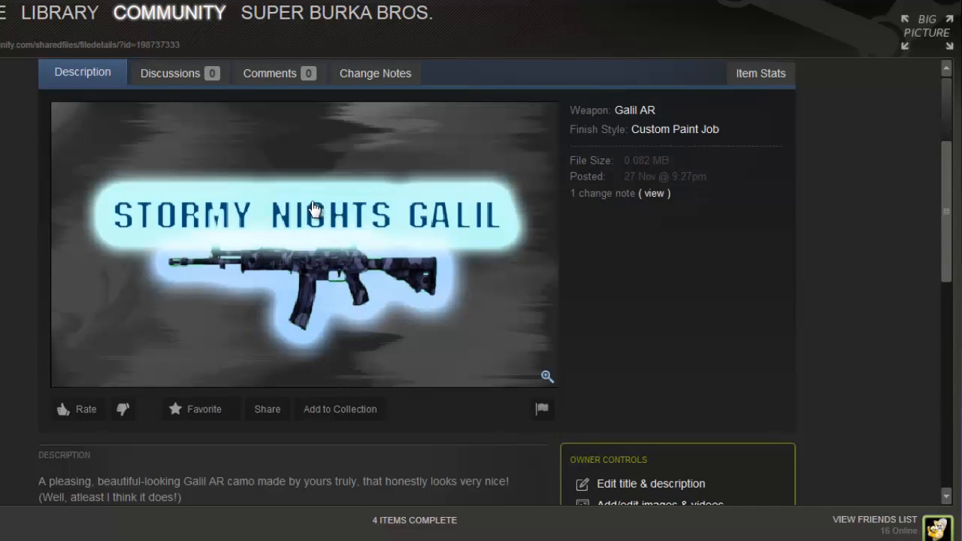
scroll(up, 3)
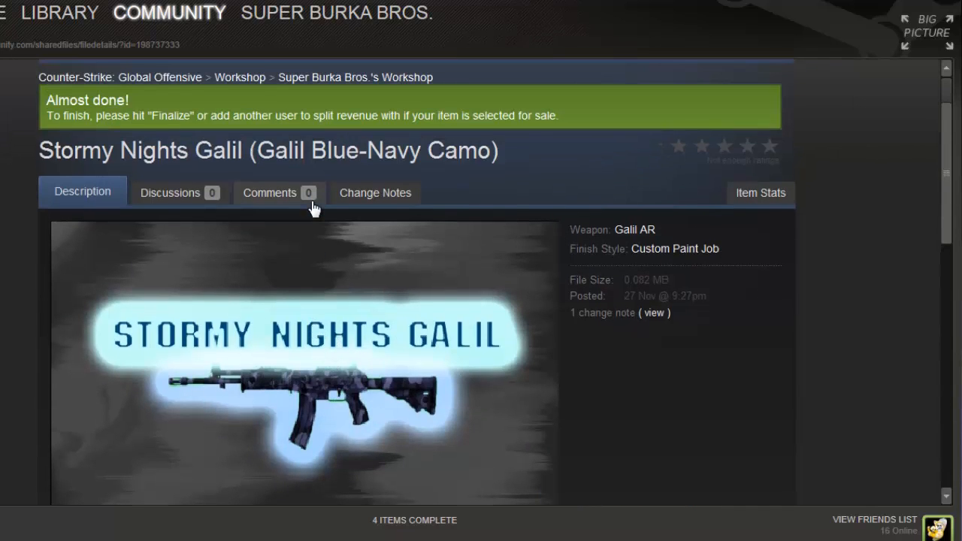
scroll(down, 3)
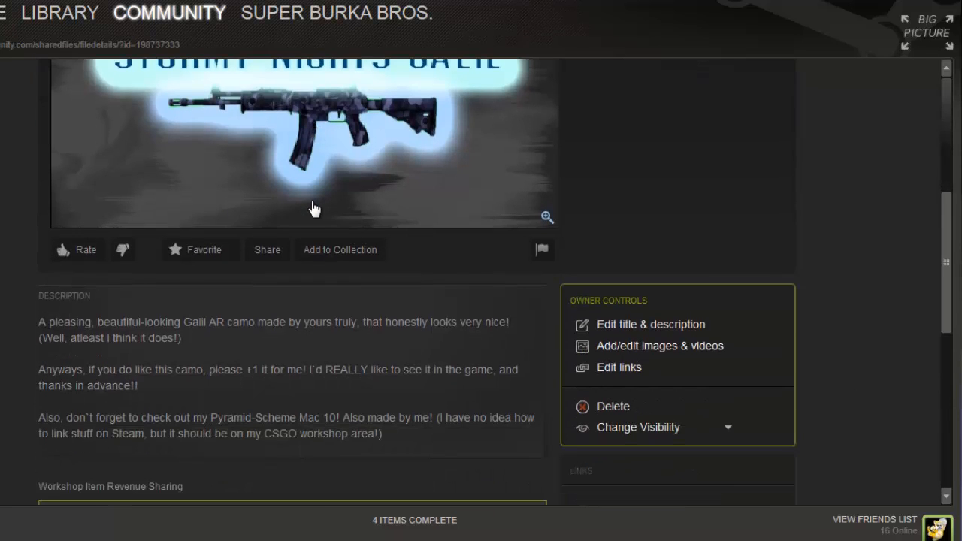
scroll(up, 3)
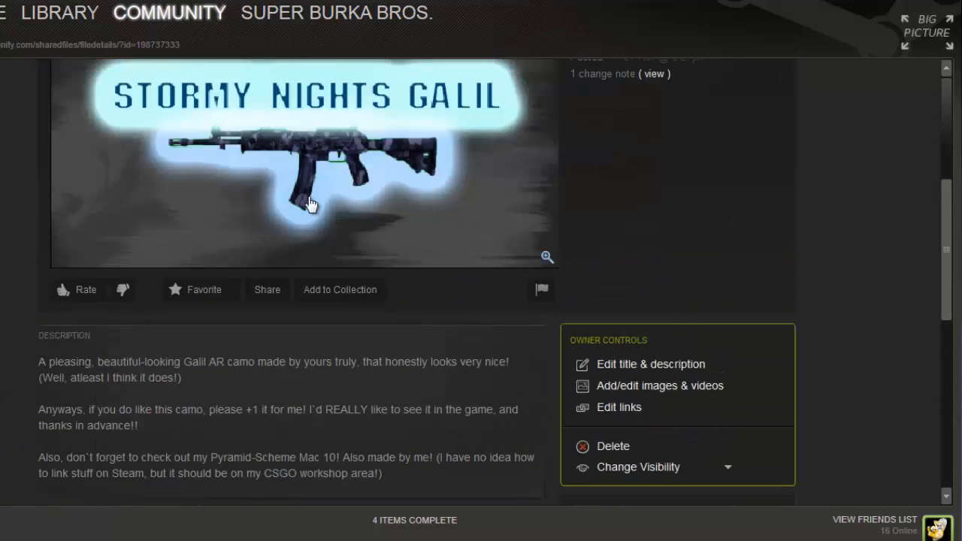
scroll(up, 3)
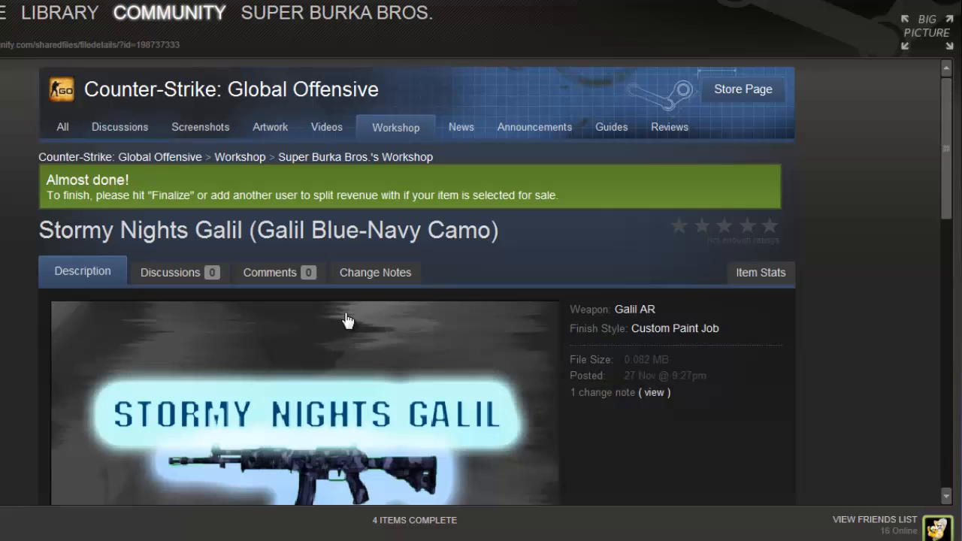
mouse_move(402, 258)
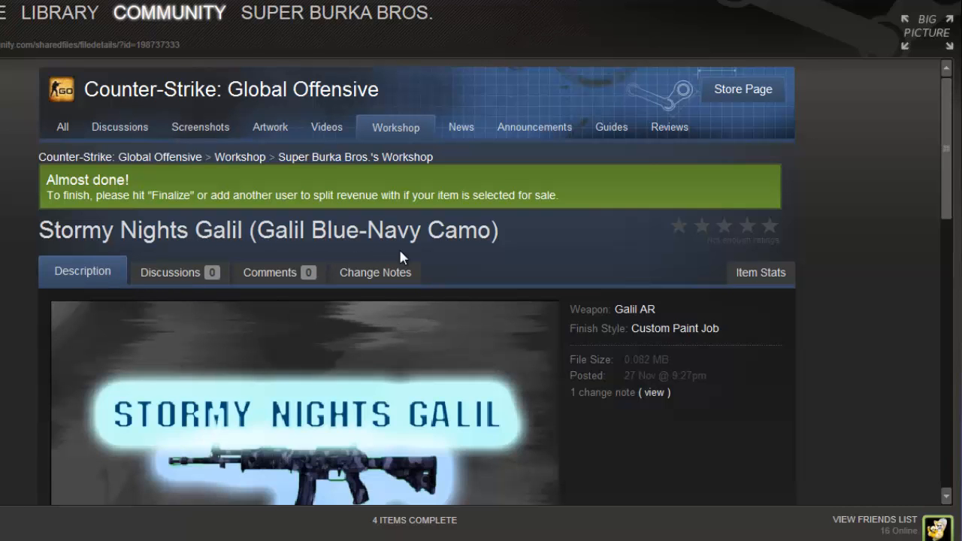
scroll(down, 3)
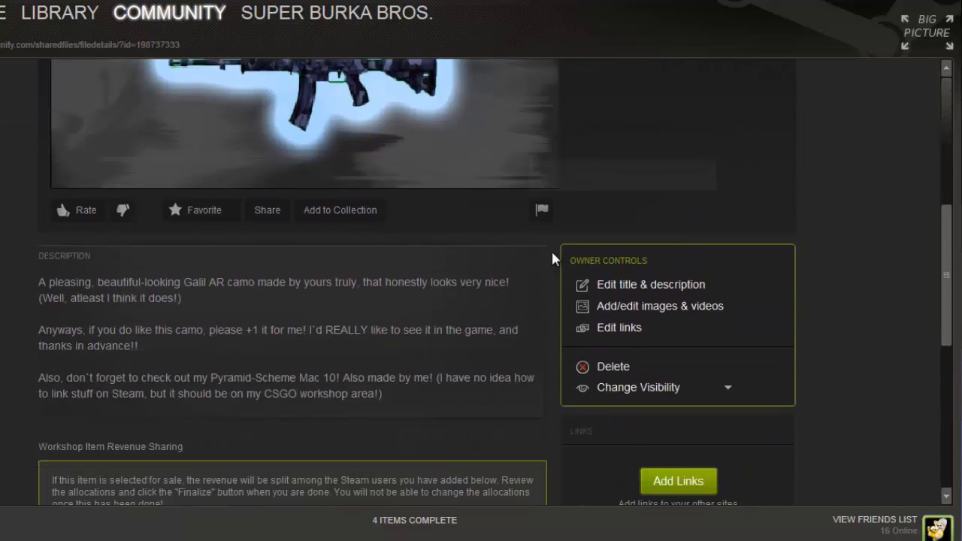
scroll(up, 3)
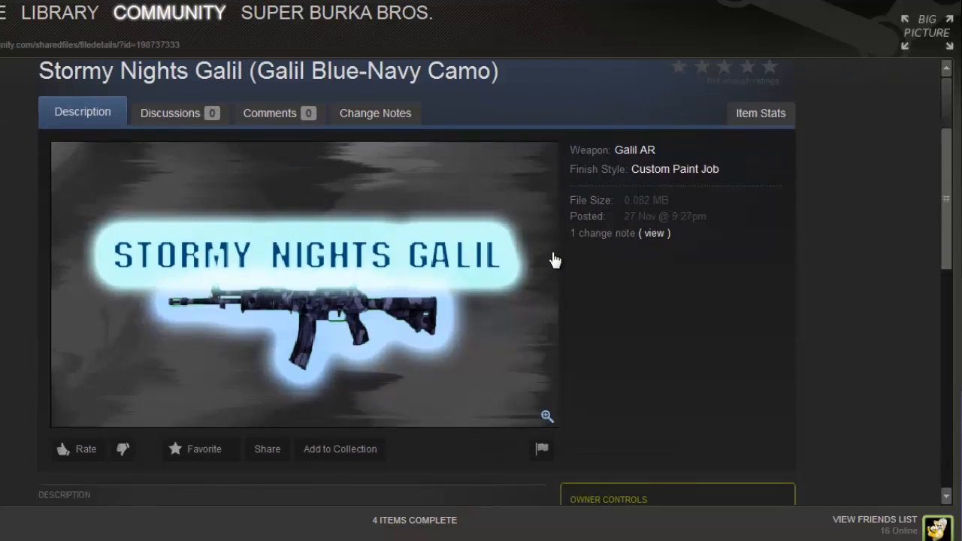
scroll(down, 3)
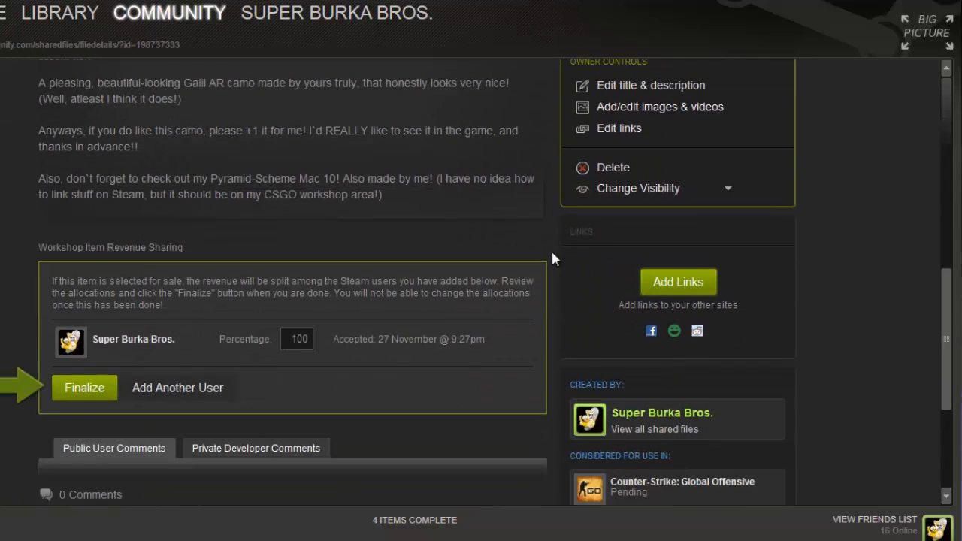
mouse_move(481, 260)
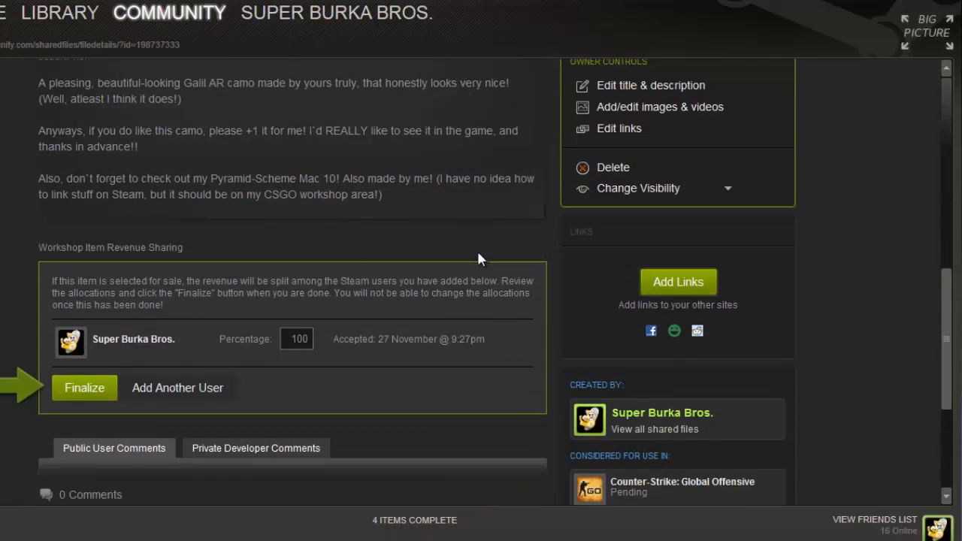
mouse_move(307, 263)
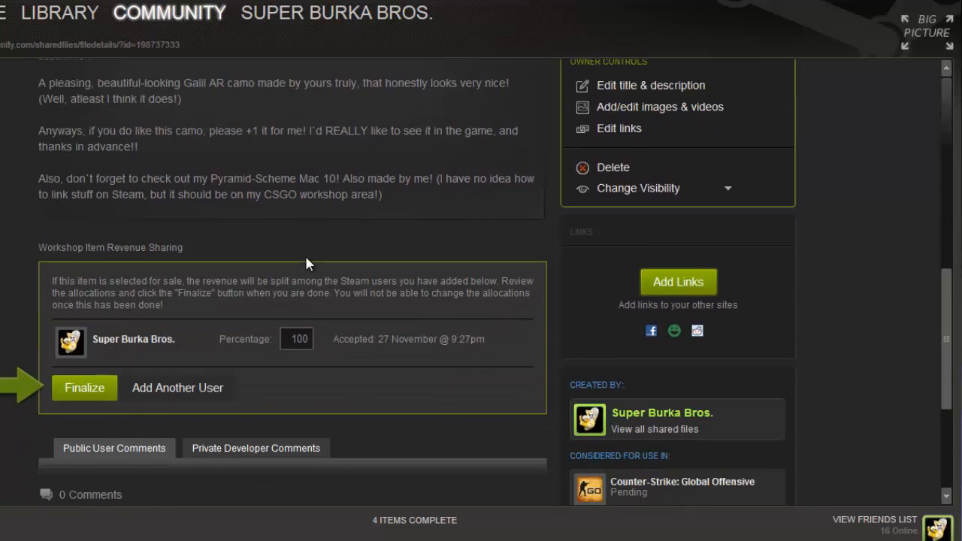
scroll(down, 3)
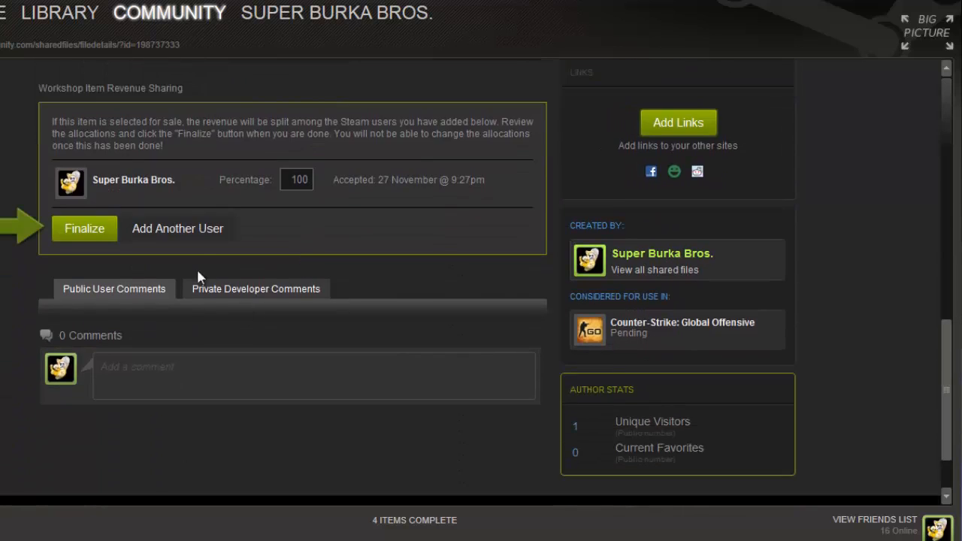
scroll(up, 3)
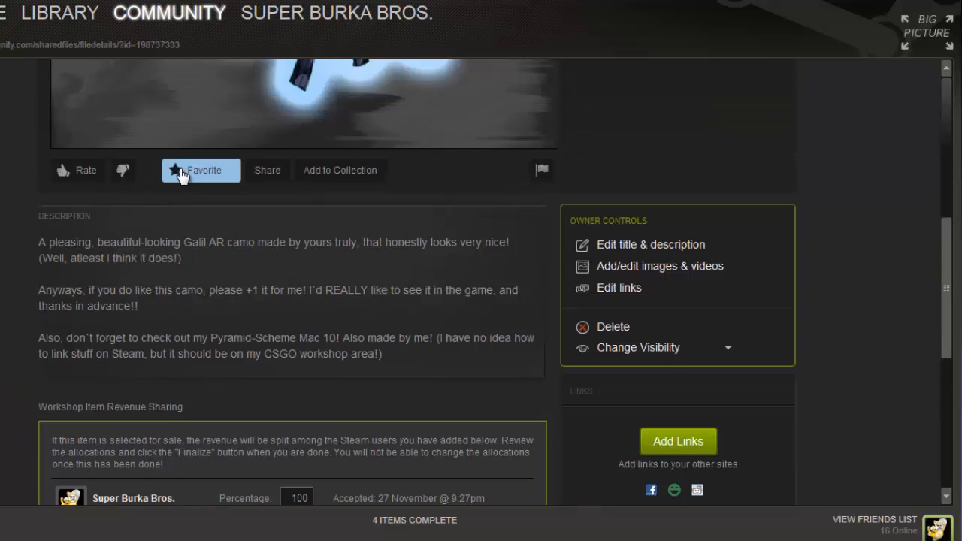
scroll(down, 3)
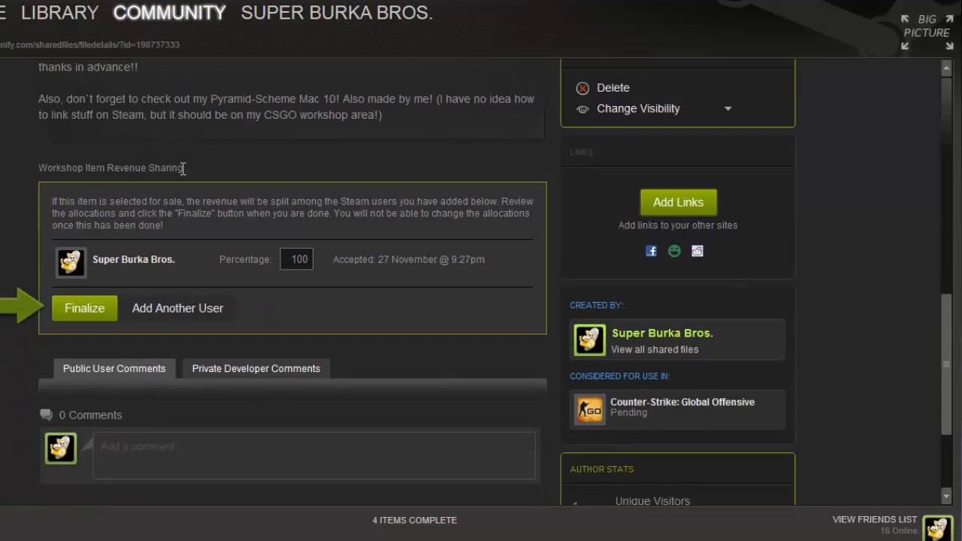
scroll(down, 3)
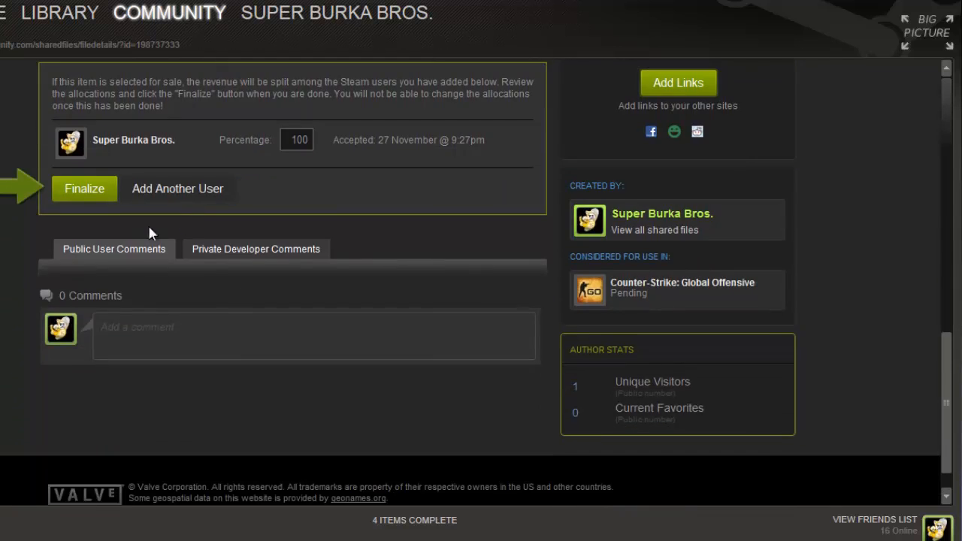
scroll(up, 3)
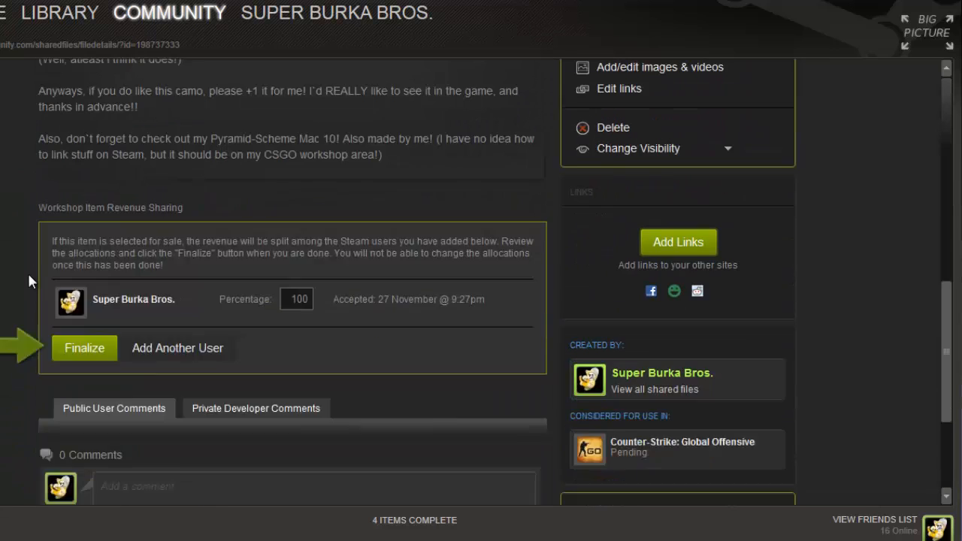
click(84, 348)
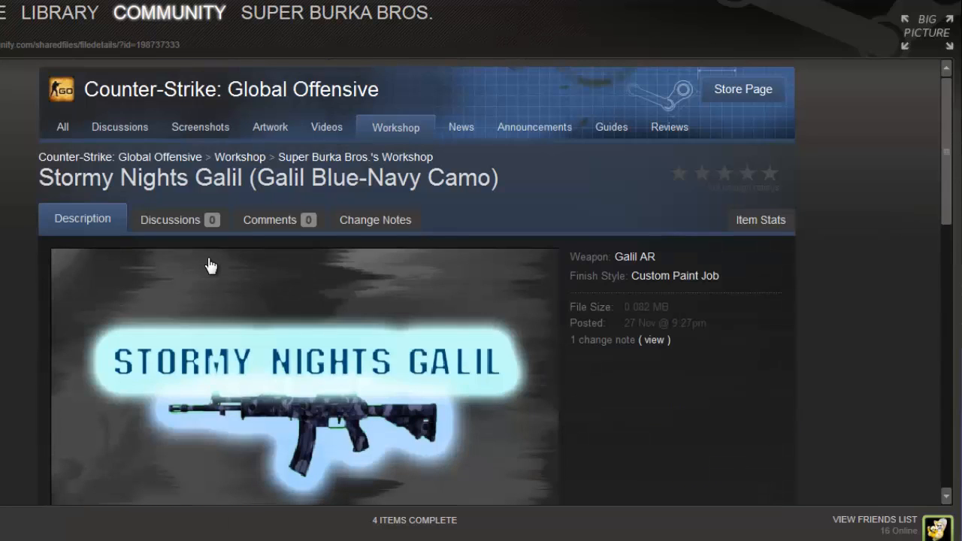
Check the 'Revenue sharing finalized' notice, then open the username dropdown at the top.
scroll(down, 3)
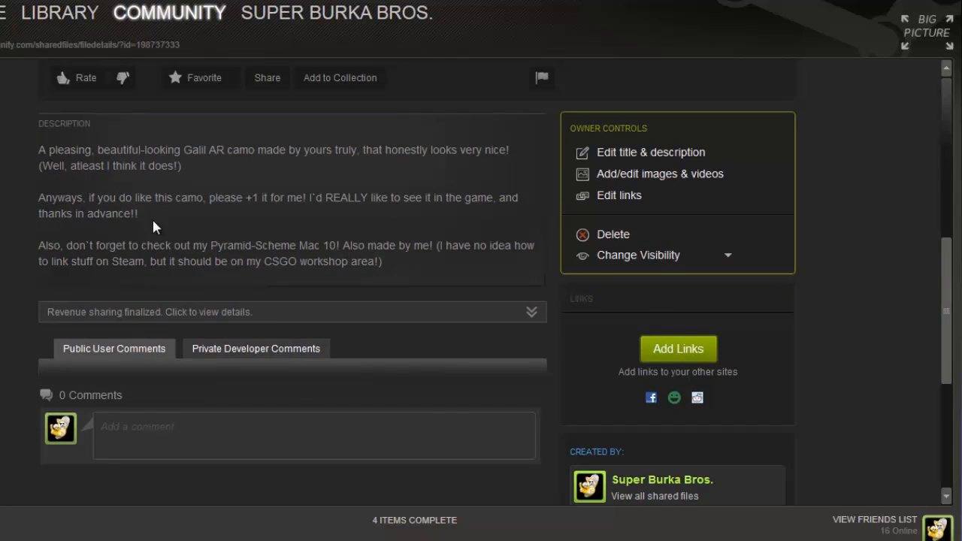
scroll(up, 3)
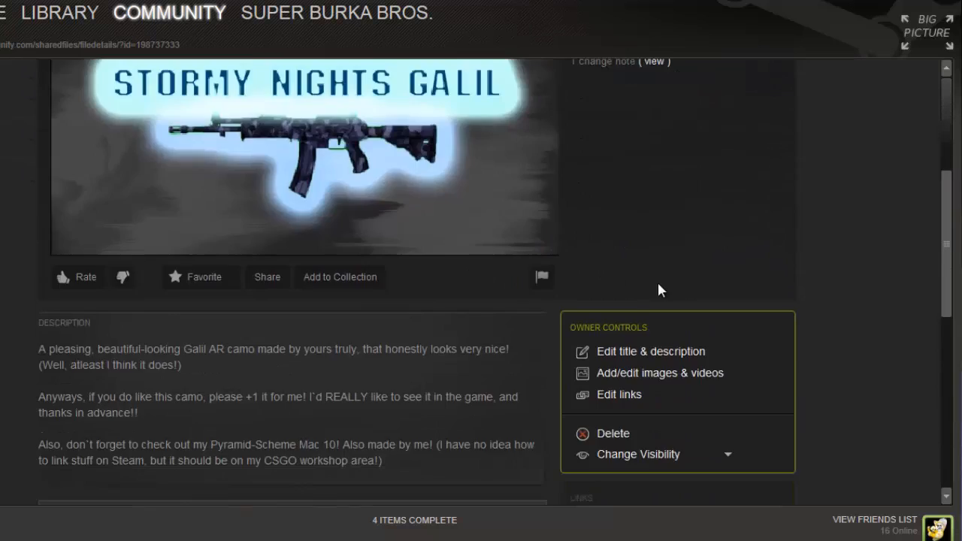
scroll(up, 3)
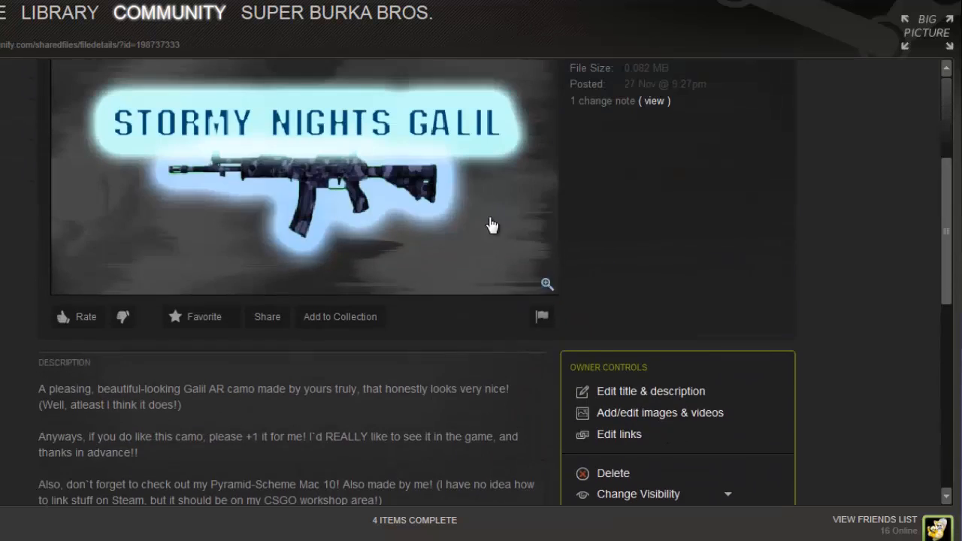
scroll(up, 3)
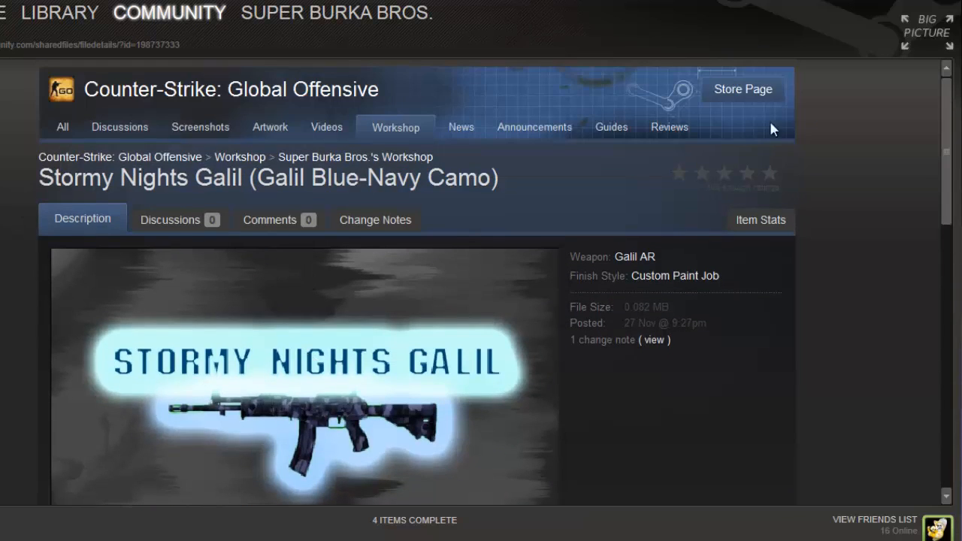
click(169, 12)
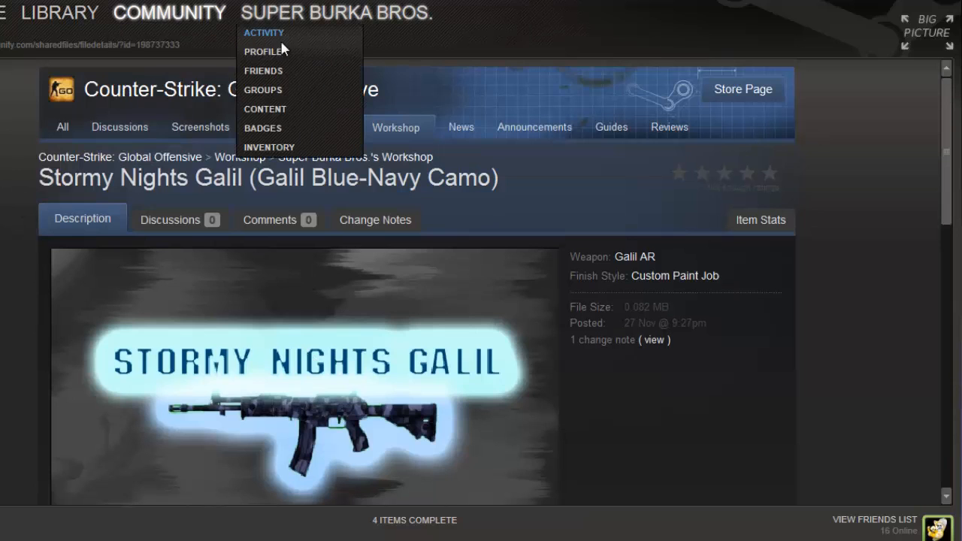
Go to the profile's Workshop Items and open Pyramid Scheme (Mac 10).
click(266, 51)
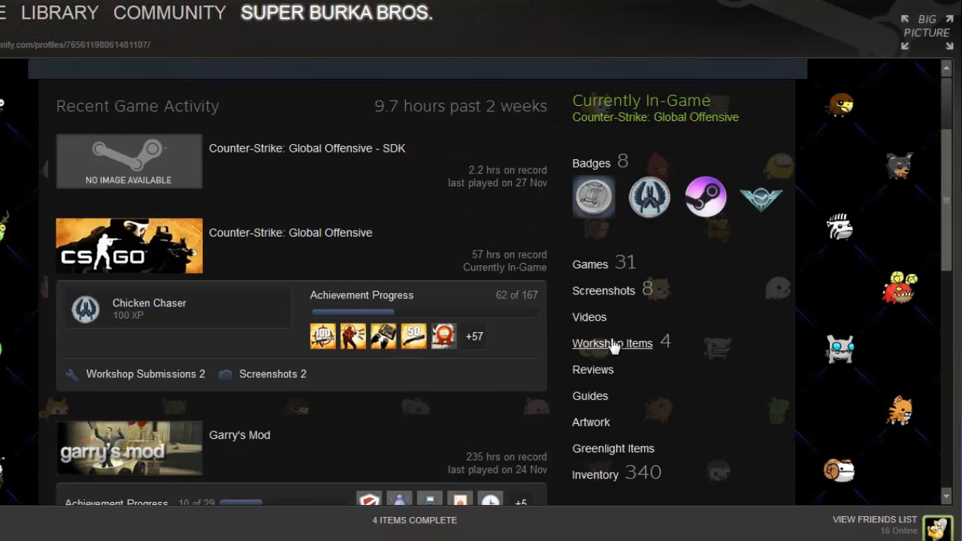
click(612, 343)
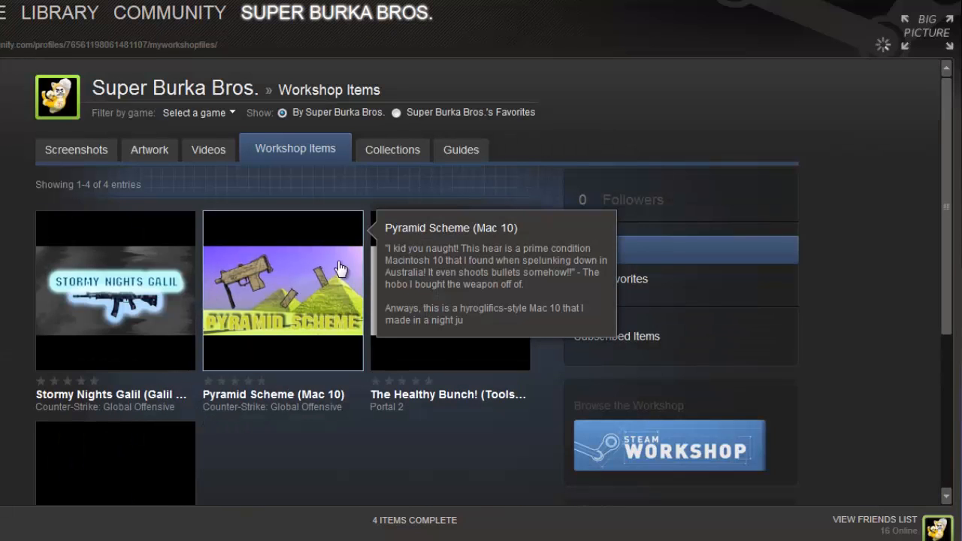
click(283, 290)
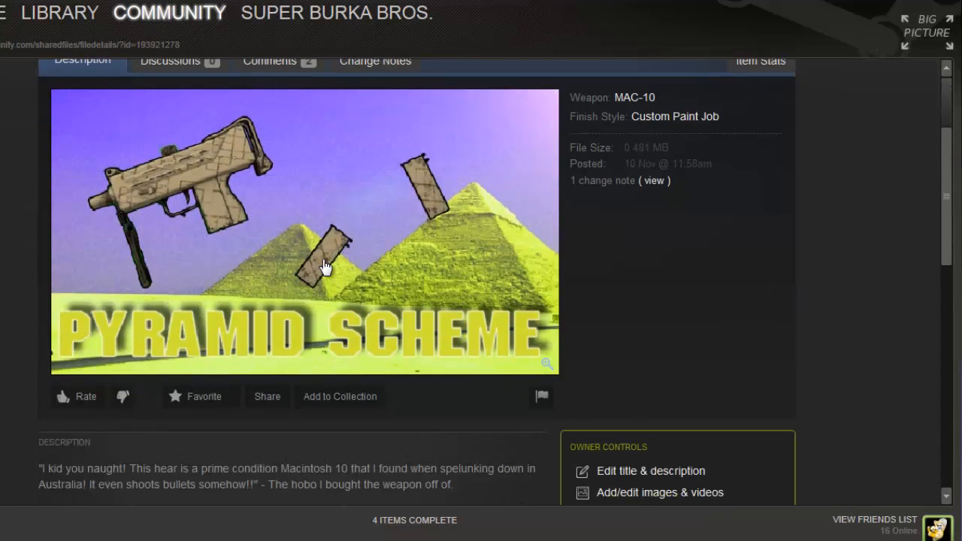
scroll(down, 3)
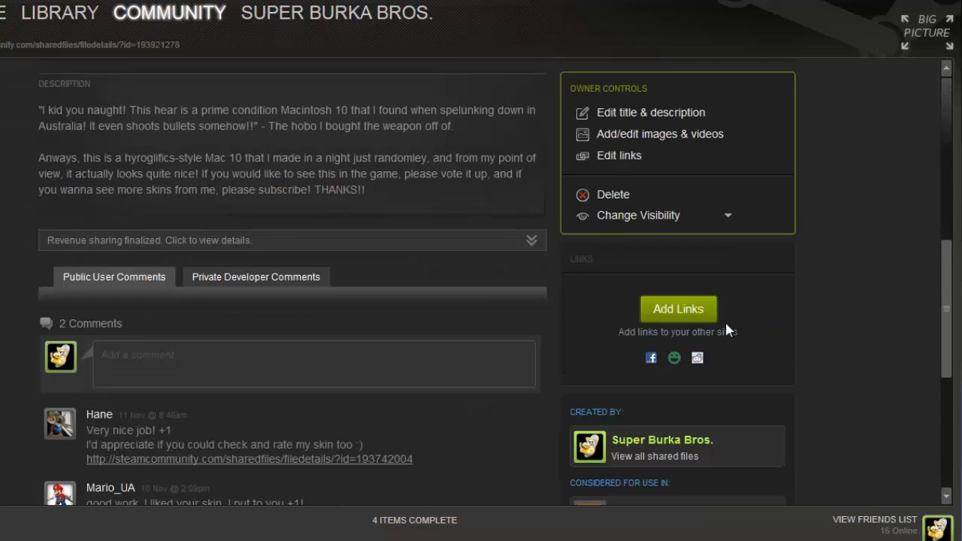
scroll(up, 3)
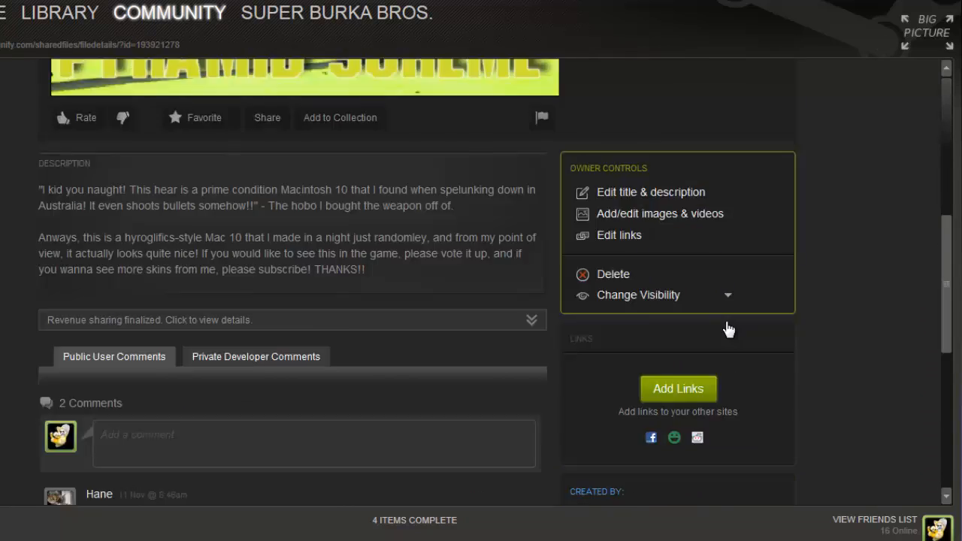
scroll(up, 3)
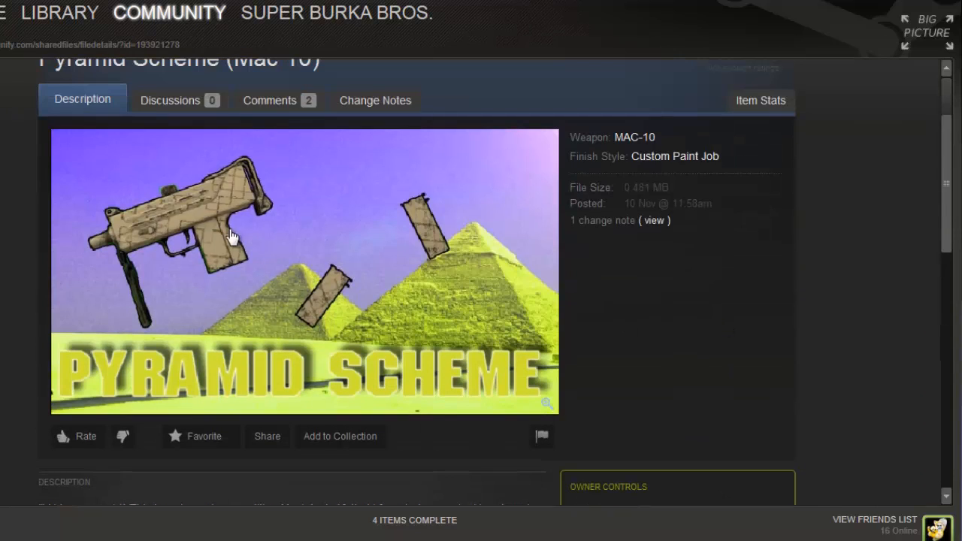
mouse_move(252, 232)
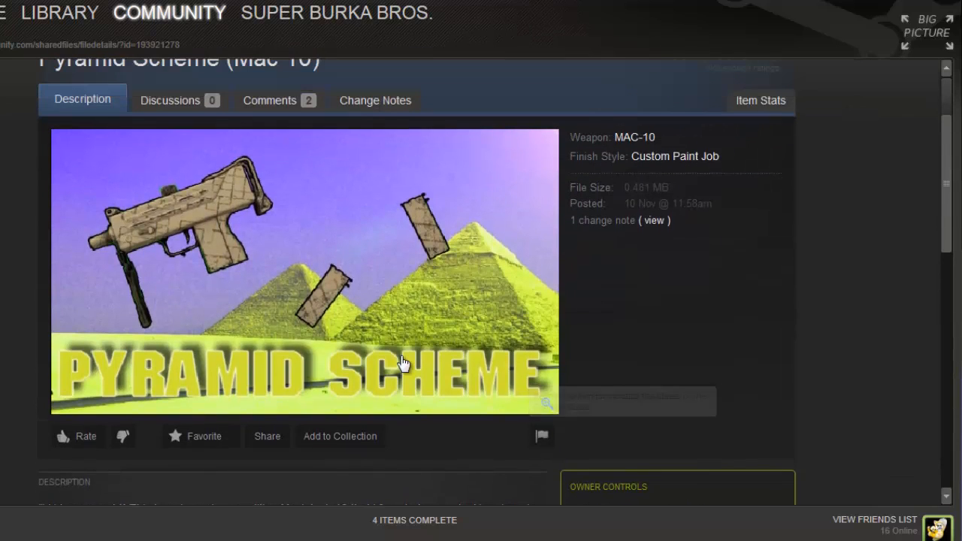
scroll(up, 3)
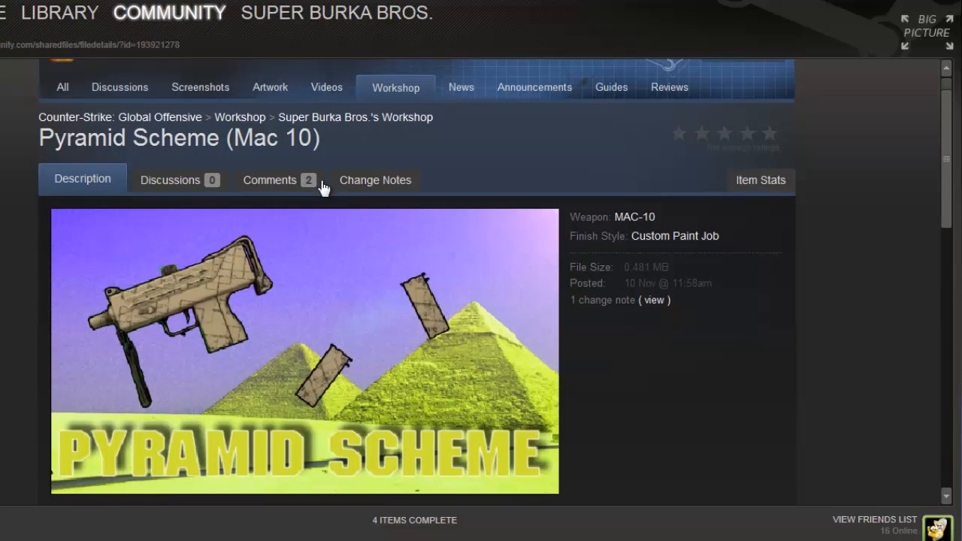
scroll(down, 3)
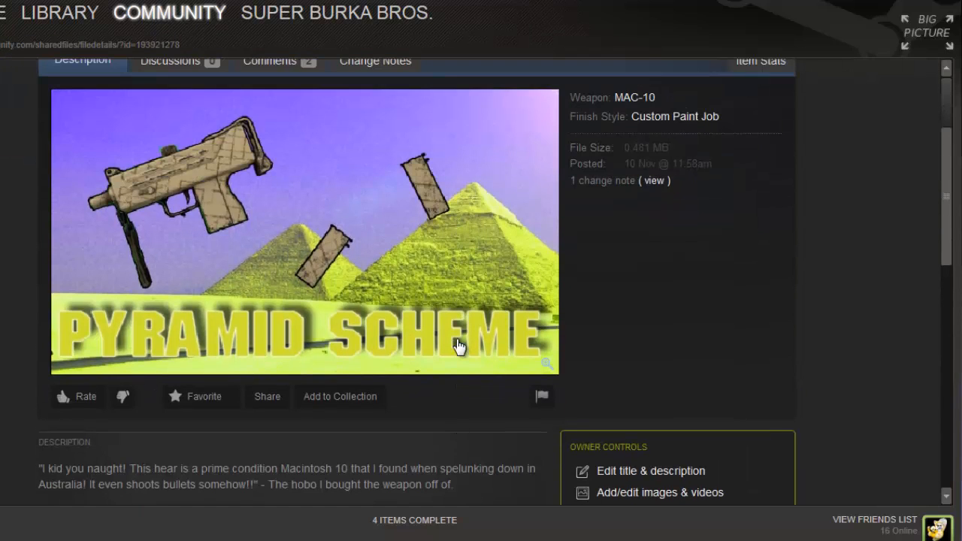
scroll(up, 3)
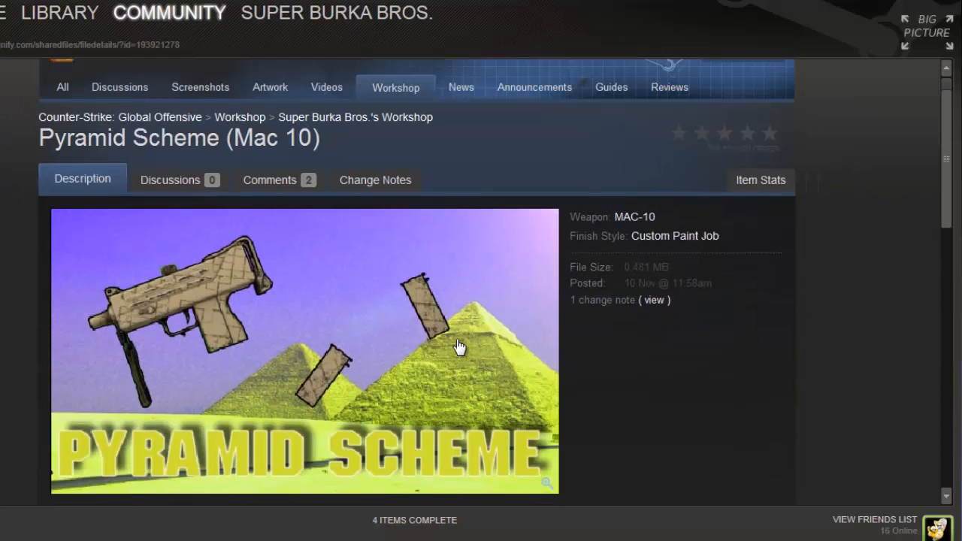
mouse_move(555, 248)
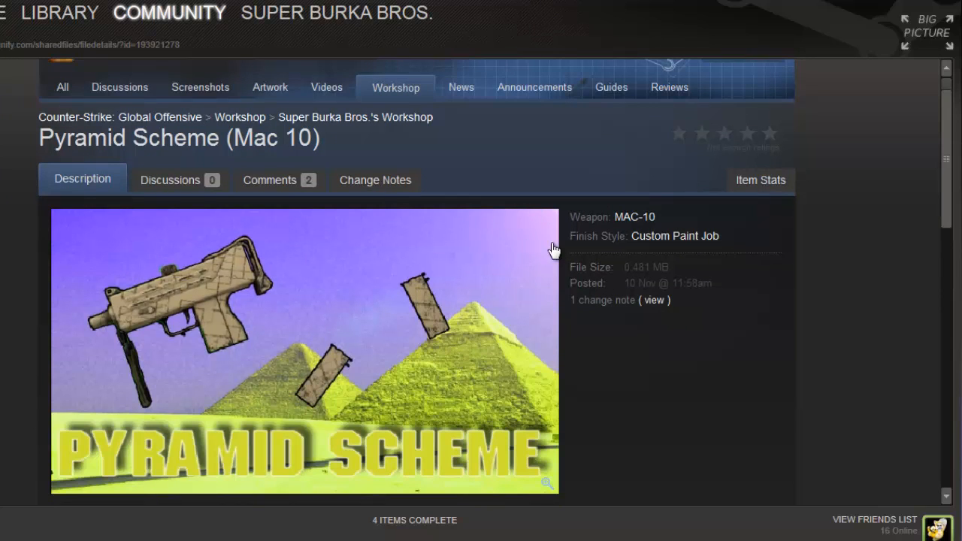